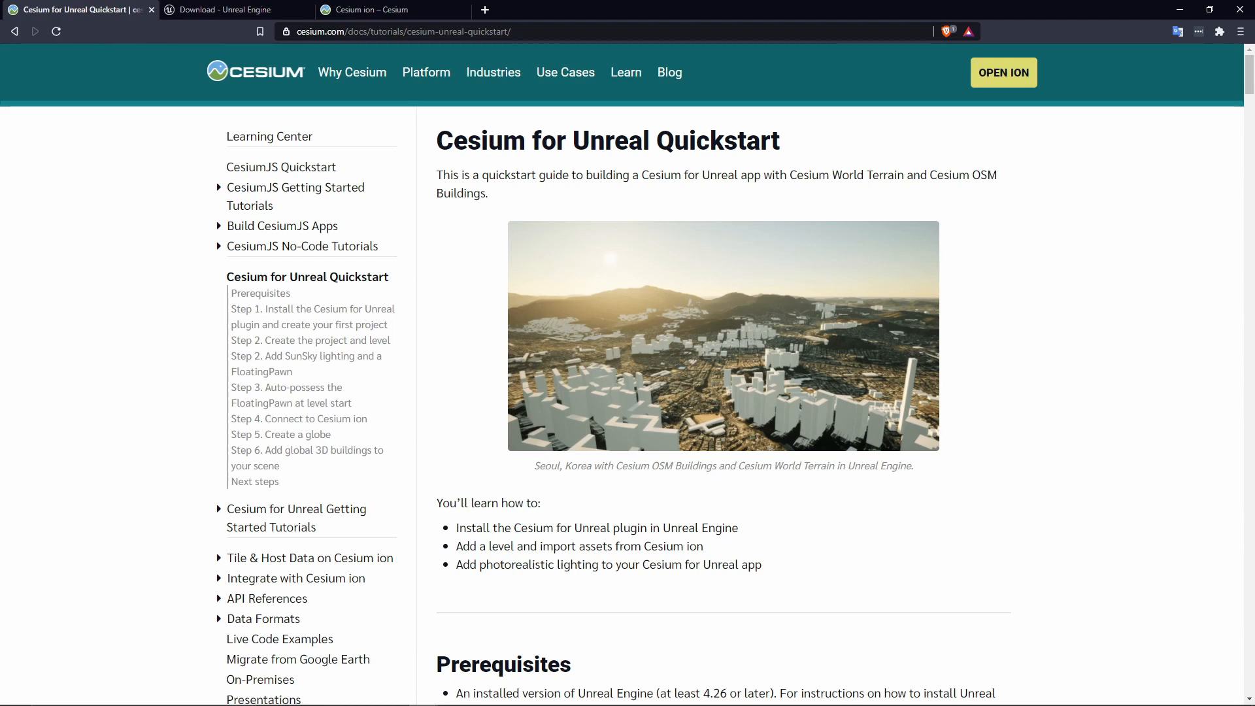
Look over the Unreal Engine download tab, then switch to the Cesium ion tab.
{"action": "left_click", "coordinate": [225, 10]}
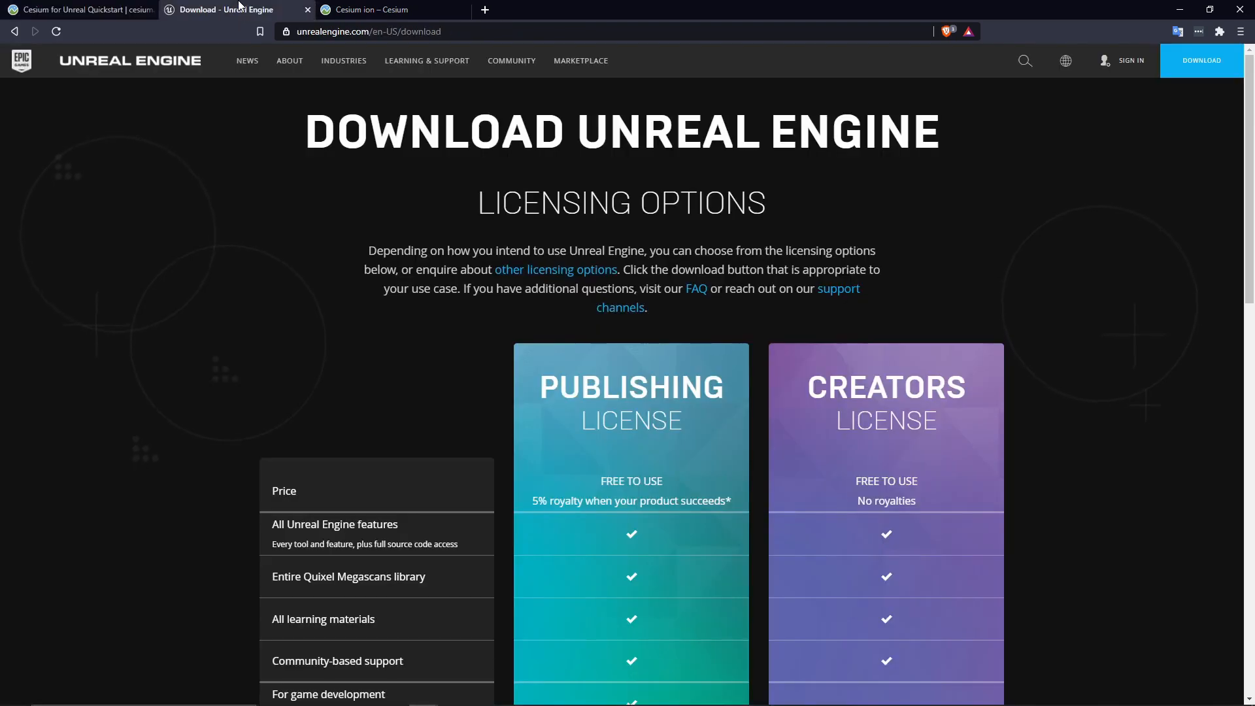
{"action": "mouse_move", "coordinate": [616, 230]}
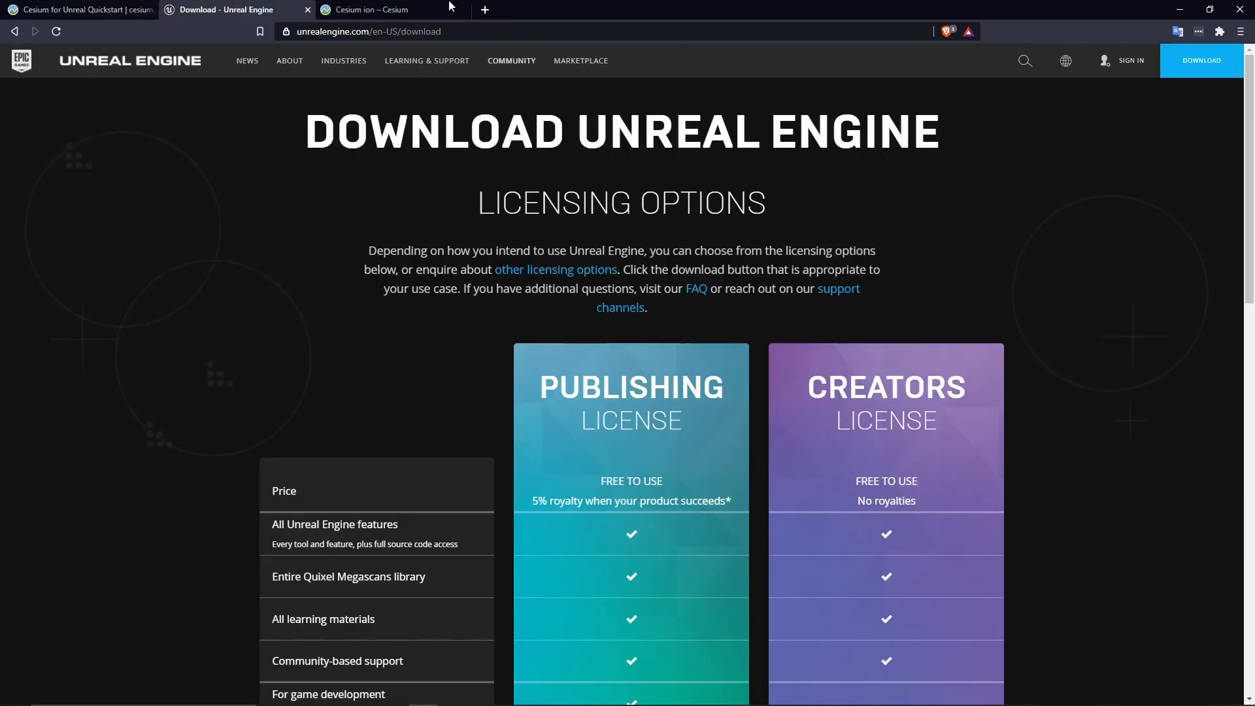
{"action": "left_click", "coordinate": [368, 8]}
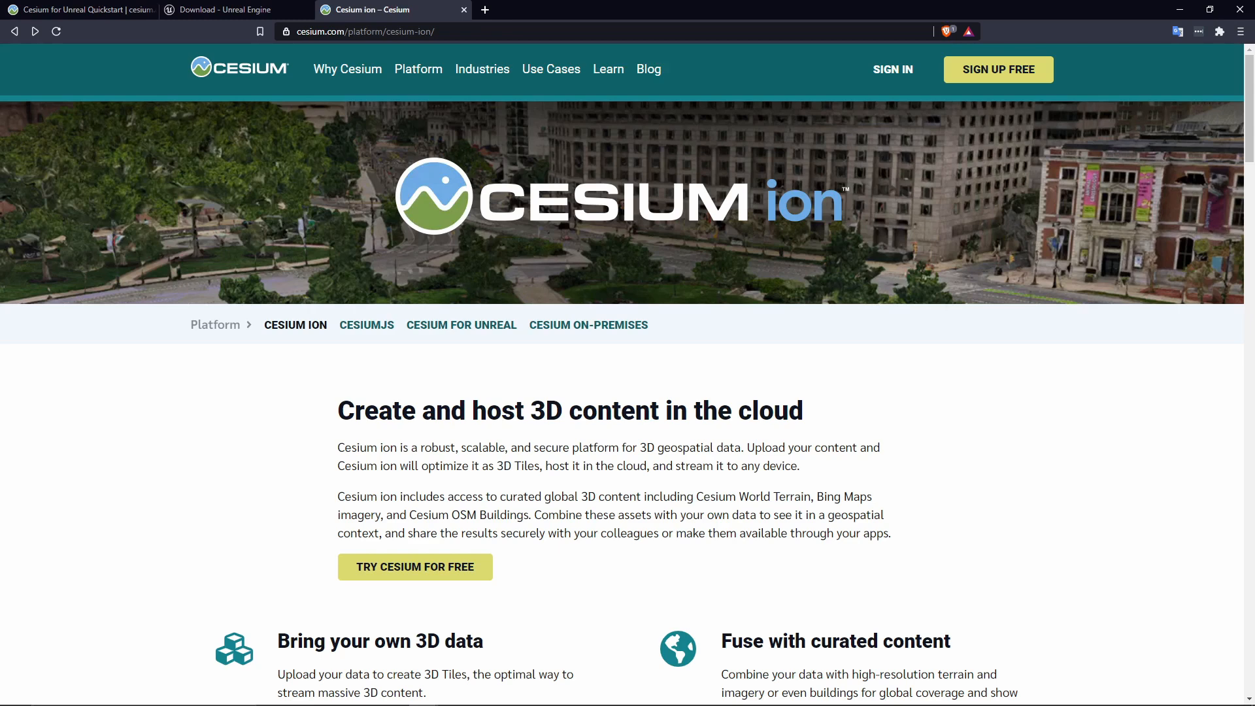
{"action": "mouse_move", "coordinate": [416, 573]}
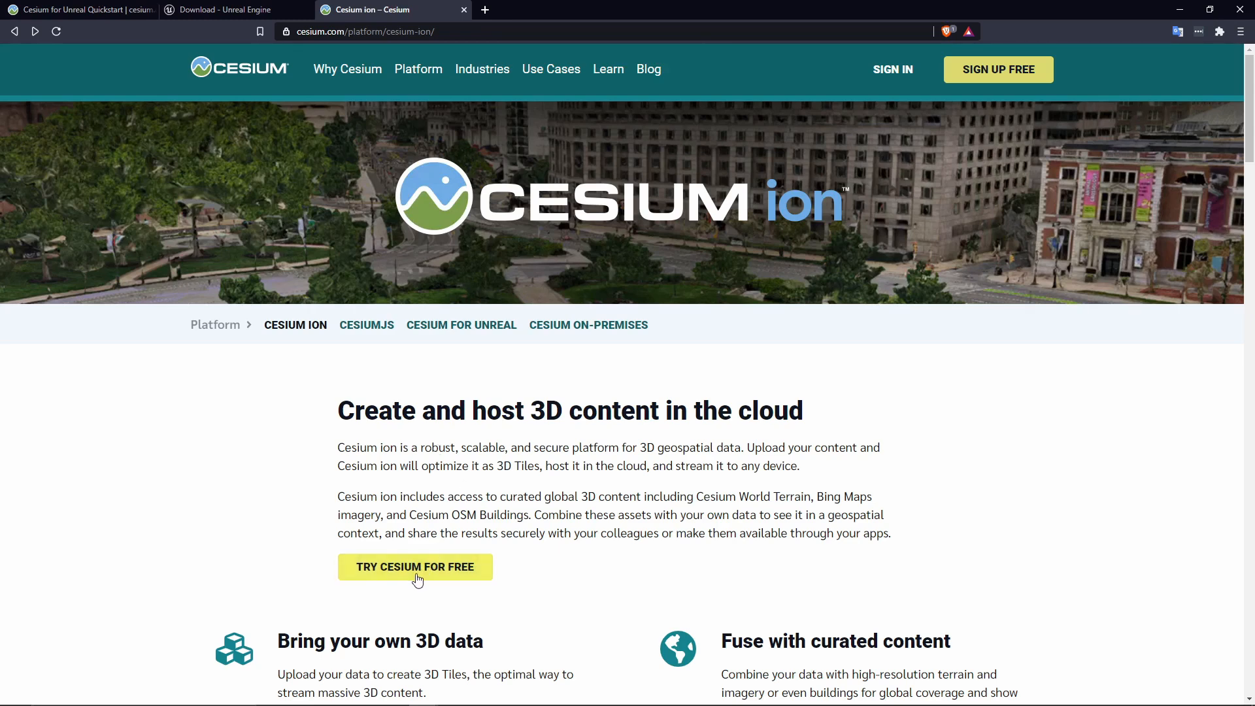
Sign in to Cesium ion using the saved account credentials.
{"action": "left_click", "coordinate": [415, 567]}
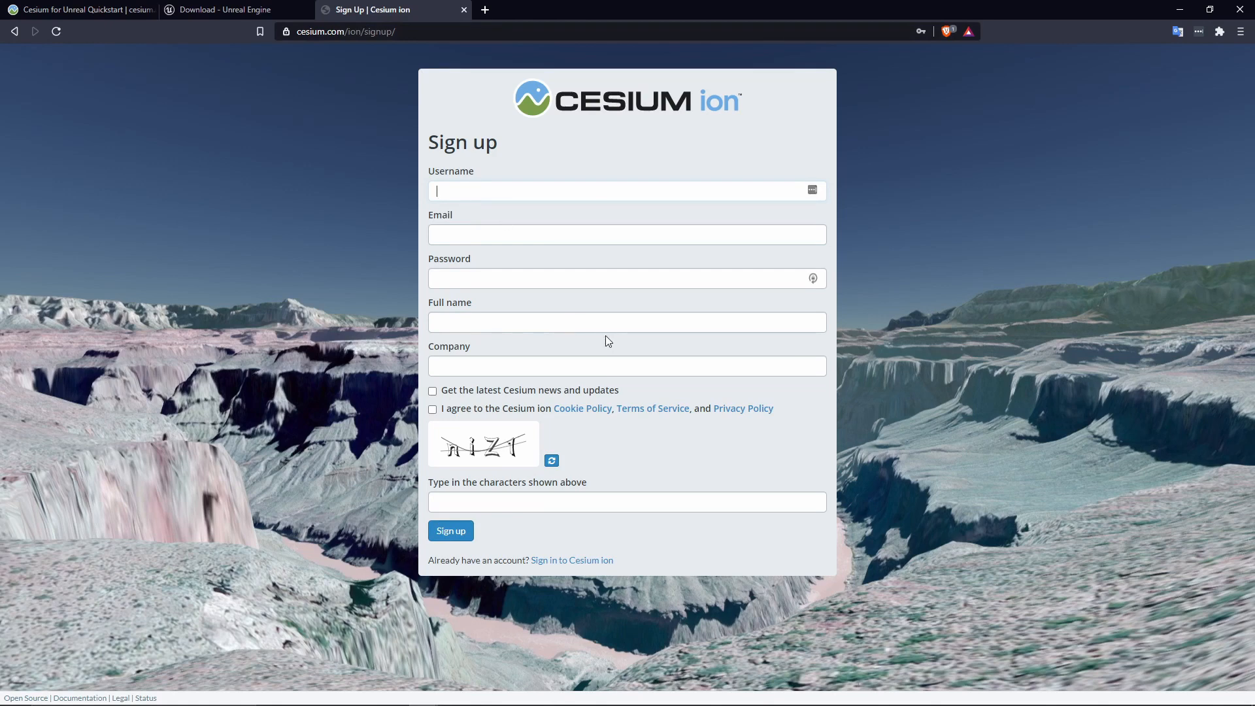
{"action": "mouse_move", "coordinate": [583, 577]}
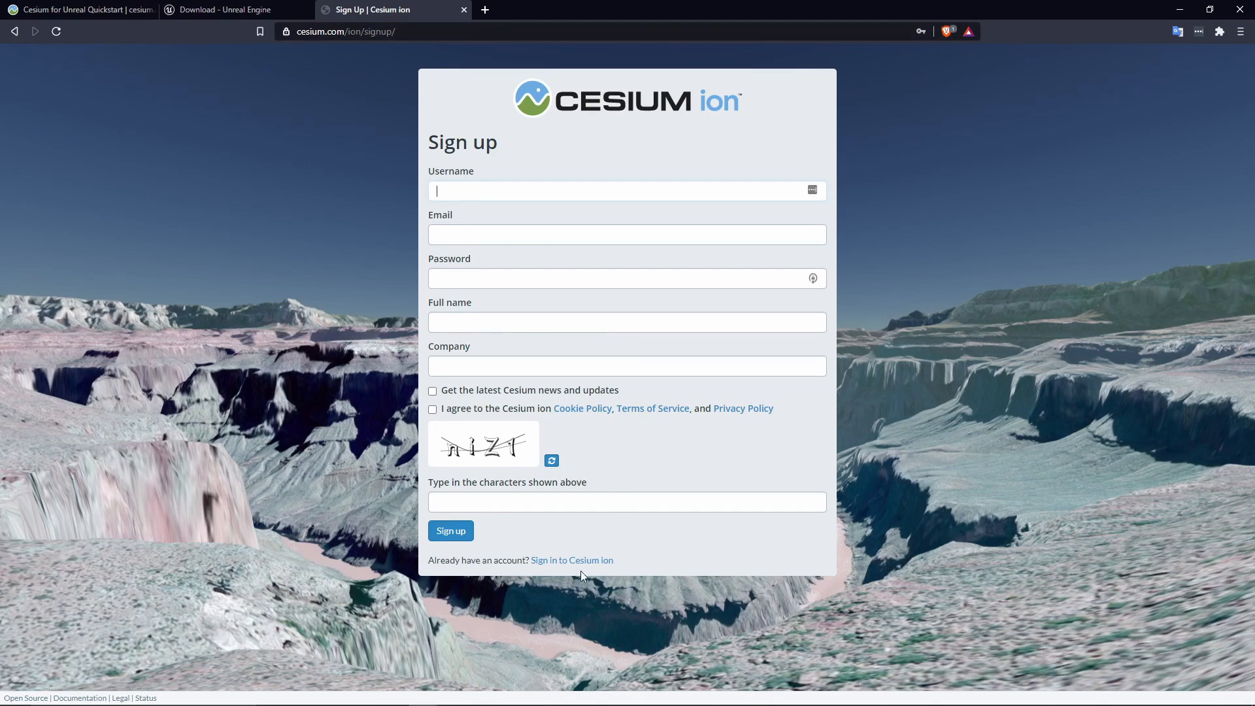
{"action": "left_click", "coordinate": [572, 559]}
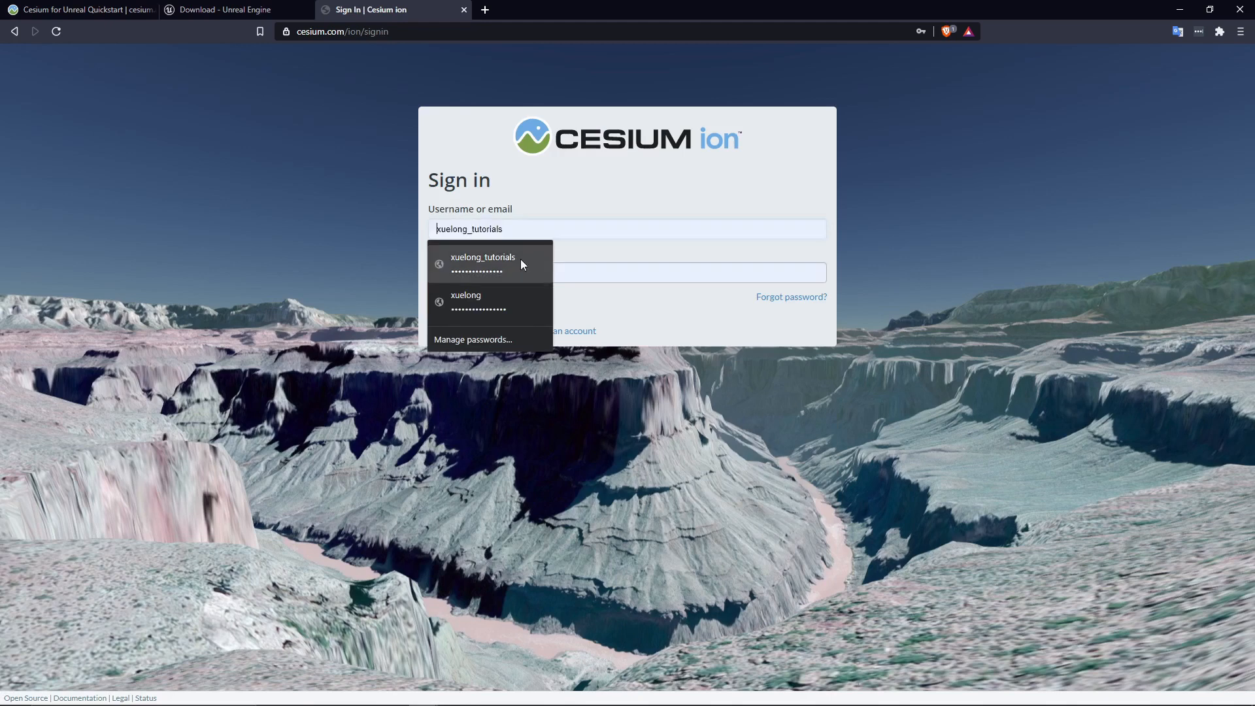
{"action": "left_click", "coordinate": [482, 265]}
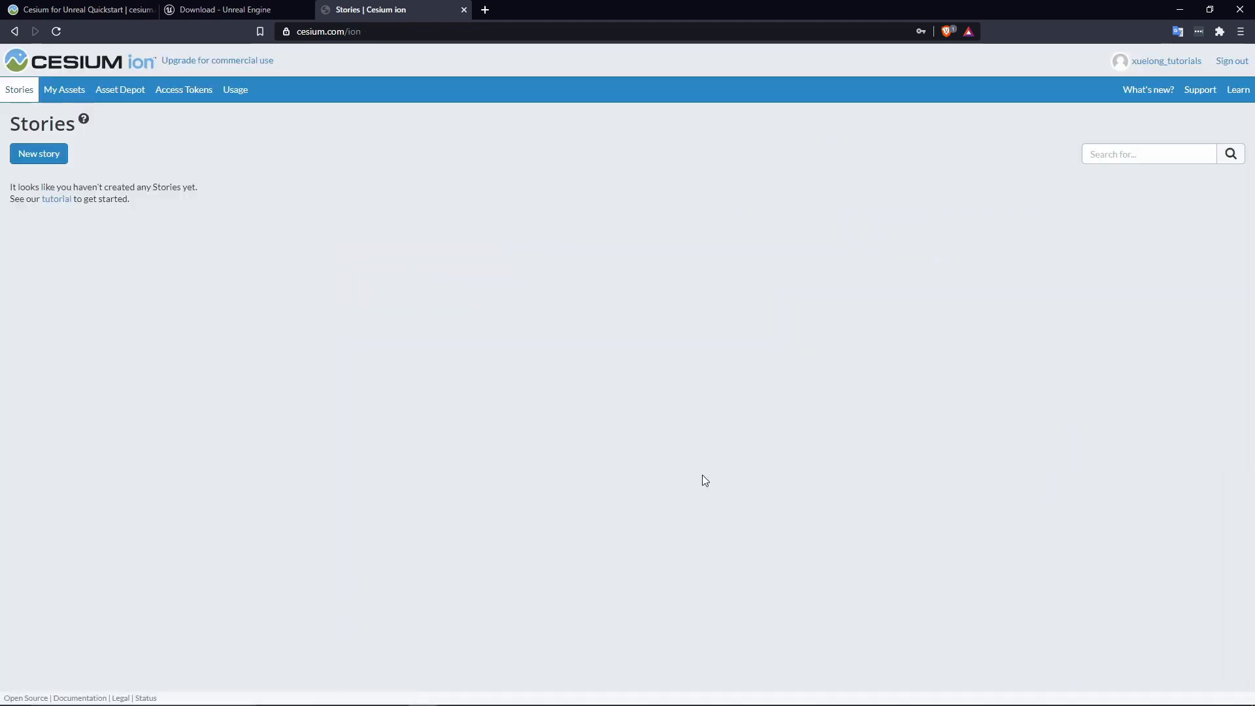
{"action": "mouse_move", "coordinate": [199, 182]}
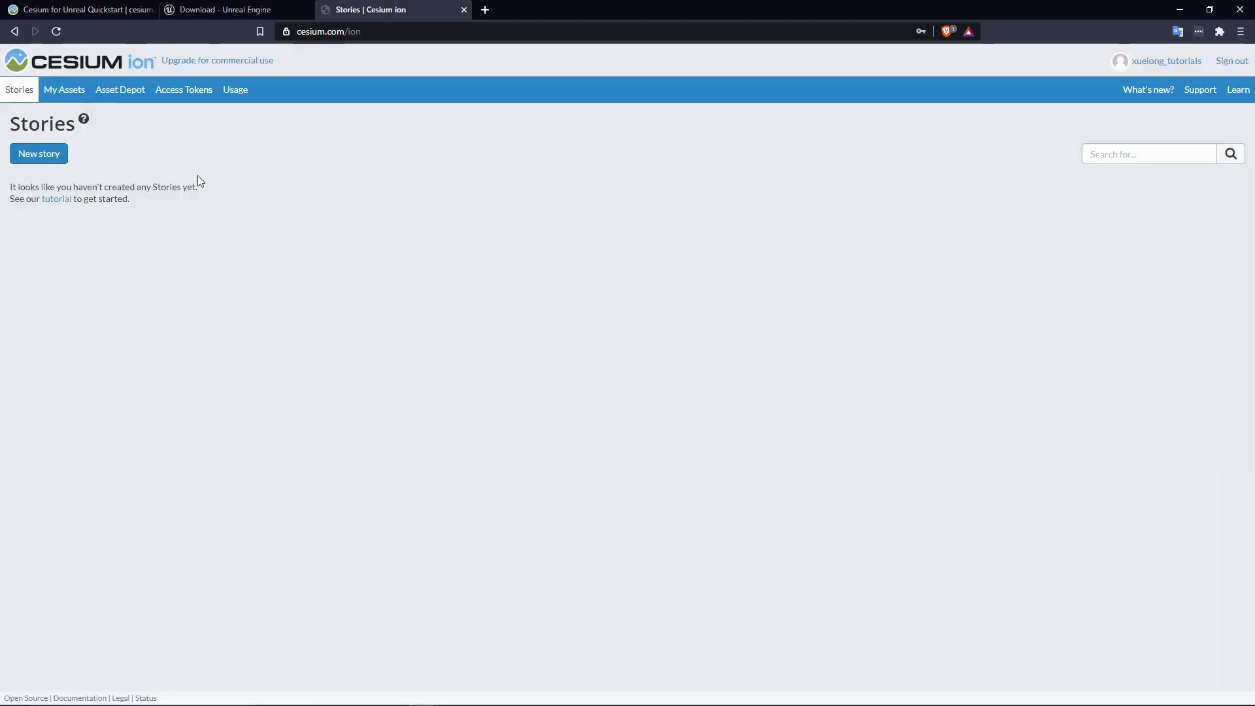
Check My Assets for Cesium World Terrain and OSM Buildings, then browse the Asset Depot.
{"action": "left_click", "coordinate": [65, 89]}
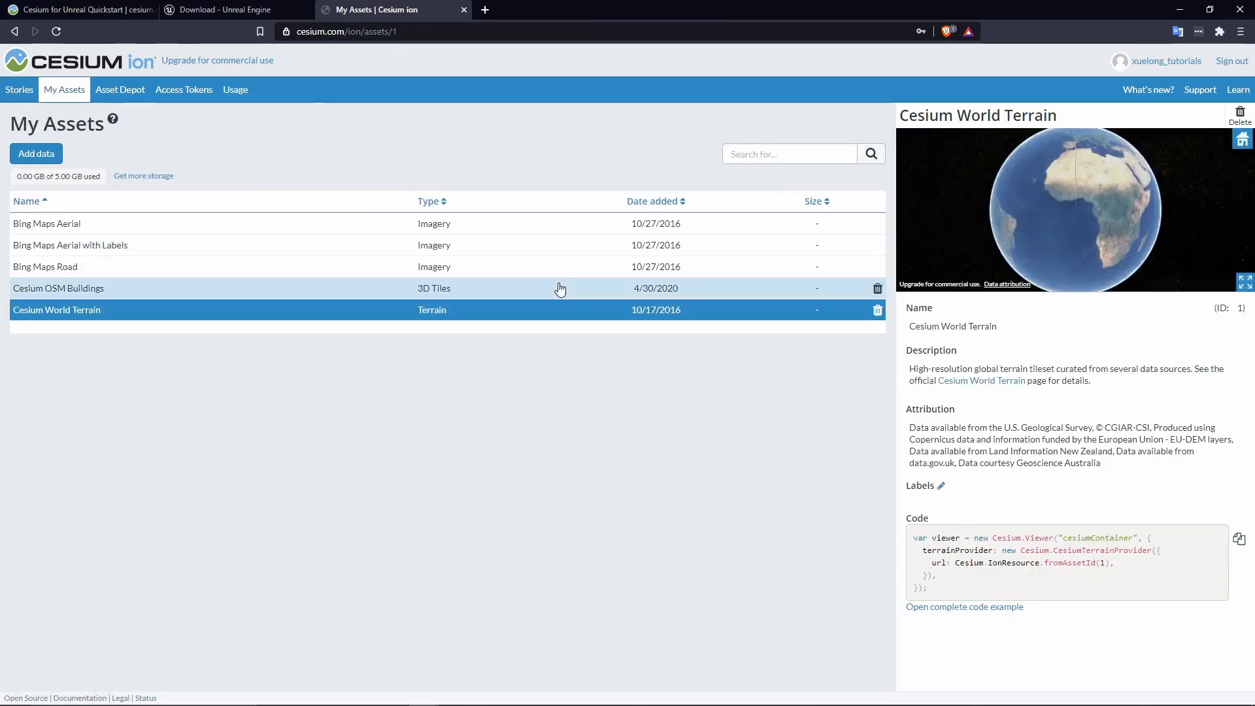
{"action": "mouse_move", "coordinate": [544, 389]}
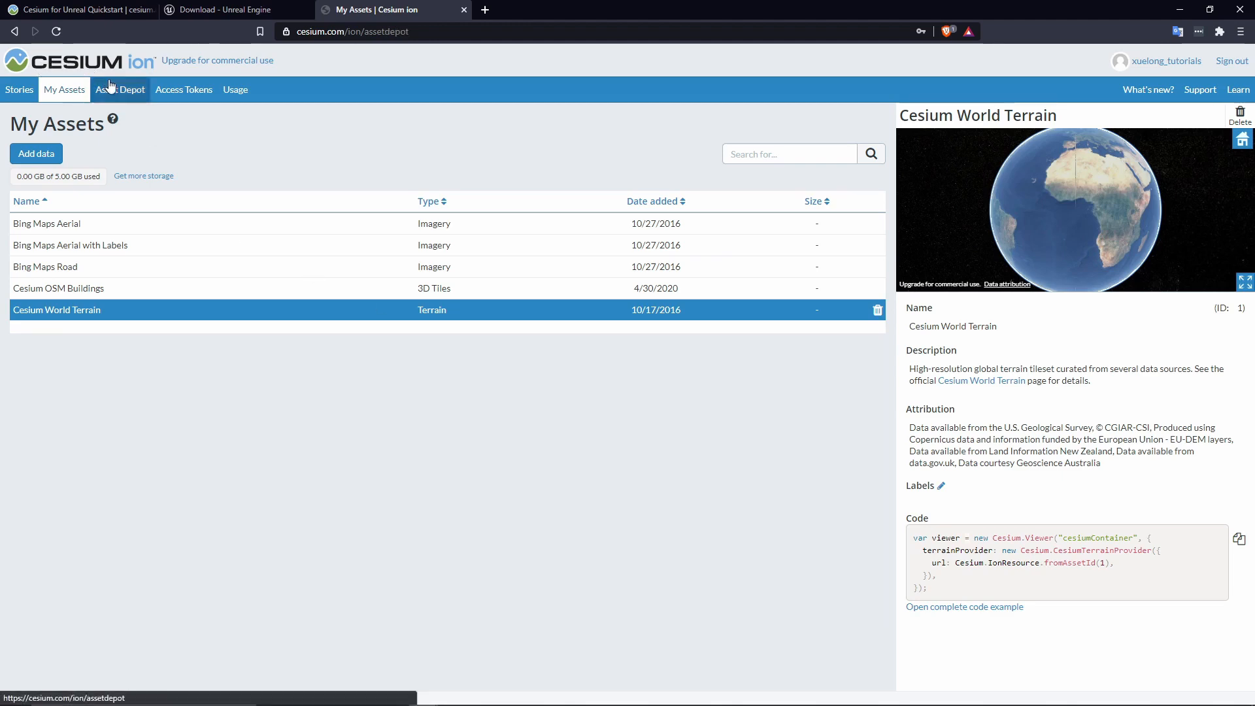
{"action": "left_click", "coordinate": [119, 89]}
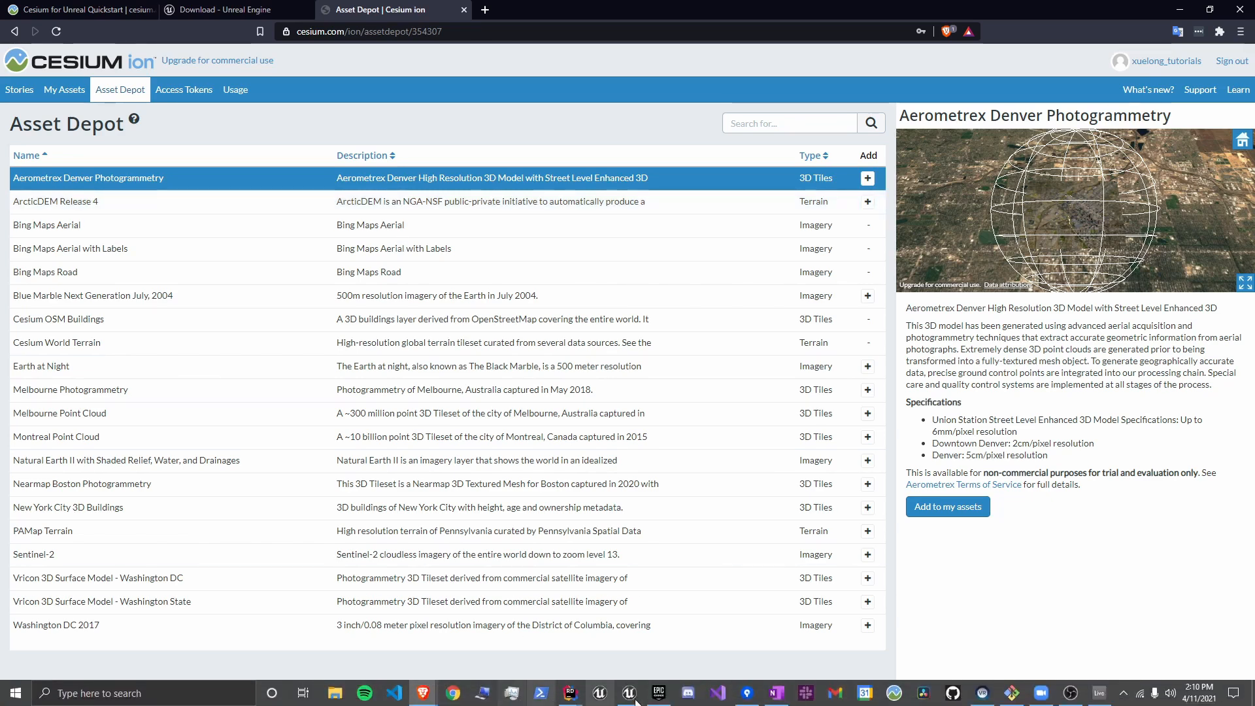
Open the Epic Games Launcher and search the Marketplace for 'cesium'.
{"action": "left_click", "coordinate": [636, 692]}
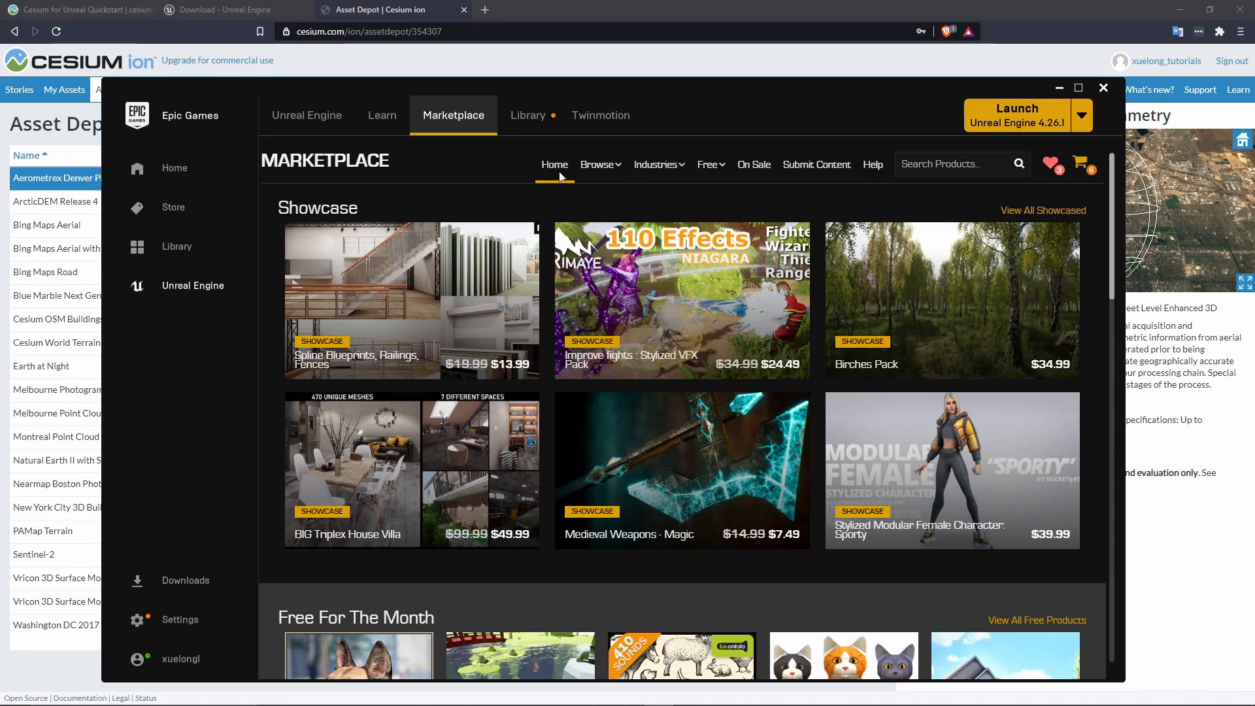
{"action": "mouse_move", "coordinate": [192, 97]}
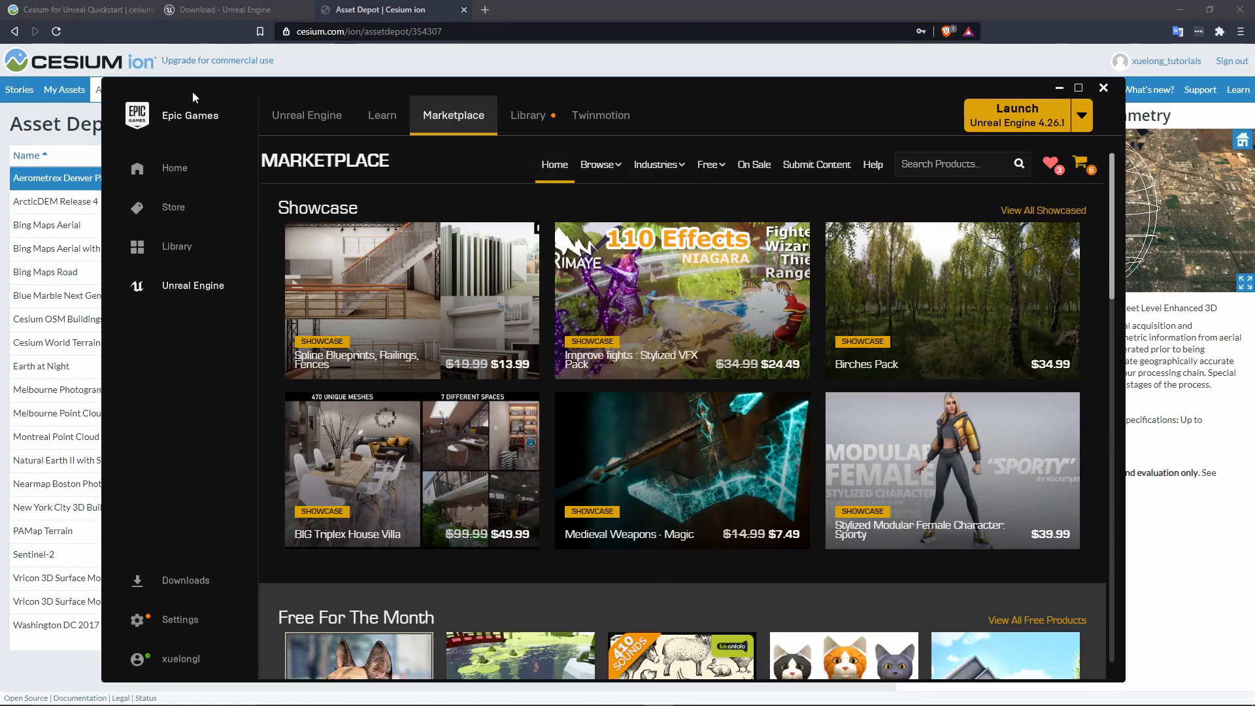
{"action": "mouse_move", "coordinate": [453, 114]}
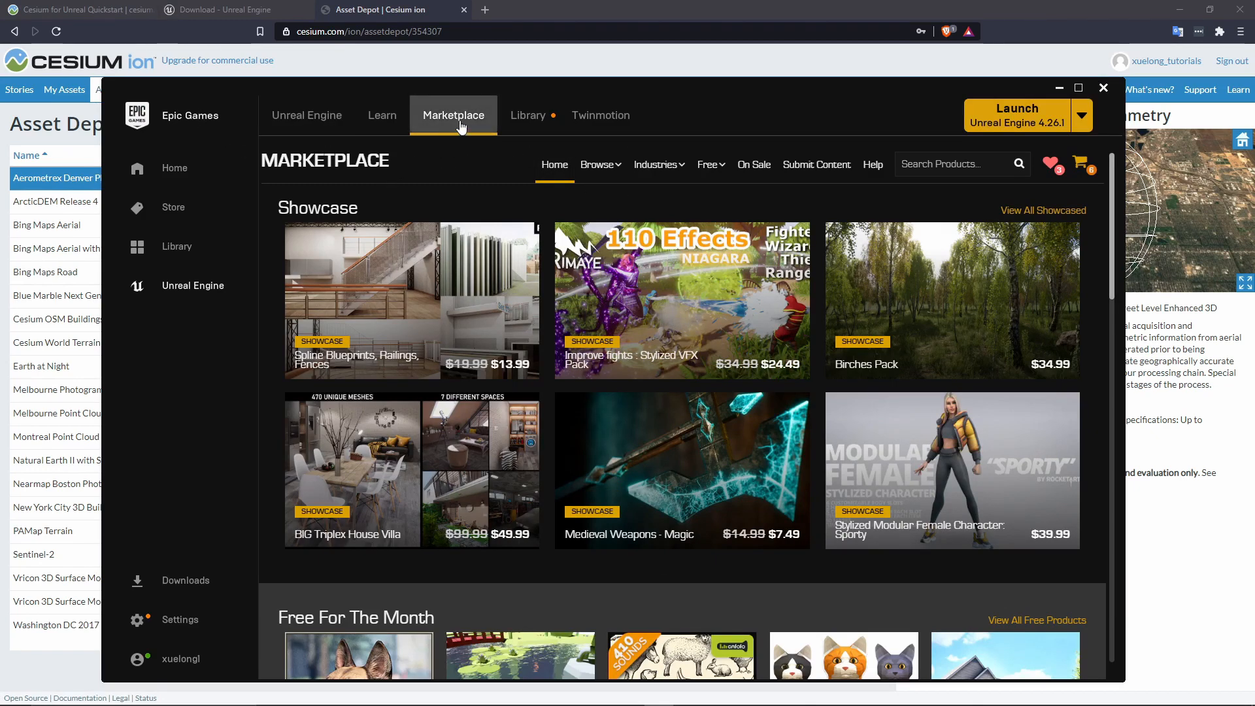
{"action": "type", "text": "cesium"}
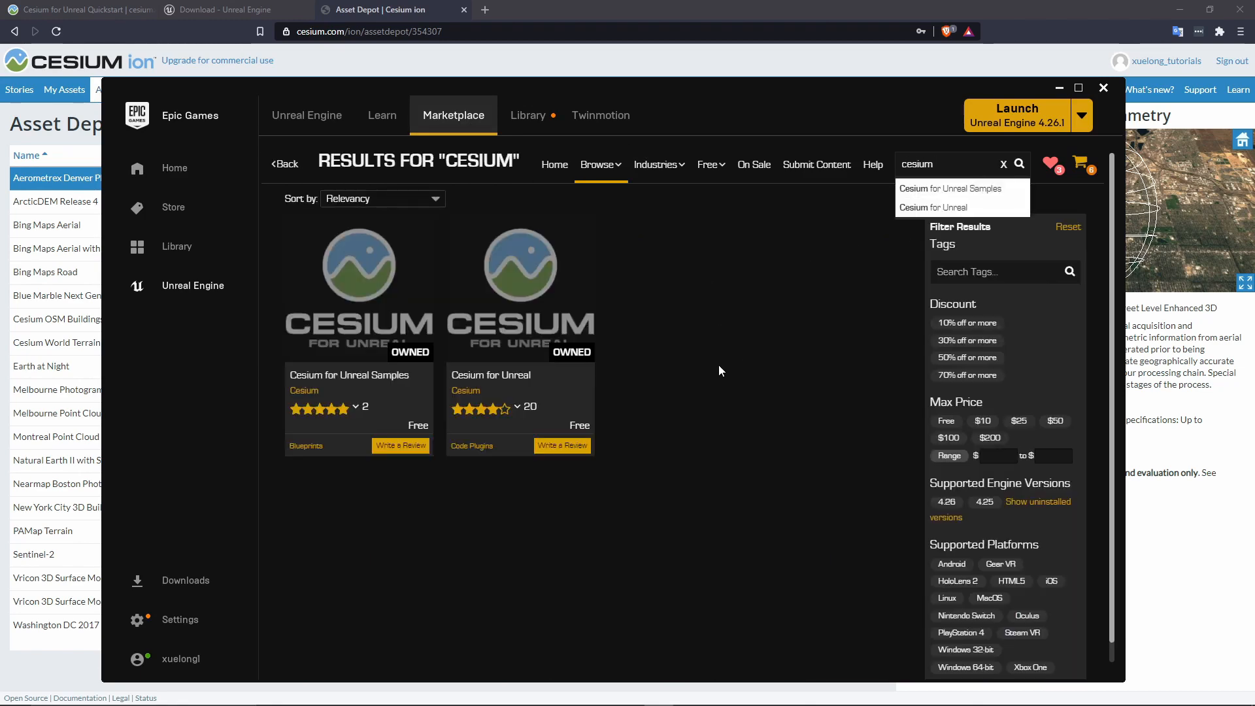
{"action": "mouse_move", "coordinate": [482, 461]}
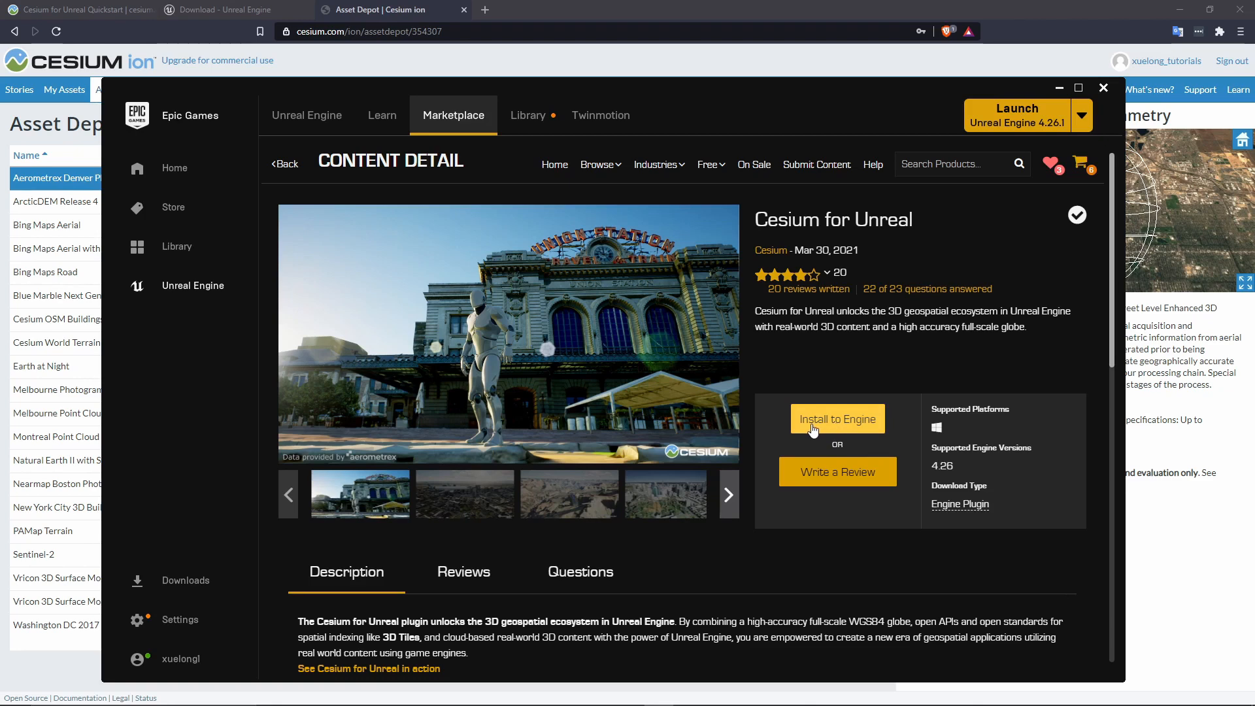
Try installing Cesium for Unreal to the engine, dismiss the already-installed notice, and return to the results.
{"action": "left_click", "coordinate": [838, 418]}
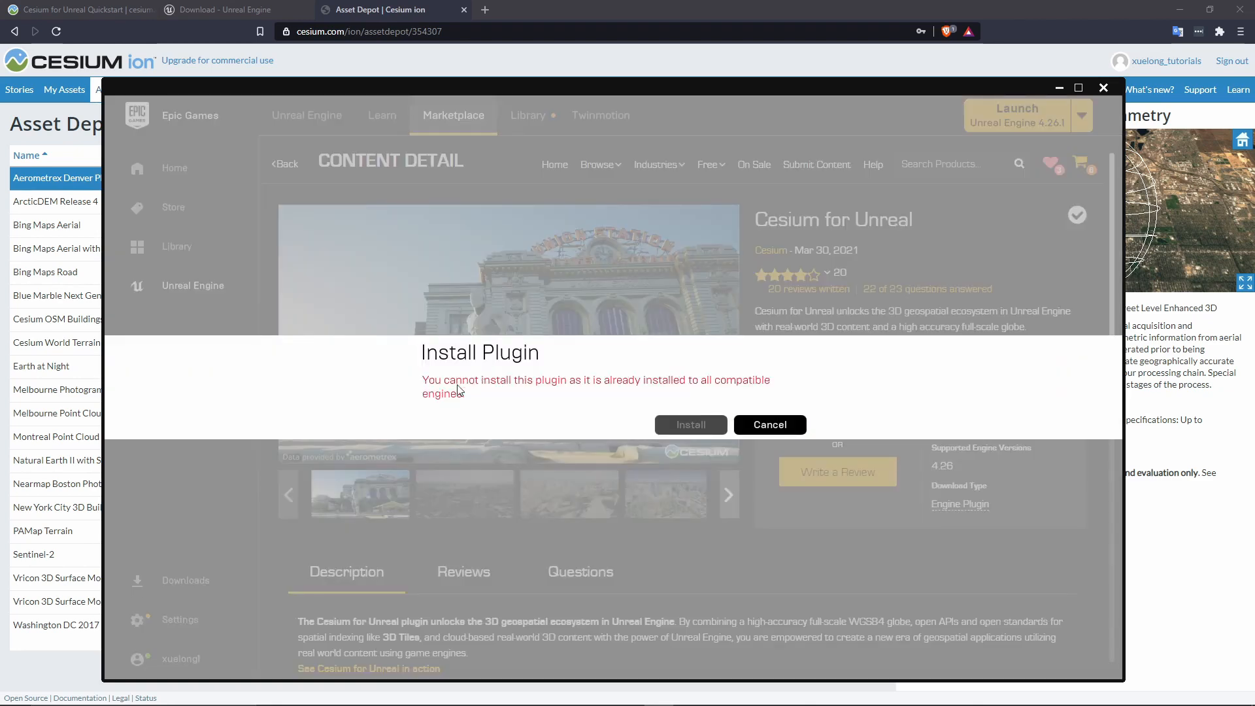
{"action": "mouse_move", "coordinate": [431, 372]}
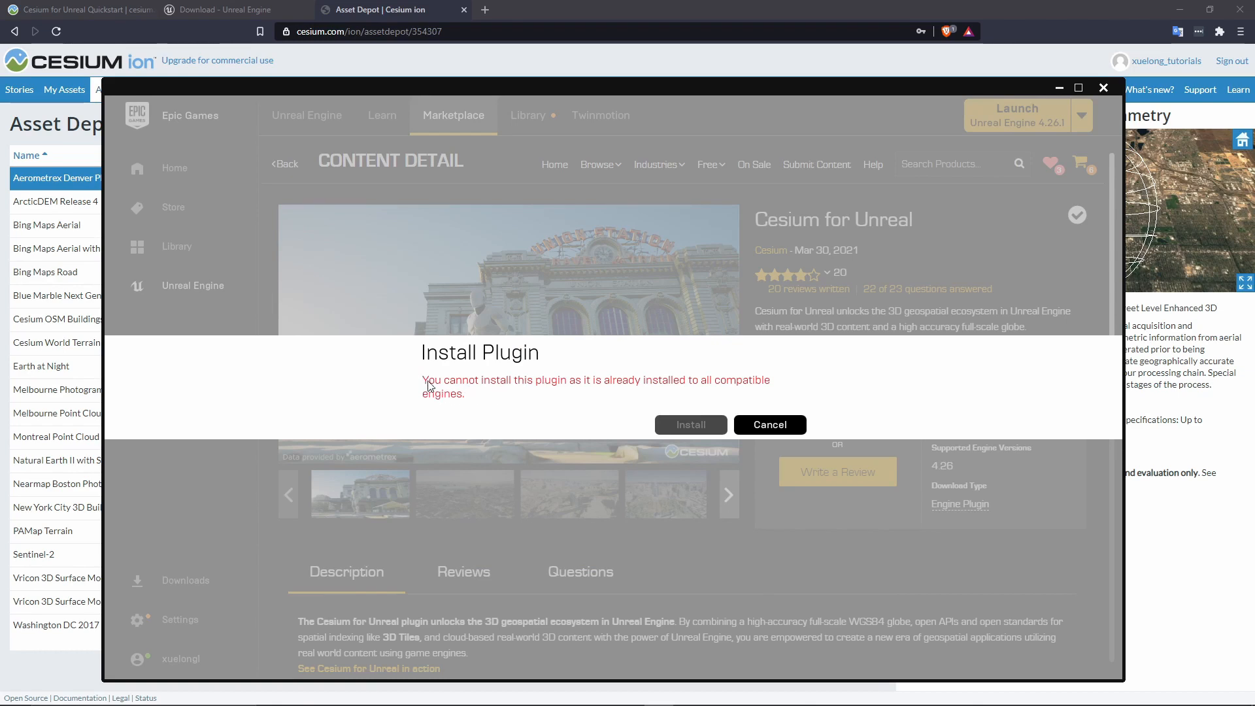
{"action": "mouse_move", "coordinate": [769, 424]}
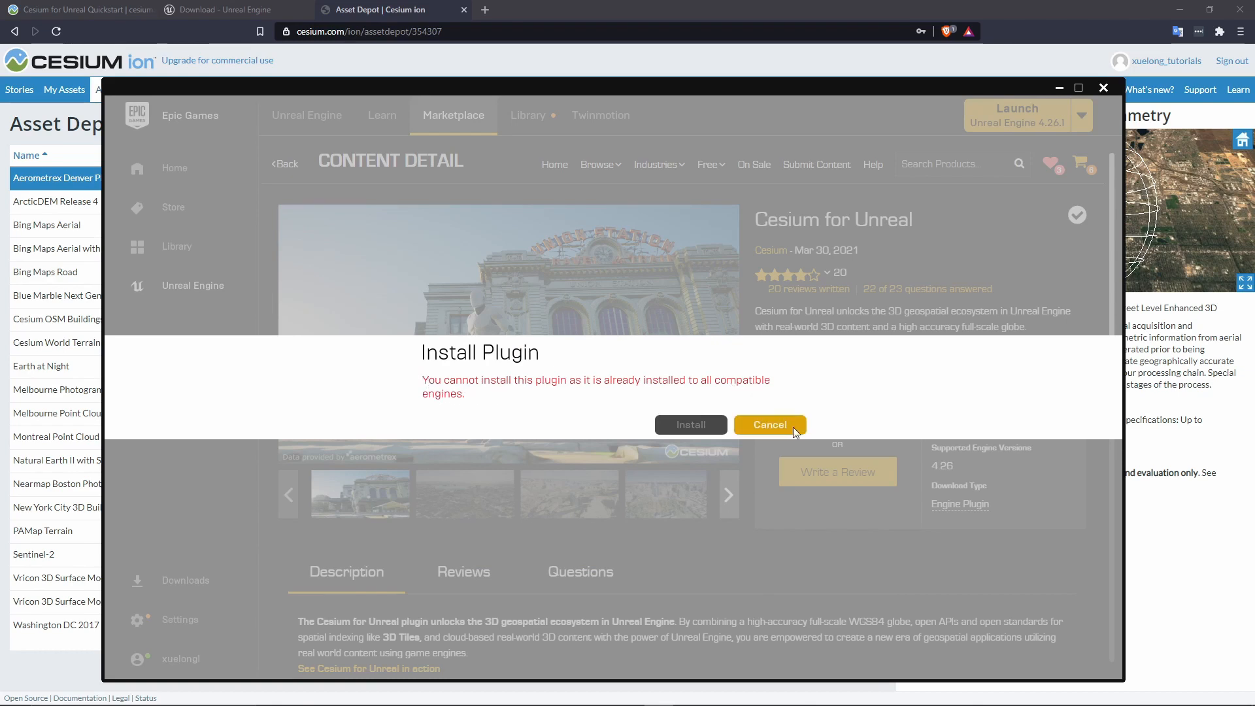
{"action": "left_click", "coordinate": [768, 425]}
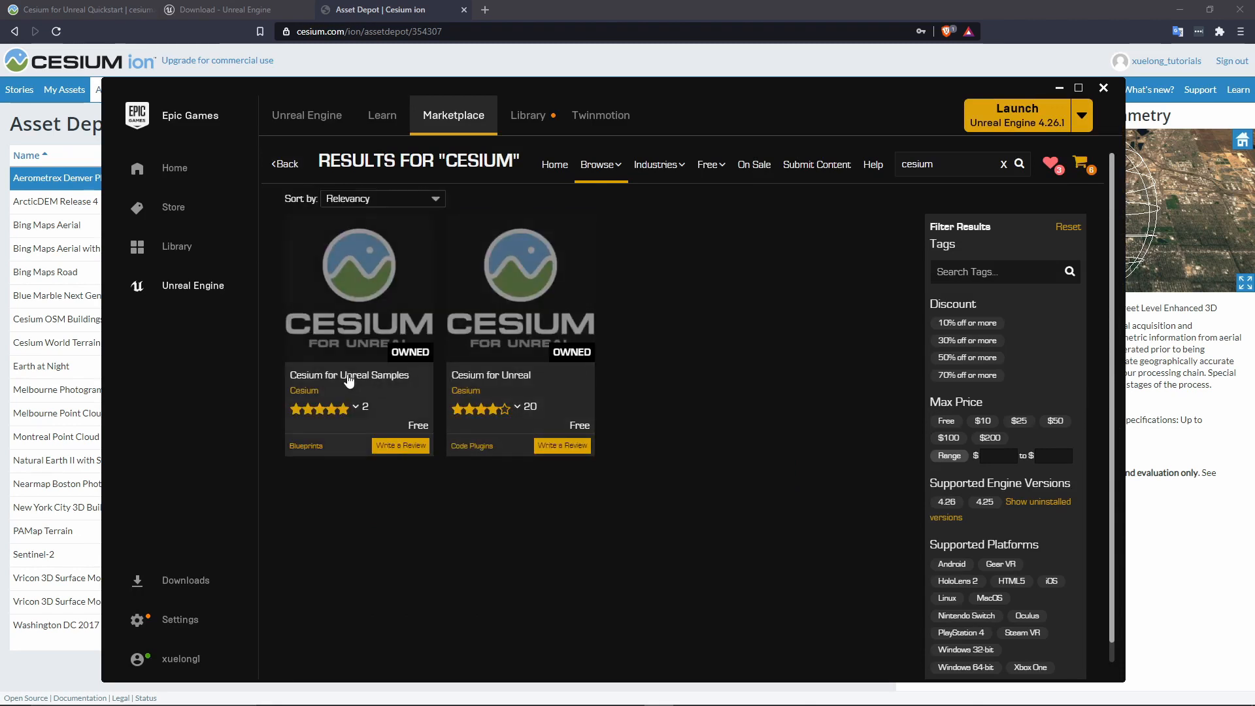
{"action": "left_click", "coordinate": [347, 375]}
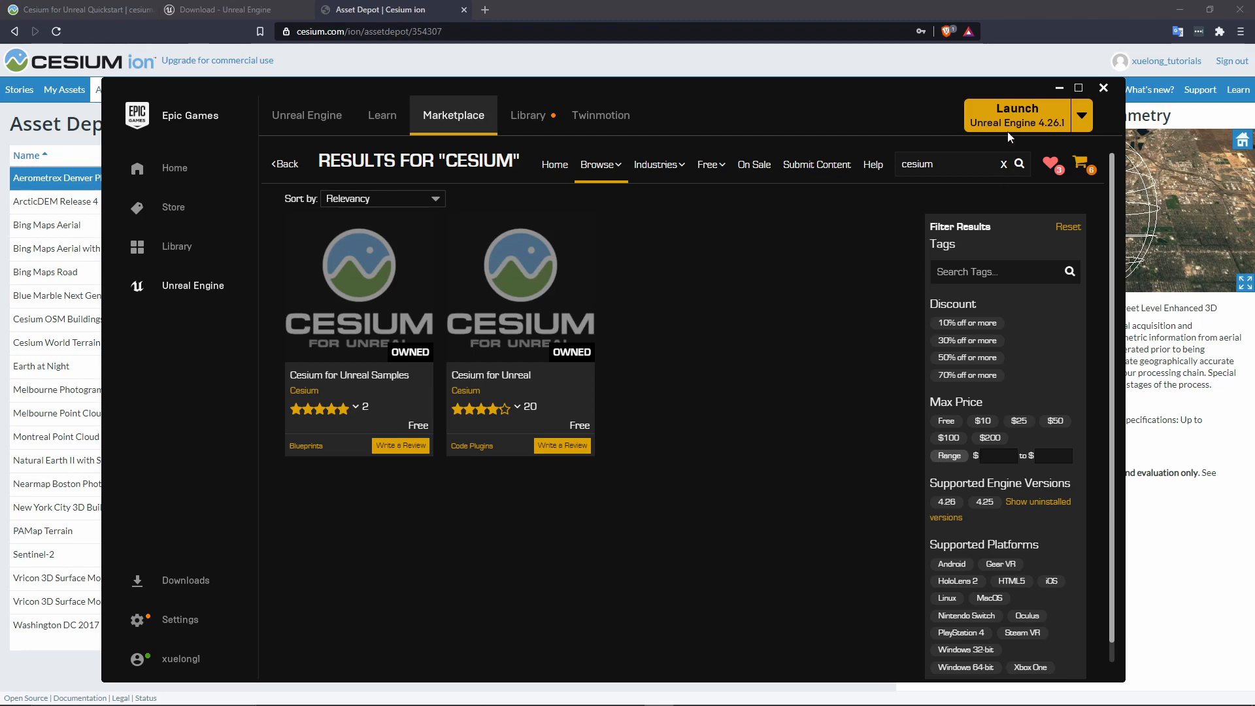
Launch Unreal Engine 4.26.1 and create a blank Blueprint project named CesiumTutorial.
{"action": "left_click", "coordinate": [1016, 109]}
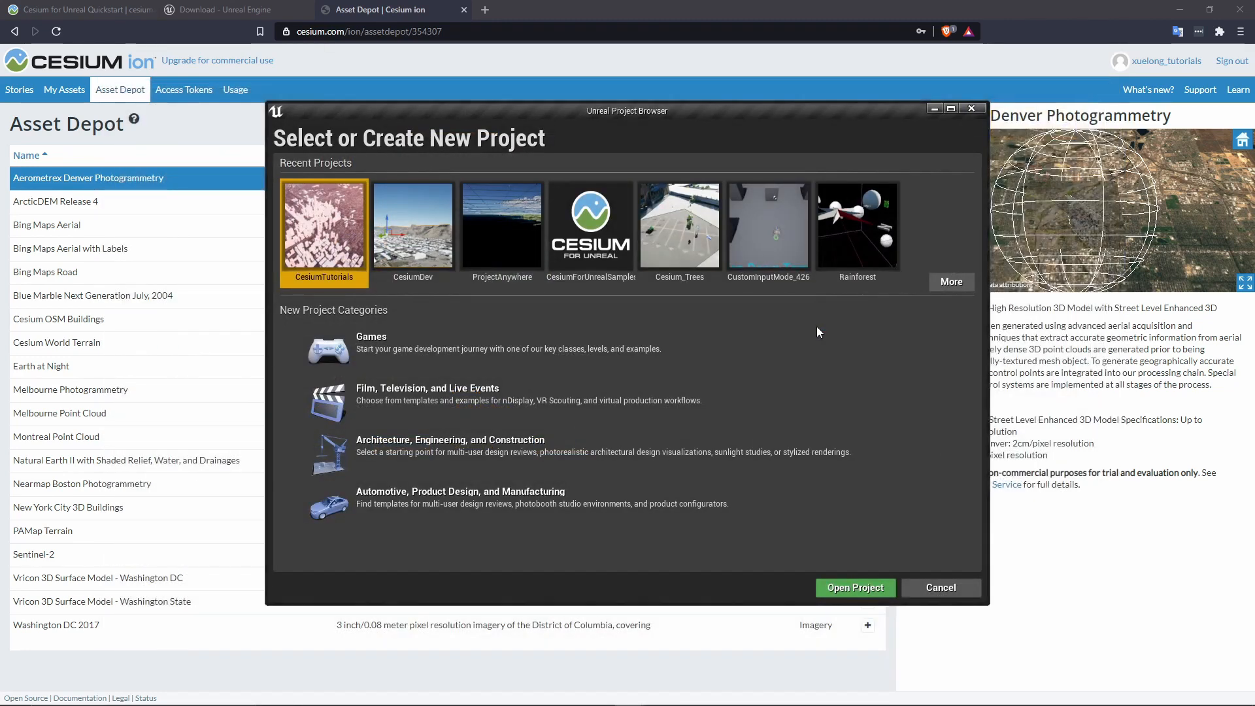
{"action": "mouse_move", "coordinate": [548, 359]}
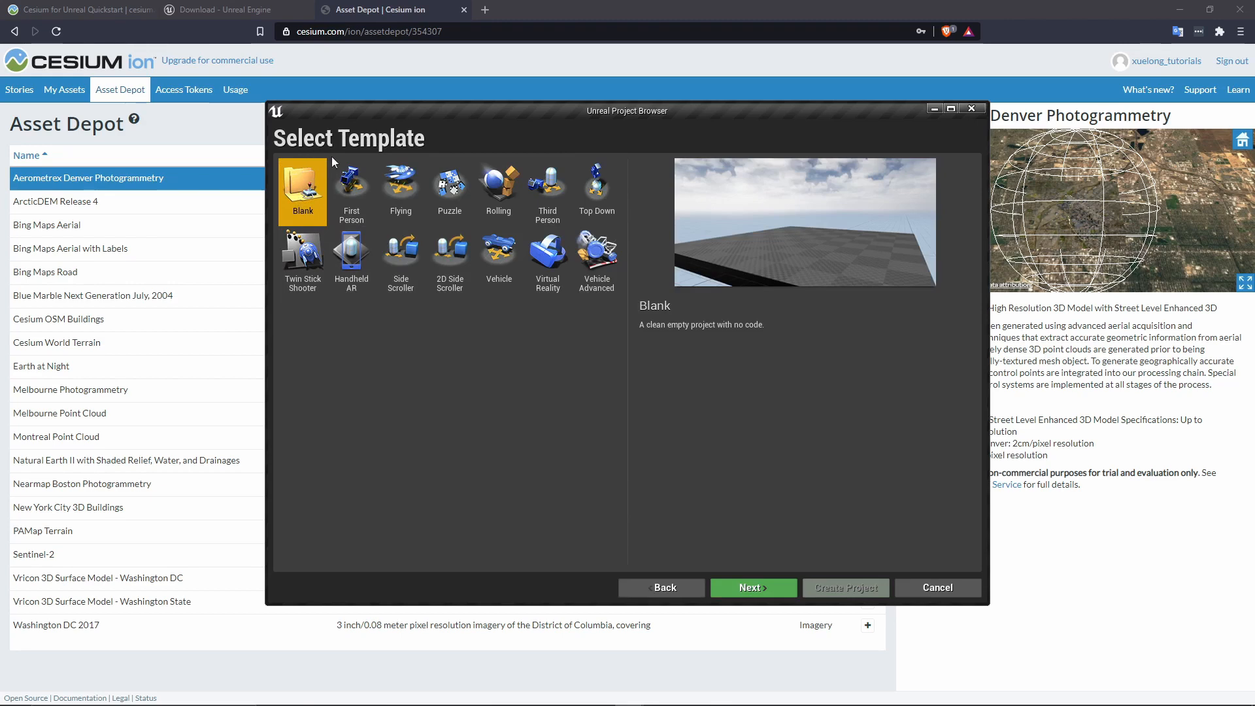
{"action": "mouse_move", "coordinate": [292, 205]}
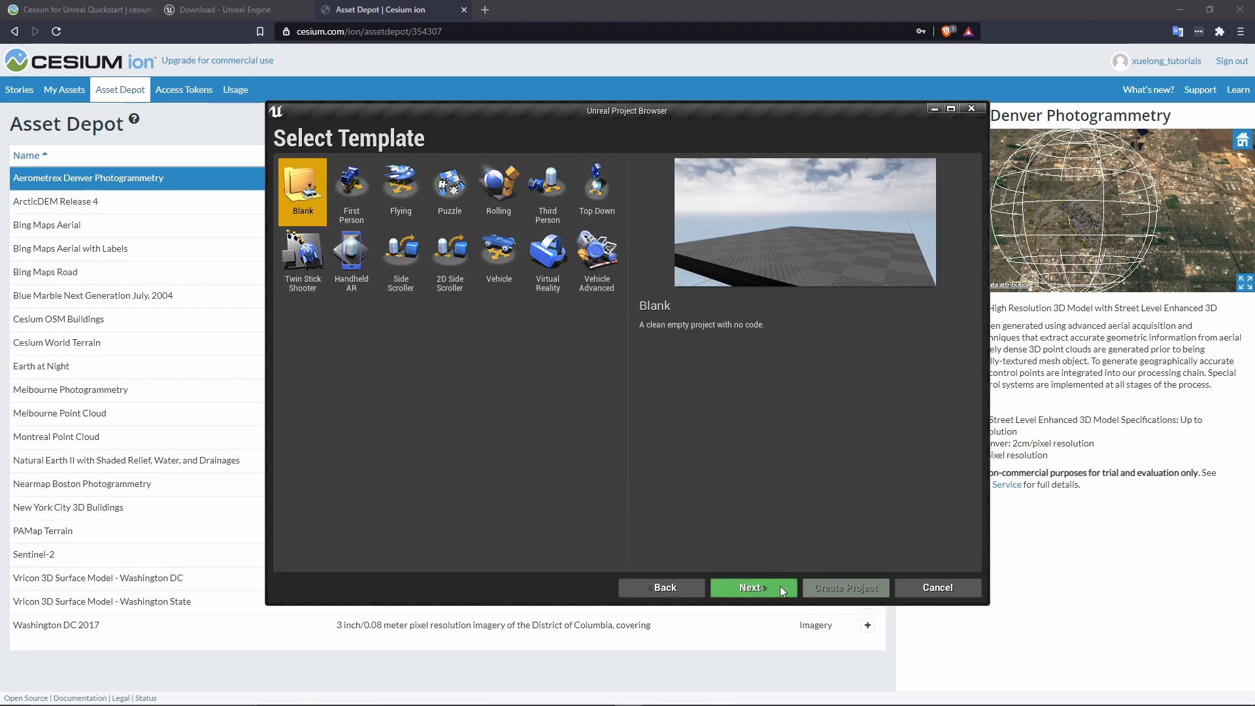
{"action": "left_click", "coordinate": [752, 587]}
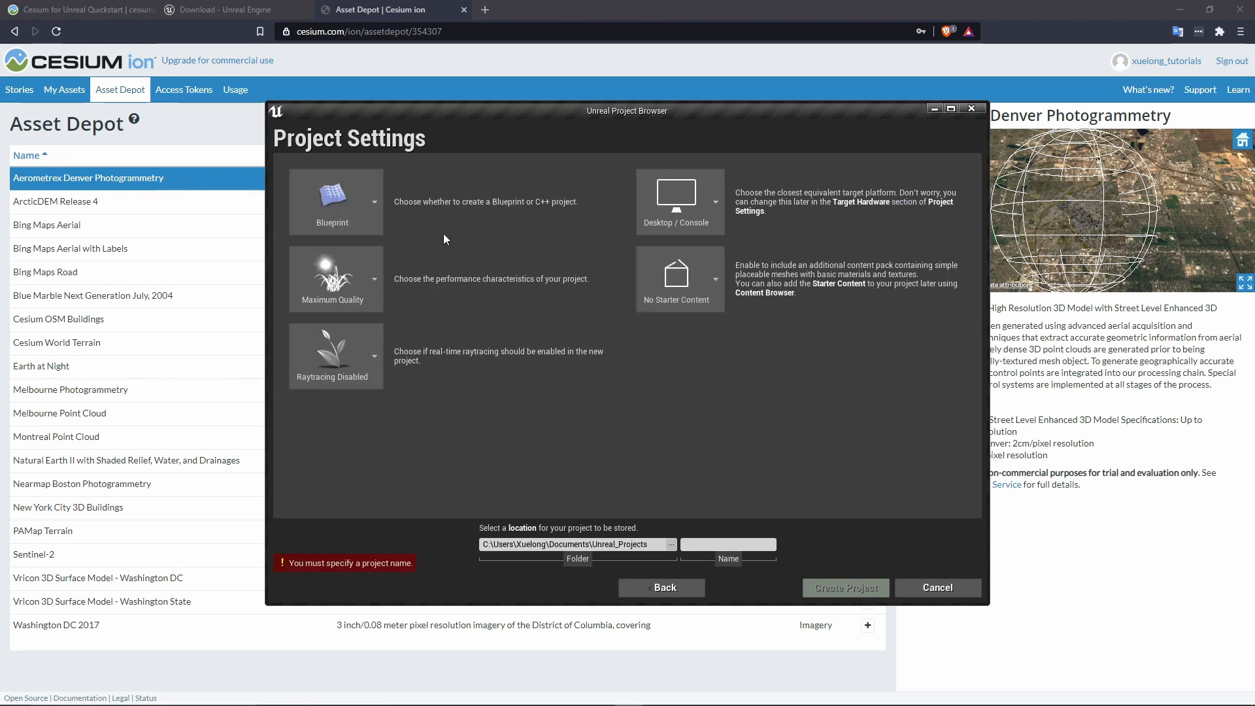
{"action": "left_click", "coordinate": [727, 545]}
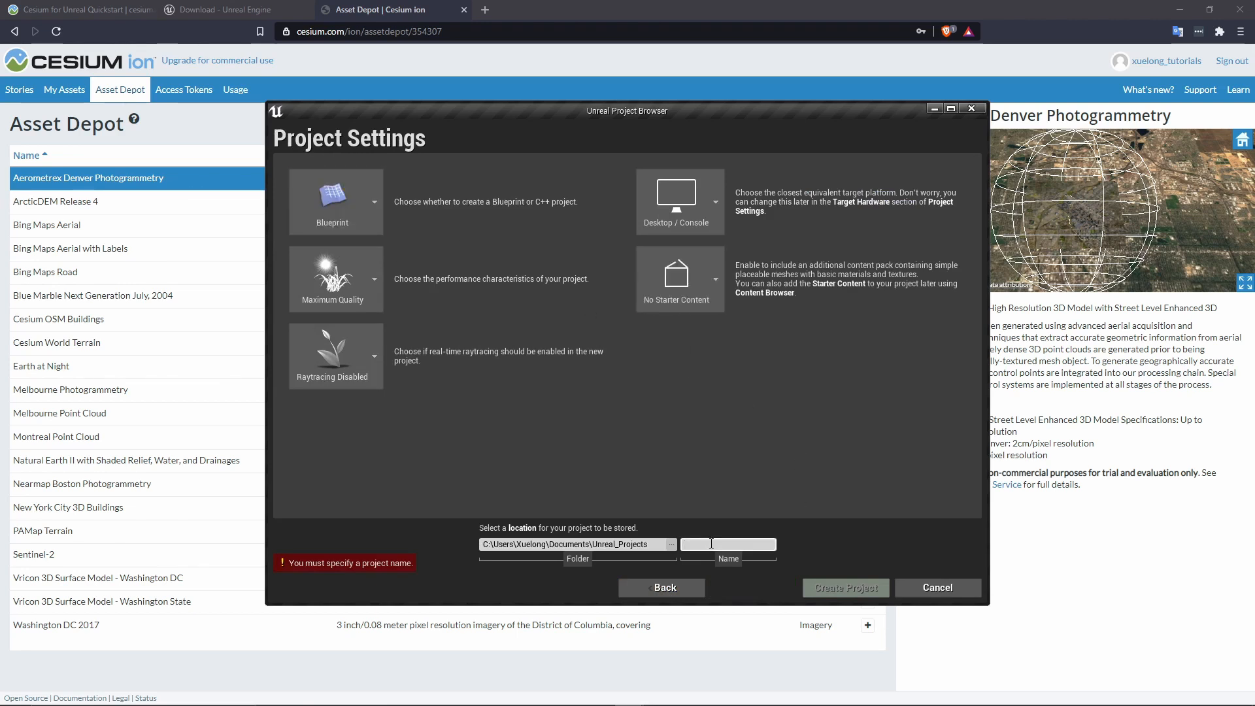
{"action": "type", "text": "CesiumTutor"}
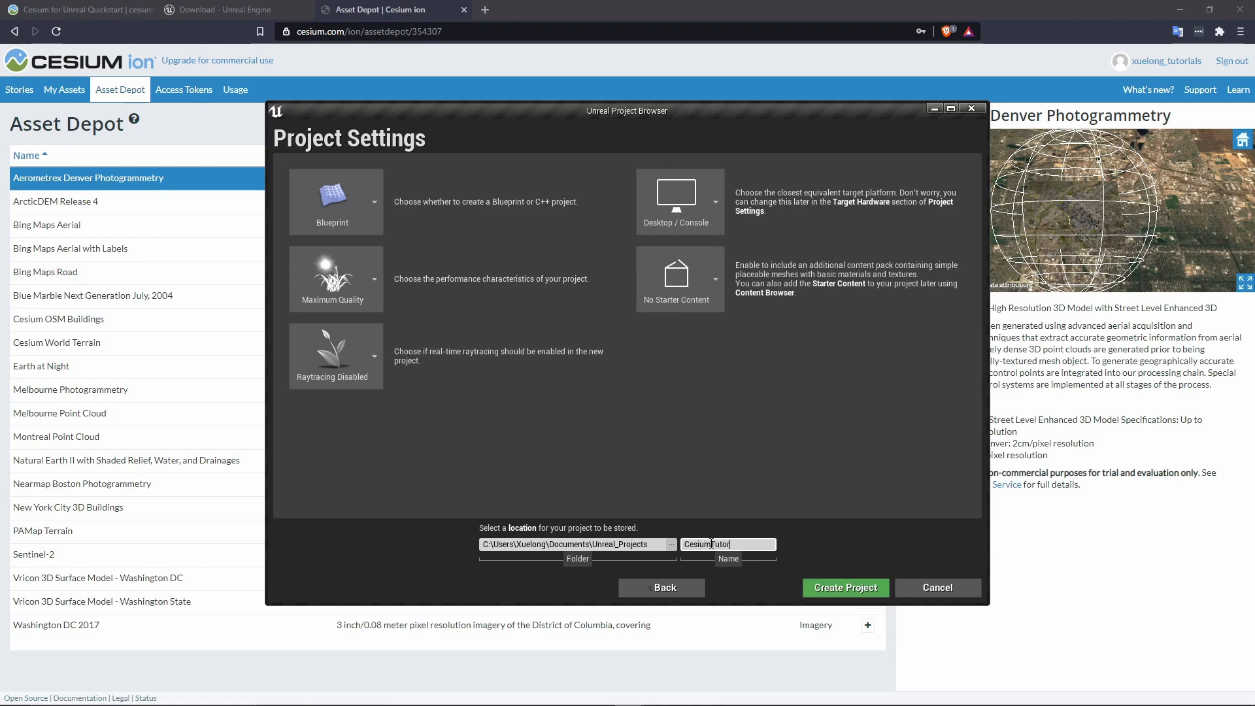
{"action": "left_click", "coordinate": [845, 588]}
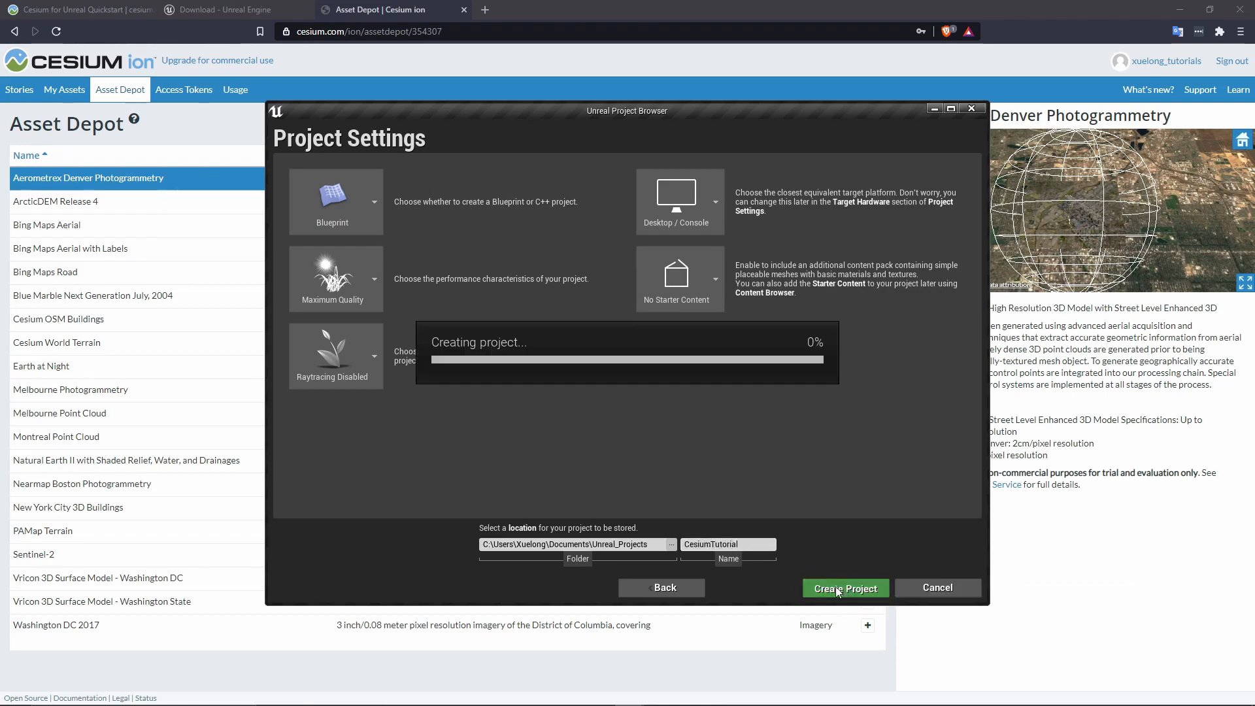
{"action": "left_click", "coordinate": [844, 588]}
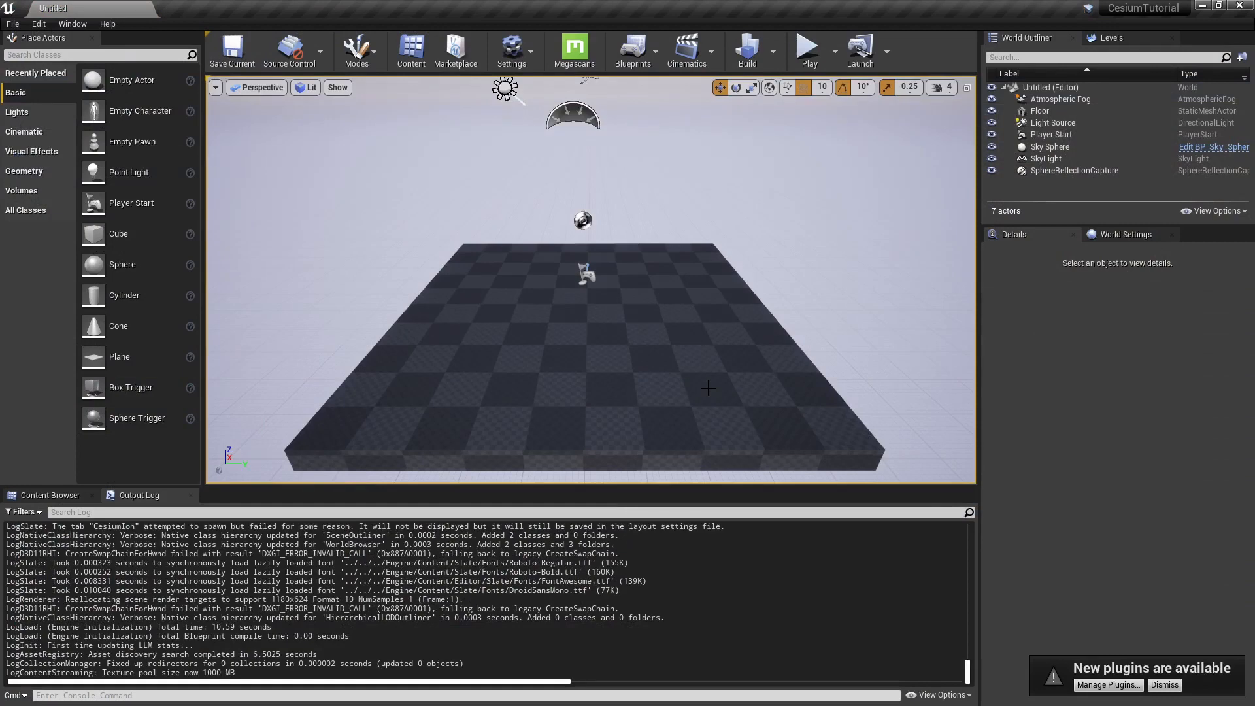
{"action": "mouse_move", "coordinate": [918, 200]}
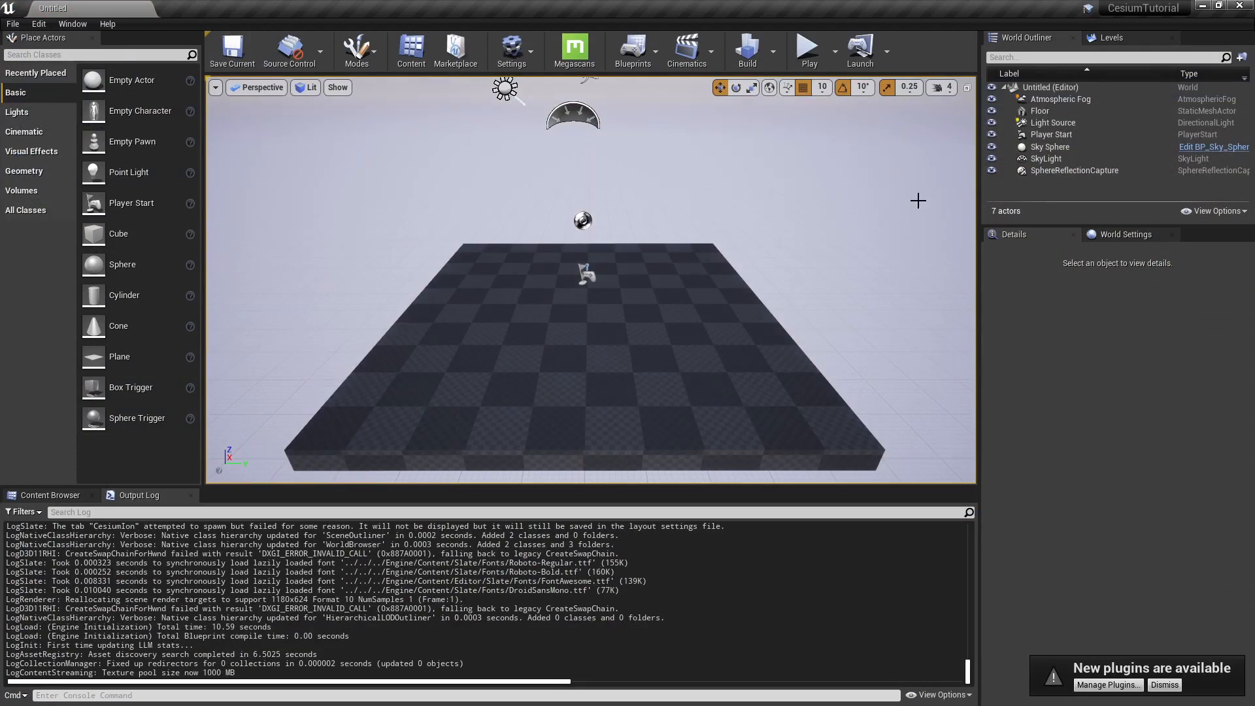
Delete every World Outliner actor, confirming Yes All, and save the level as CesiumTutorialLevel.
{"action": "left_click", "coordinate": [1073, 170]}
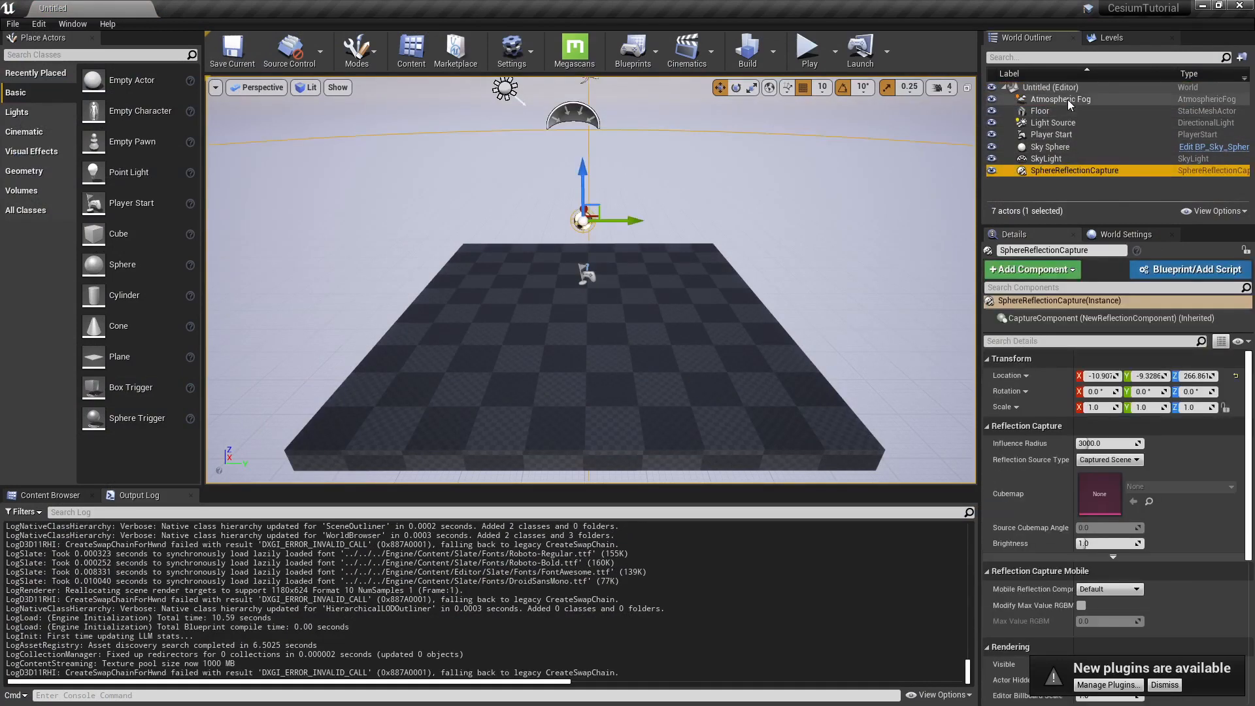
{"action": "key", "text": "Delete"}
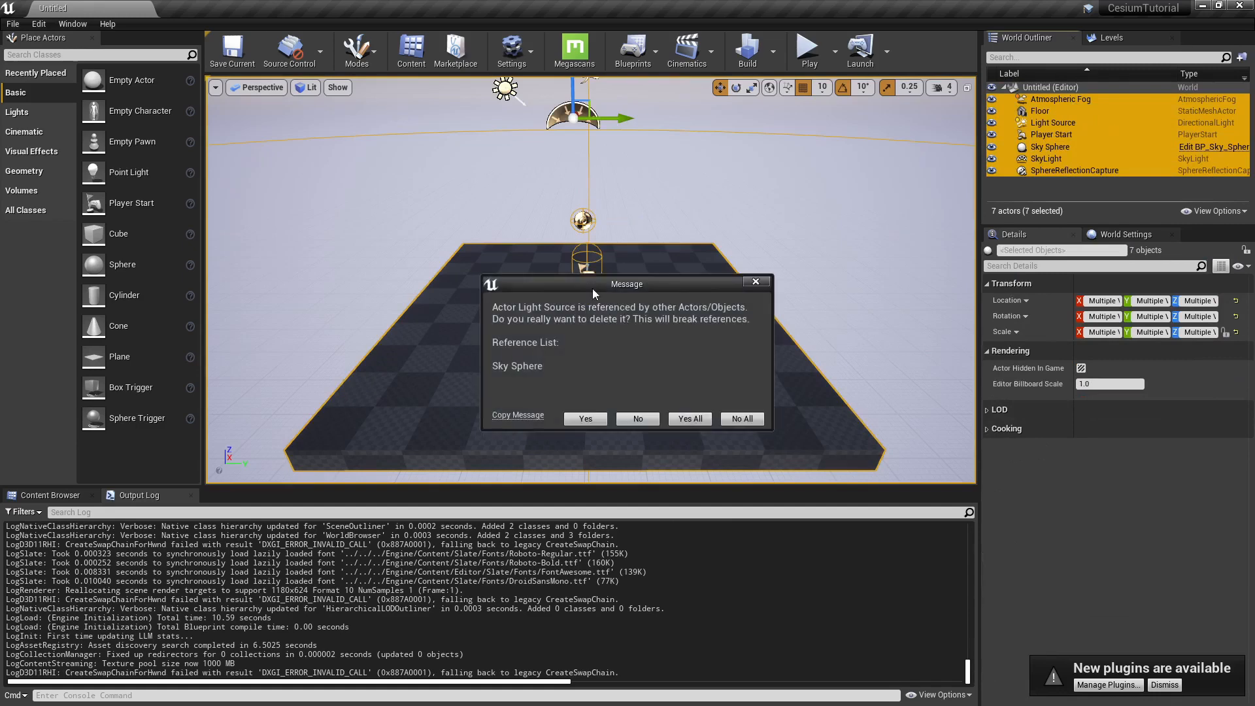
{"action": "left_click", "coordinate": [688, 418]}
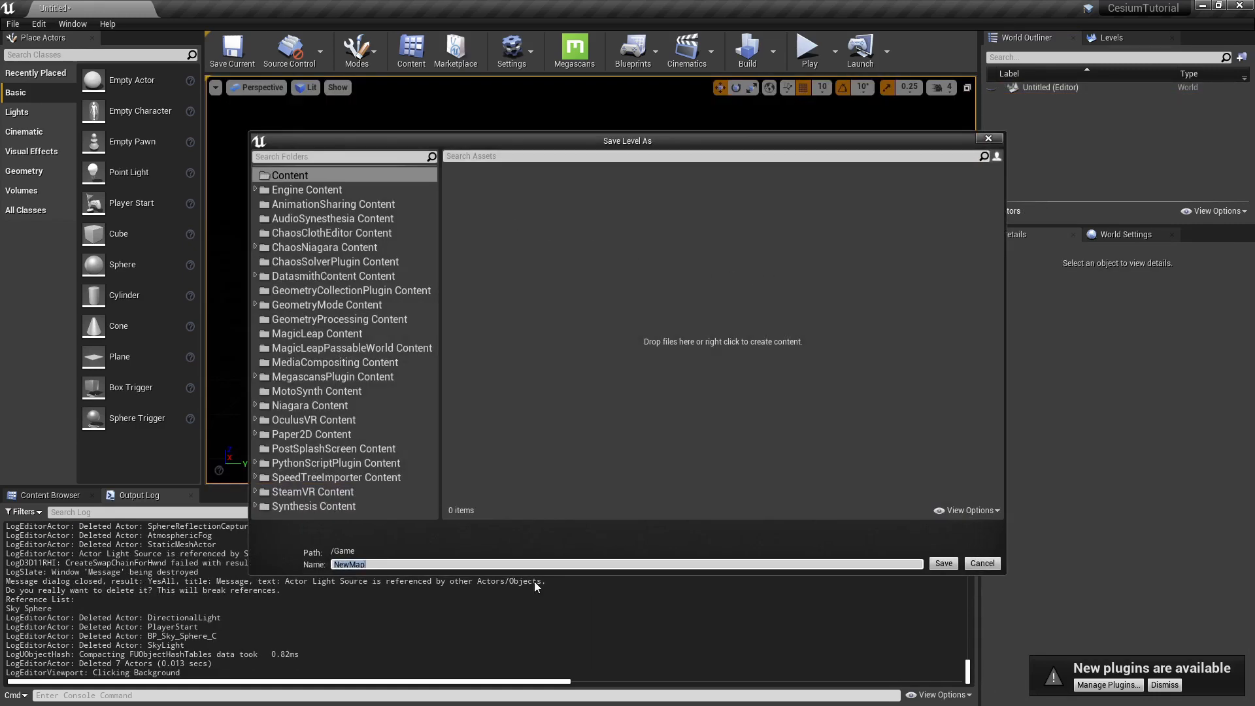
{"action": "type", "text": "CesiumTutol"}
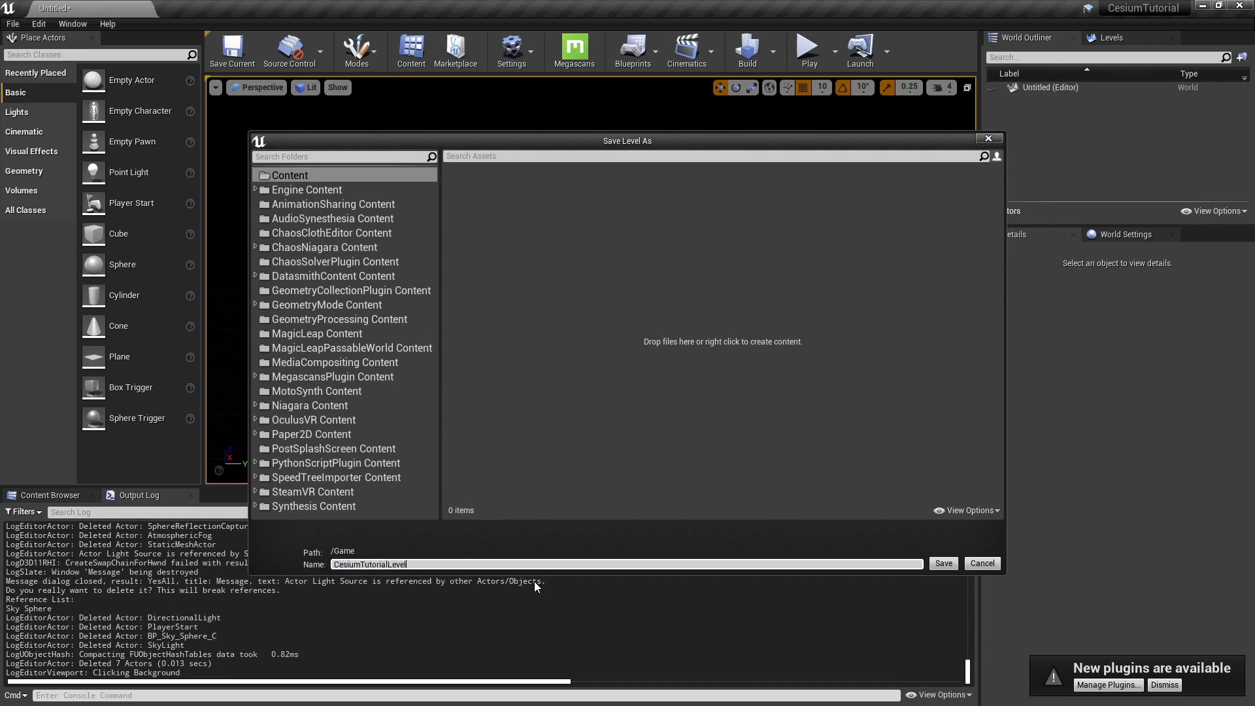
{"action": "left_click", "coordinate": [942, 563]}
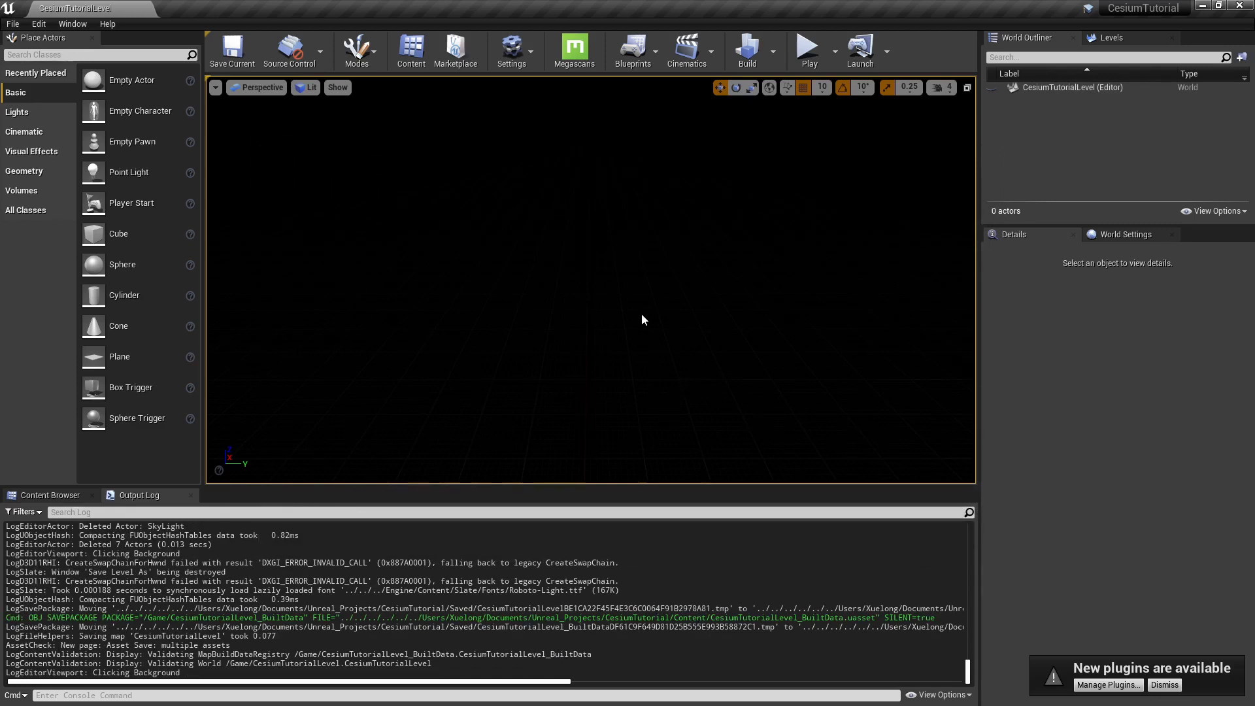
{"action": "mouse_move", "coordinate": [567, 247]}
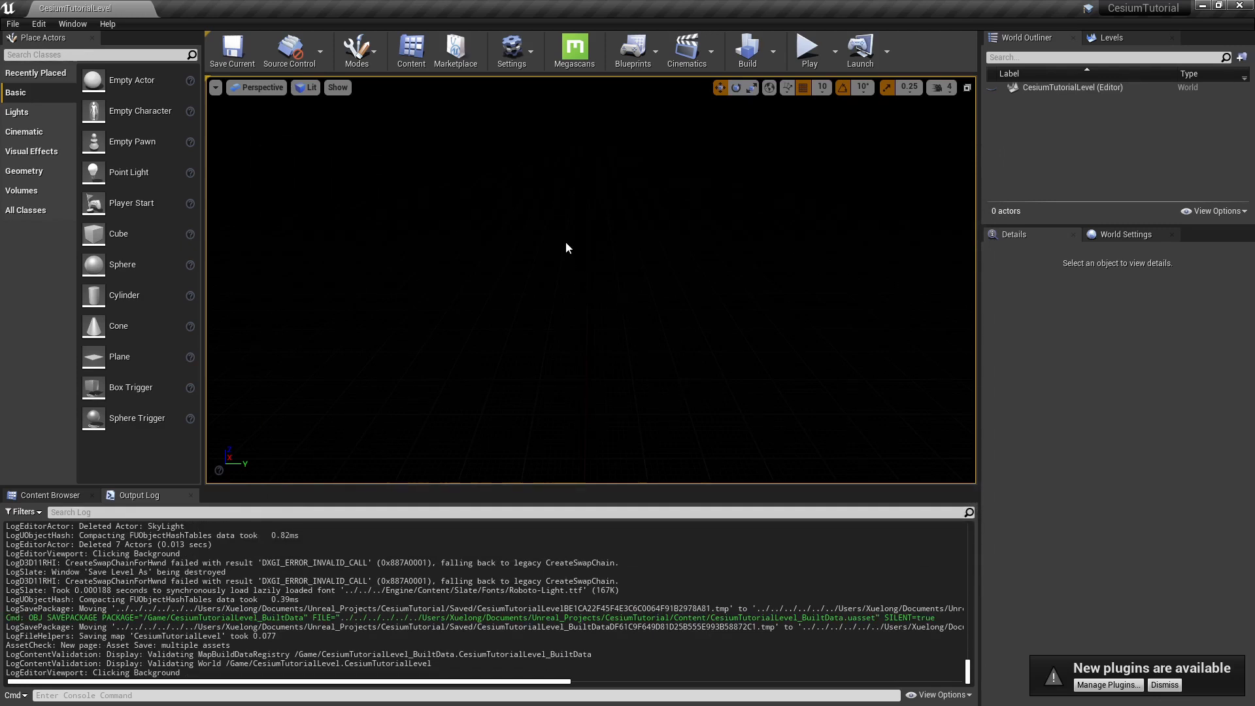
{"action": "mouse_move", "coordinate": [511, 49]}
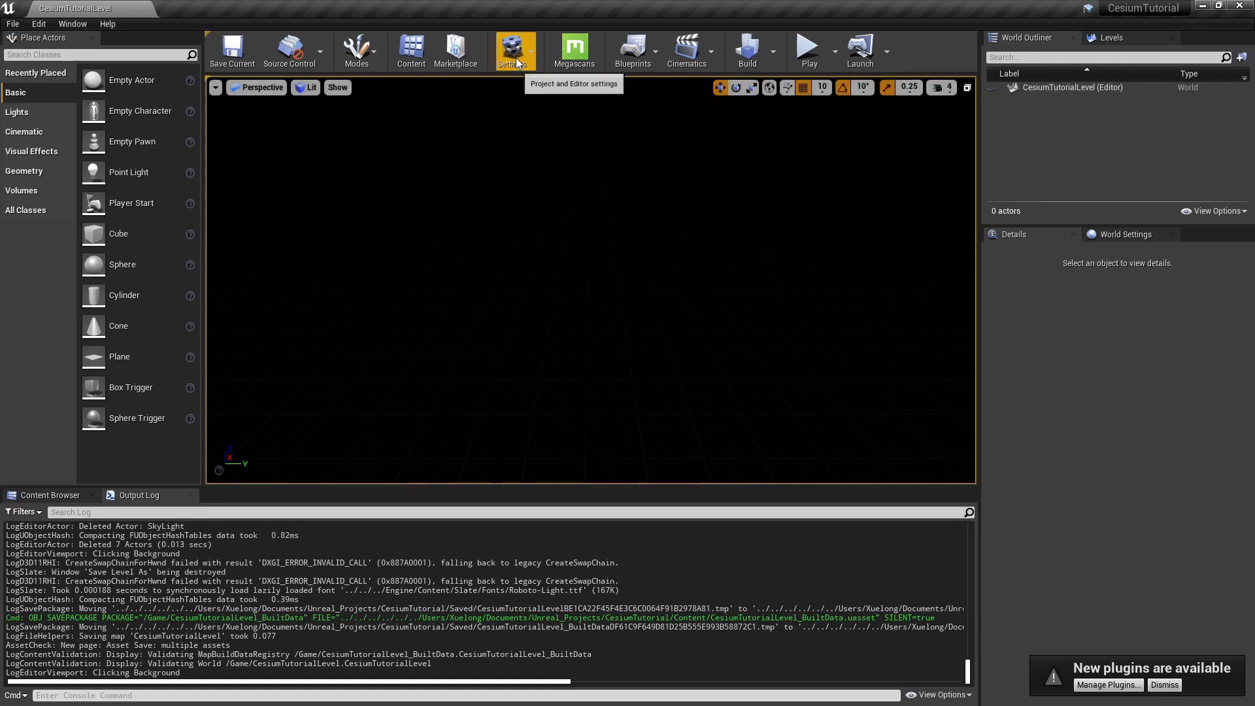
In Project Settings Maps & Modes, set Editor Startup Map and Game Default Map to CesiumTutorialLevel.
{"action": "left_click", "coordinate": [514, 50]}
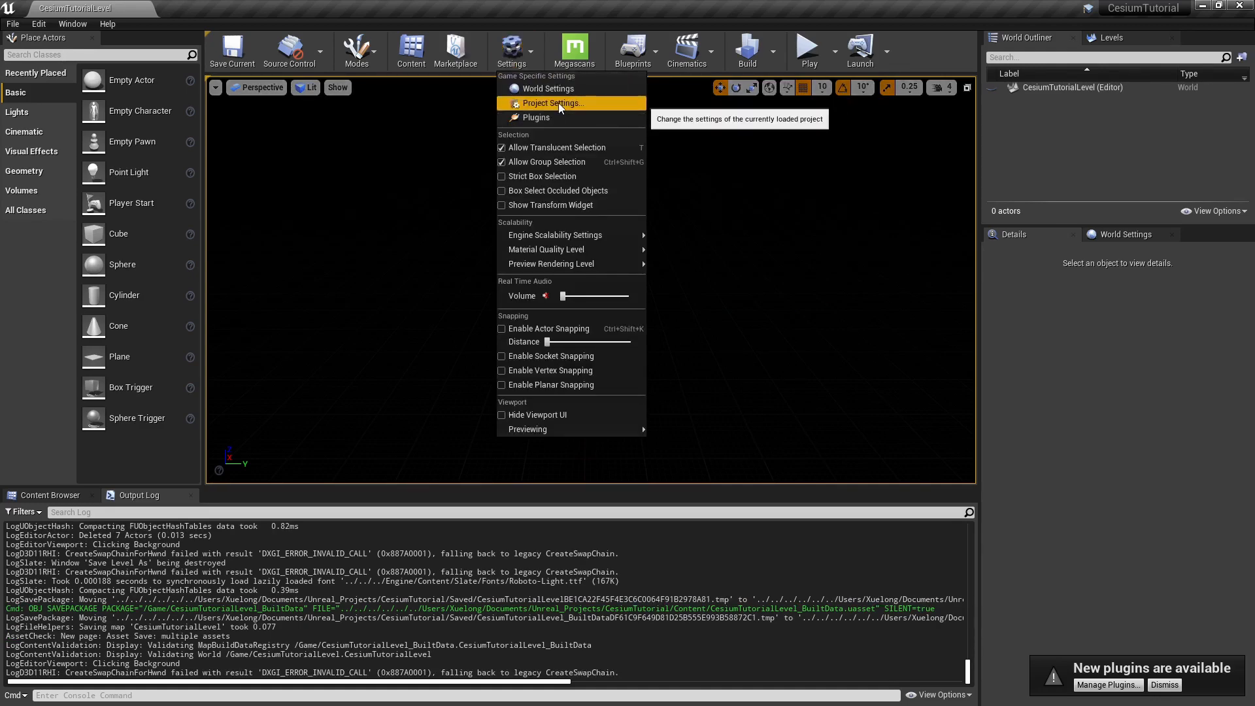
{"action": "left_click", "coordinate": [552, 103]}
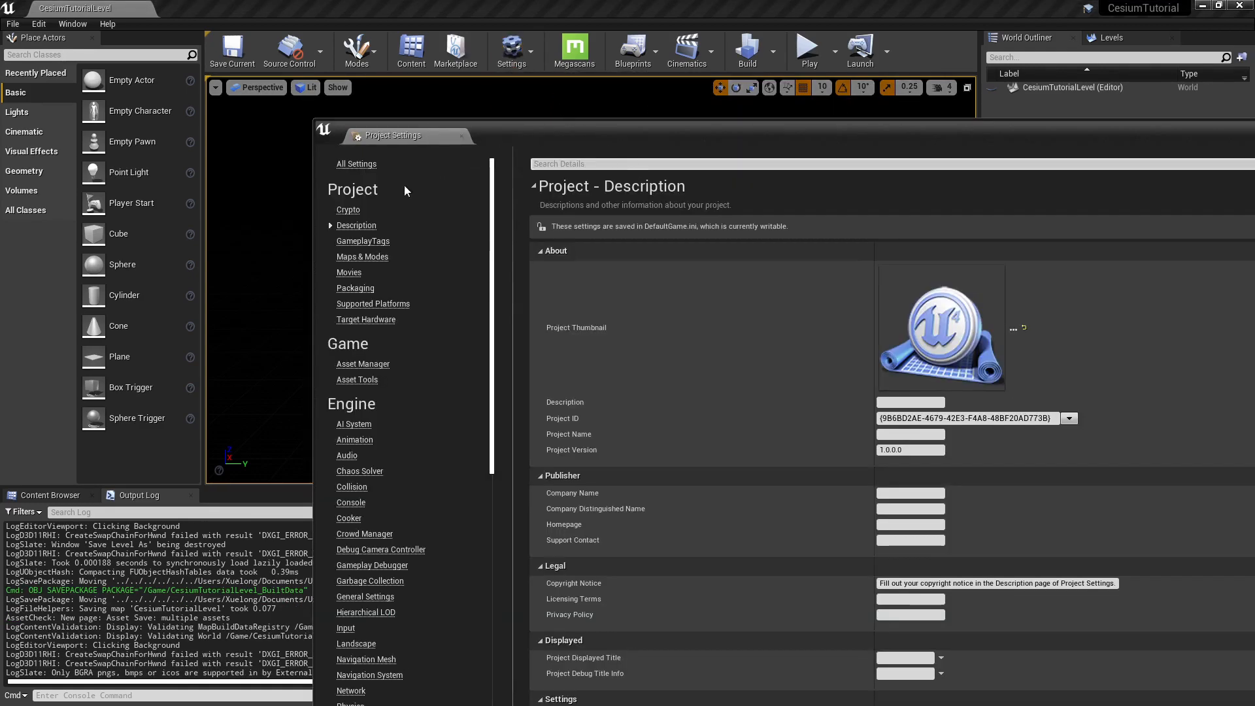
{"action": "left_click", "coordinate": [362, 256]}
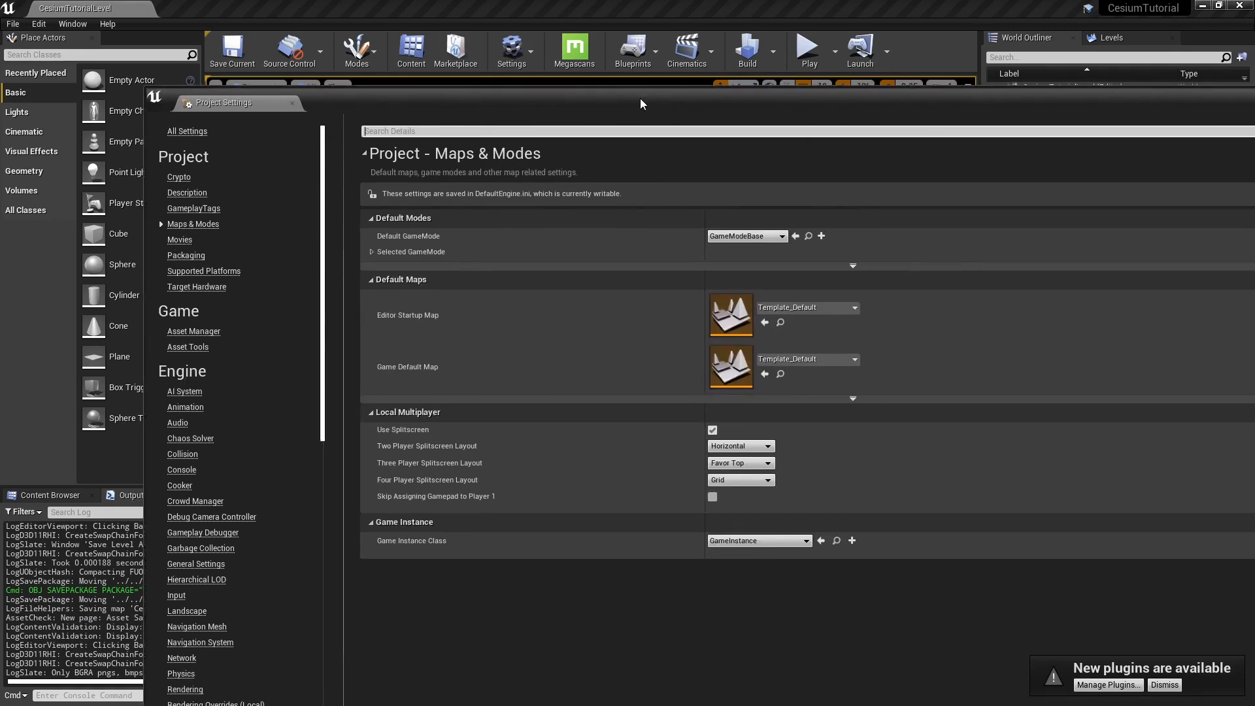
{"action": "left_click", "coordinate": [852, 306]}
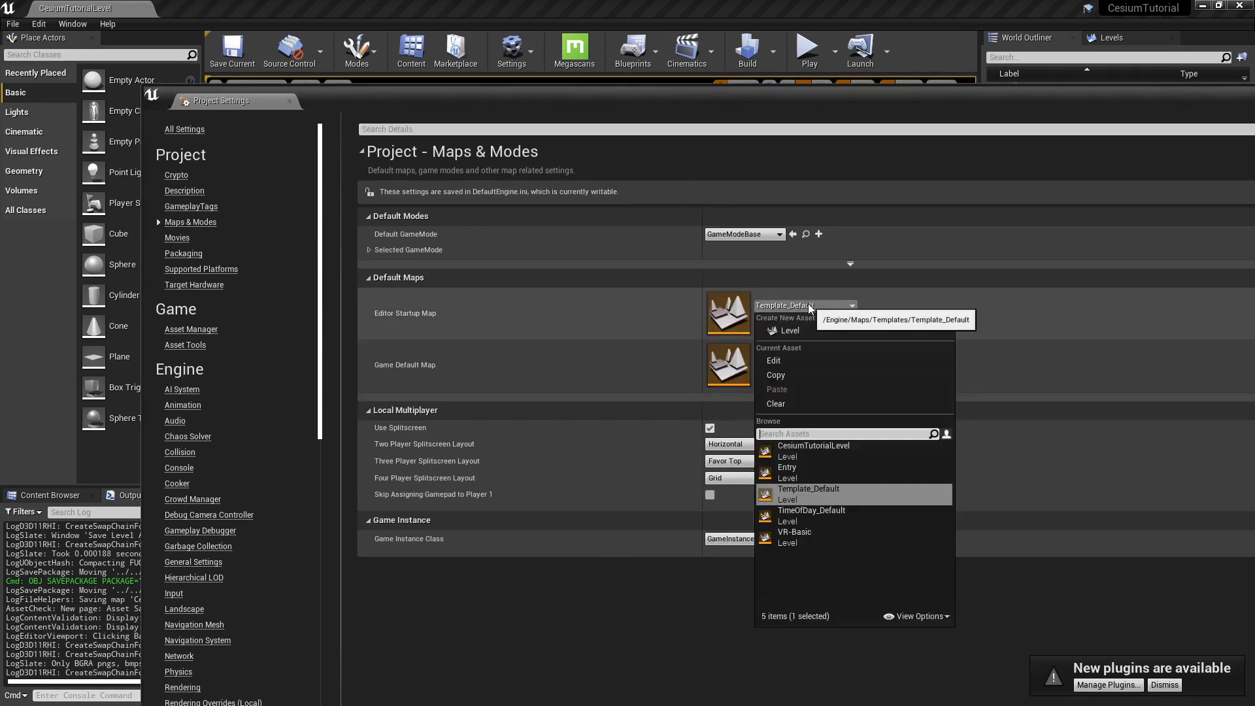
{"action": "mouse_move", "coordinate": [232, 165]}
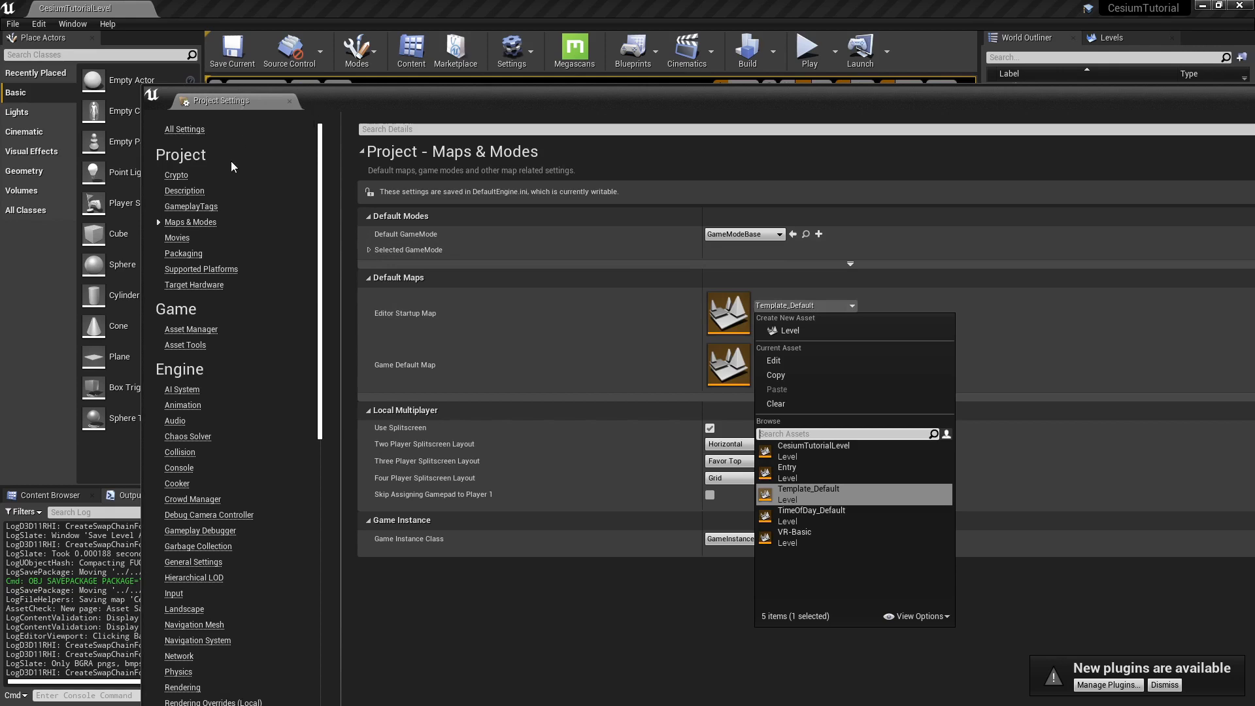
{"action": "mouse_move", "coordinate": [766, 353]}
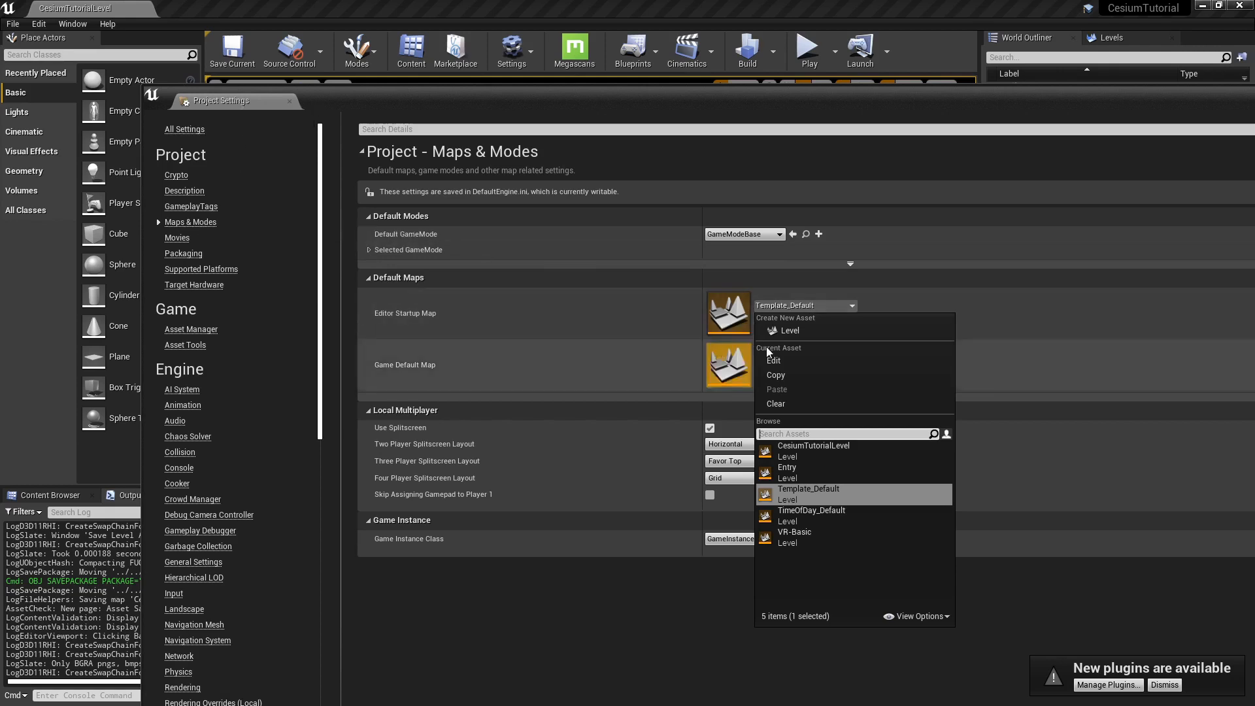
{"action": "left_click", "coordinate": [812, 445]}
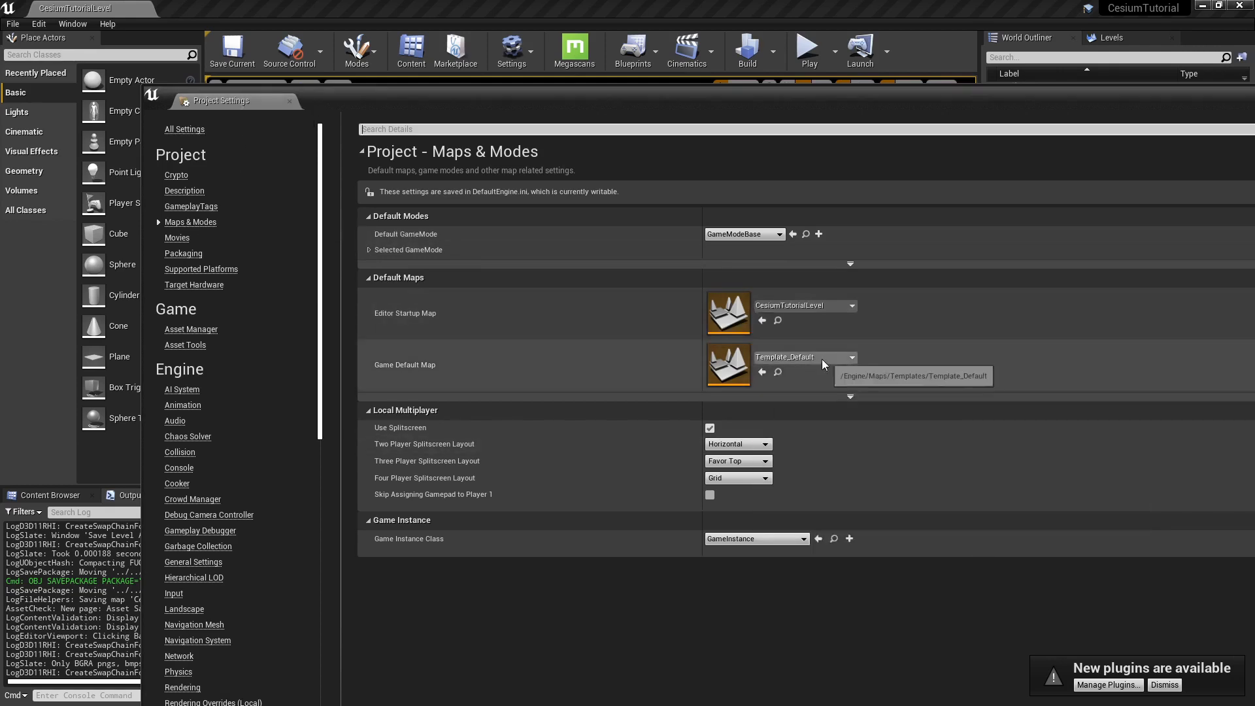
{"action": "left_click", "coordinate": [839, 357]}
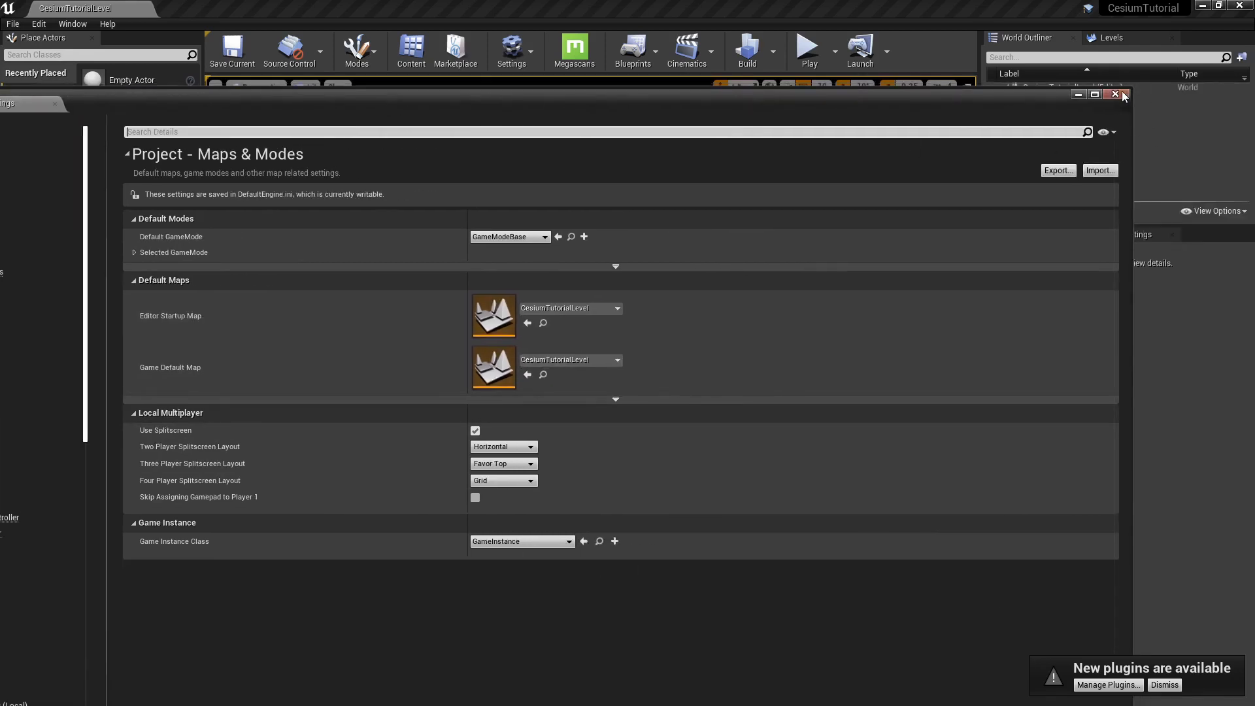
{"action": "left_click", "coordinate": [1114, 94]}
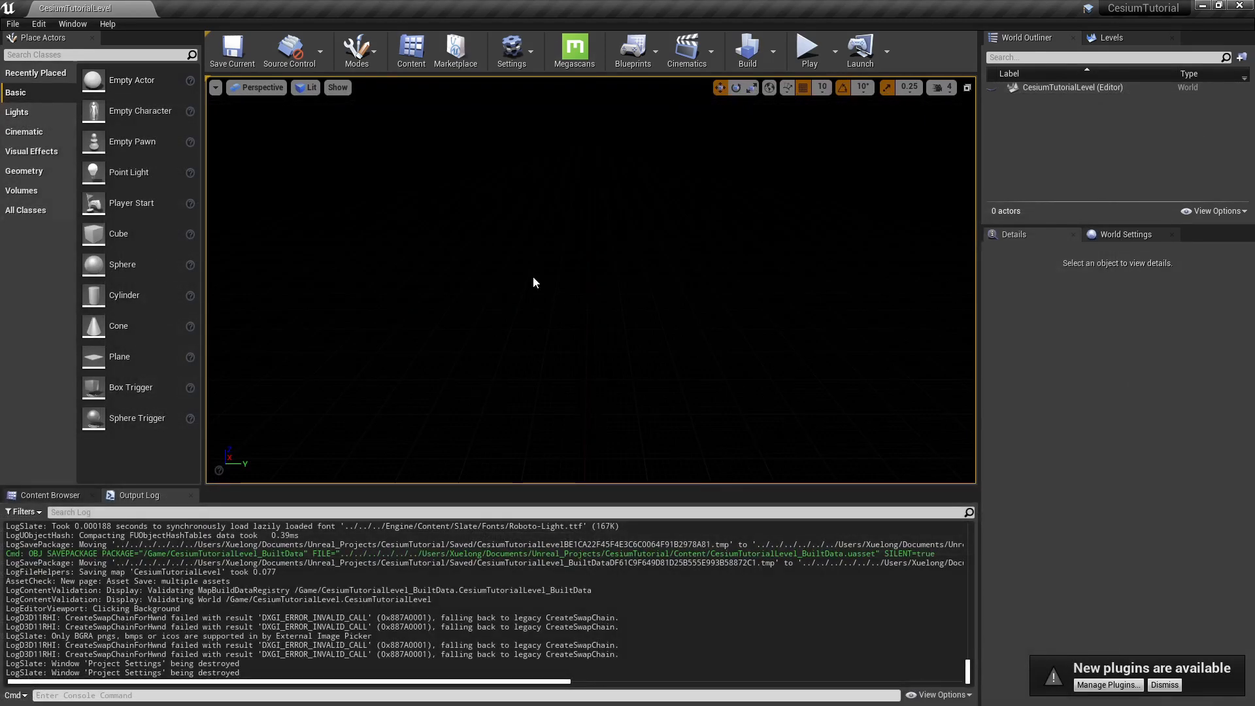
Tick Enabled for Cesium for Unreal in the Plugins list and restart the editor.
{"action": "left_click", "coordinate": [511, 49]}
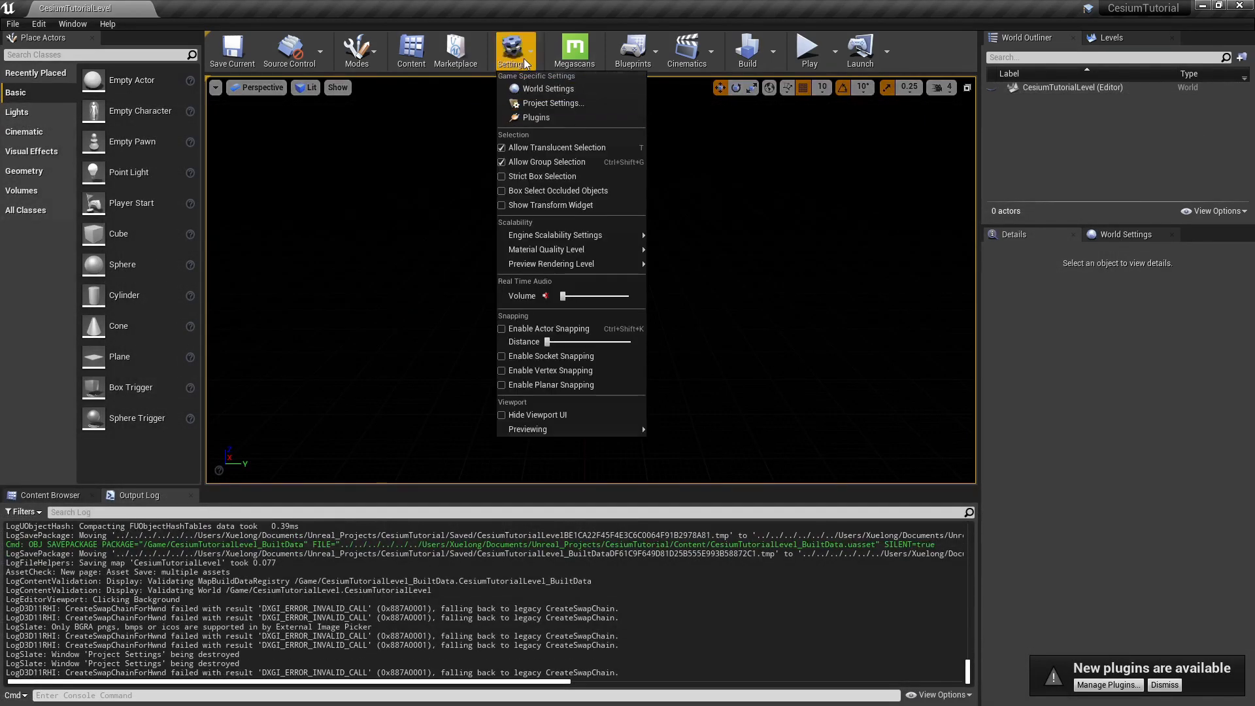
{"action": "left_click", "coordinate": [542, 117]}
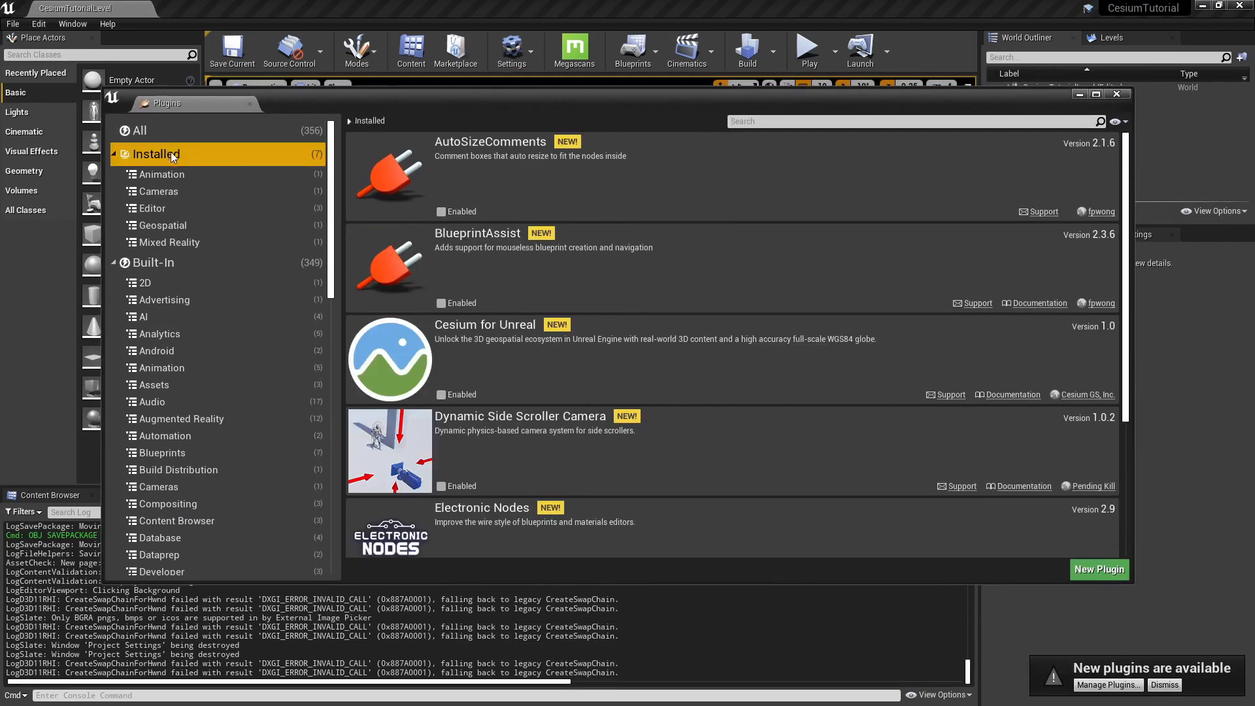
{"action": "mouse_move", "coordinate": [414, 392]}
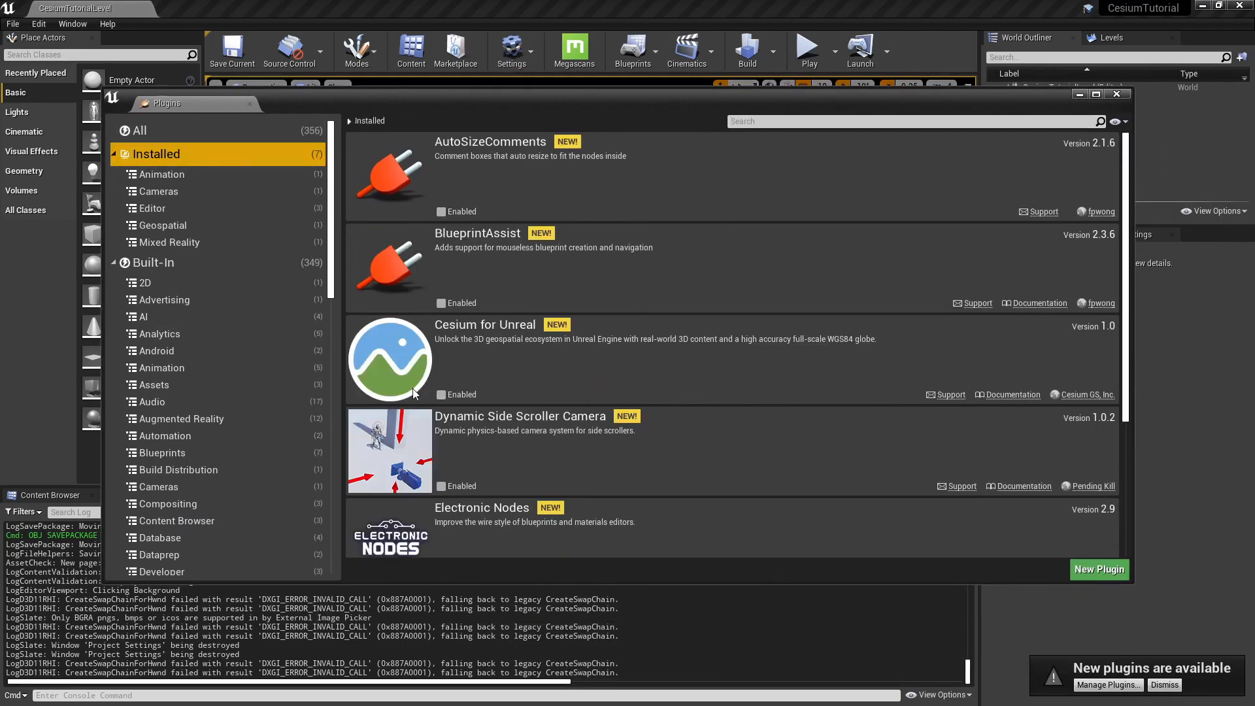
{"action": "left_click", "coordinate": [440, 395]}
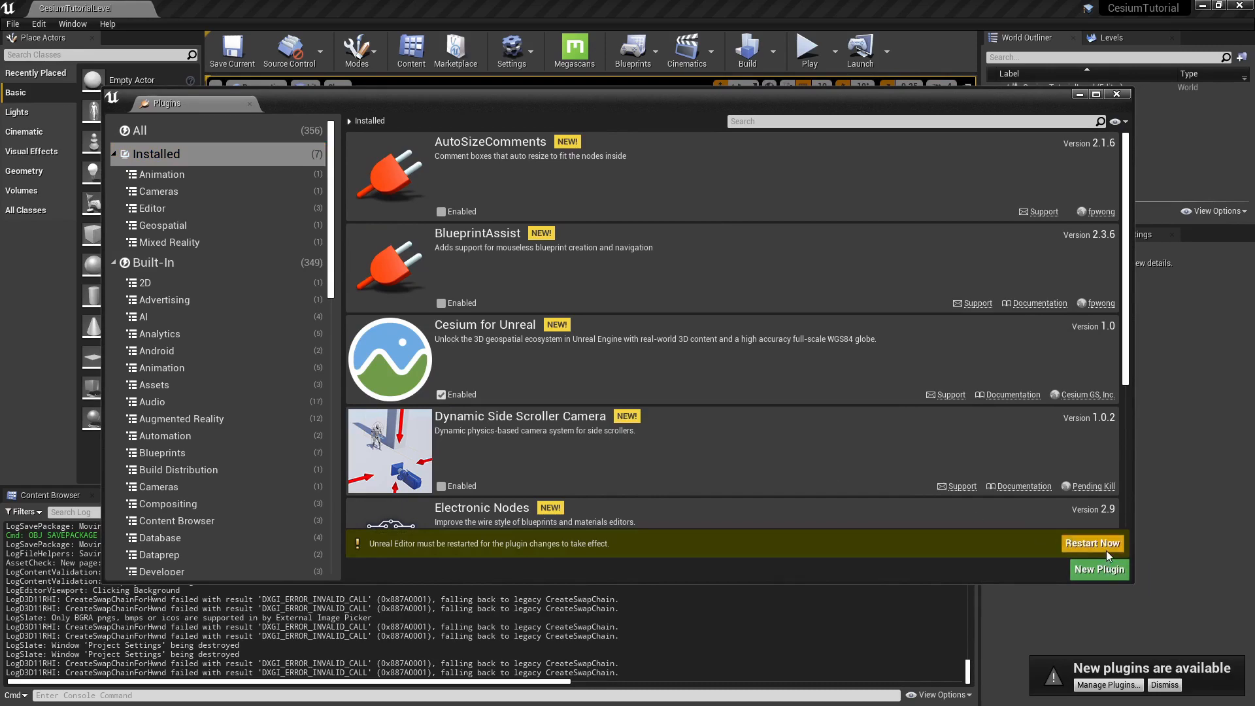
{"action": "left_click", "coordinate": [1092, 543]}
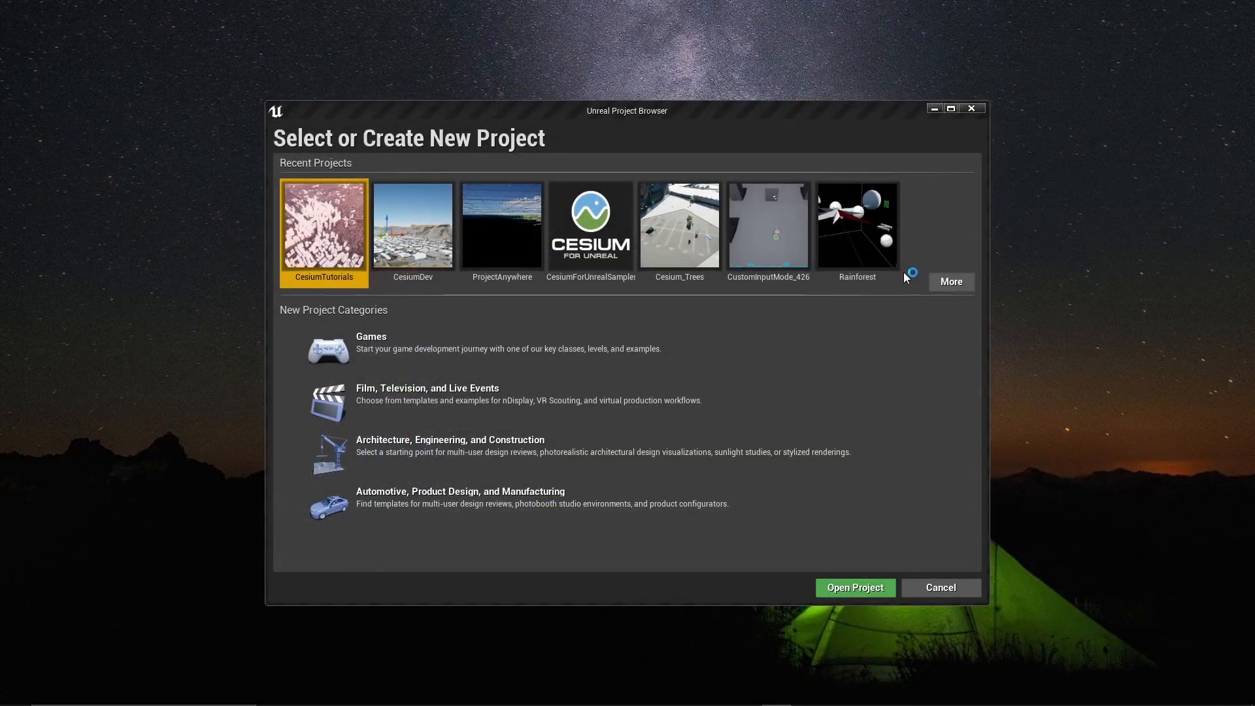
{"action": "left_click", "coordinate": [853, 588]}
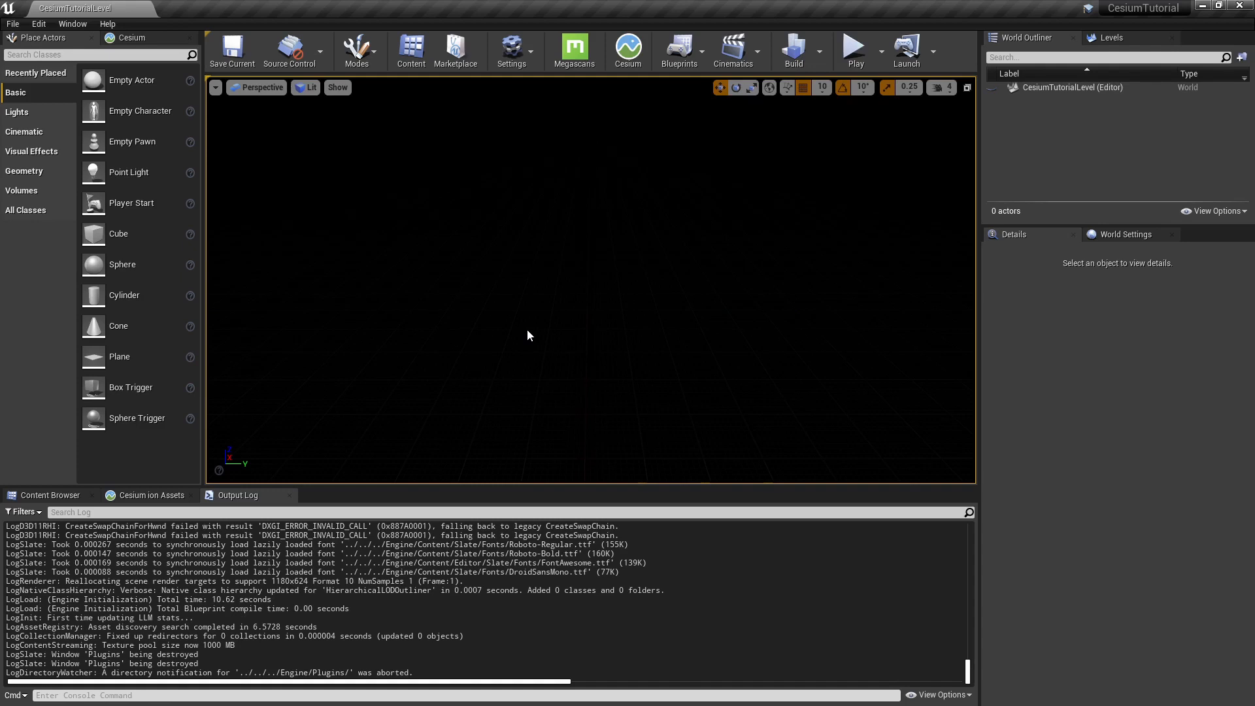
Show the Content Browser's Sources folder tree and open the CesiumForUnreal Content folder.
{"action": "left_click", "coordinate": [45, 495]}
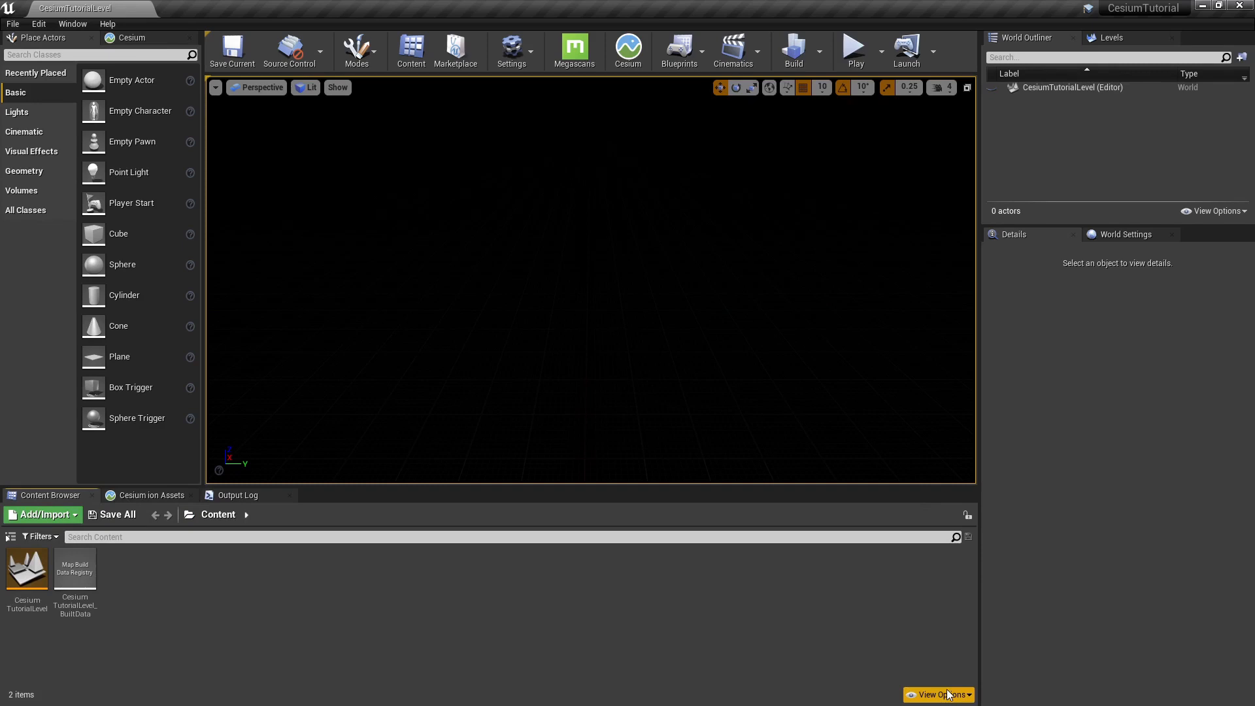
{"action": "left_click", "coordinate": [938, 694]}
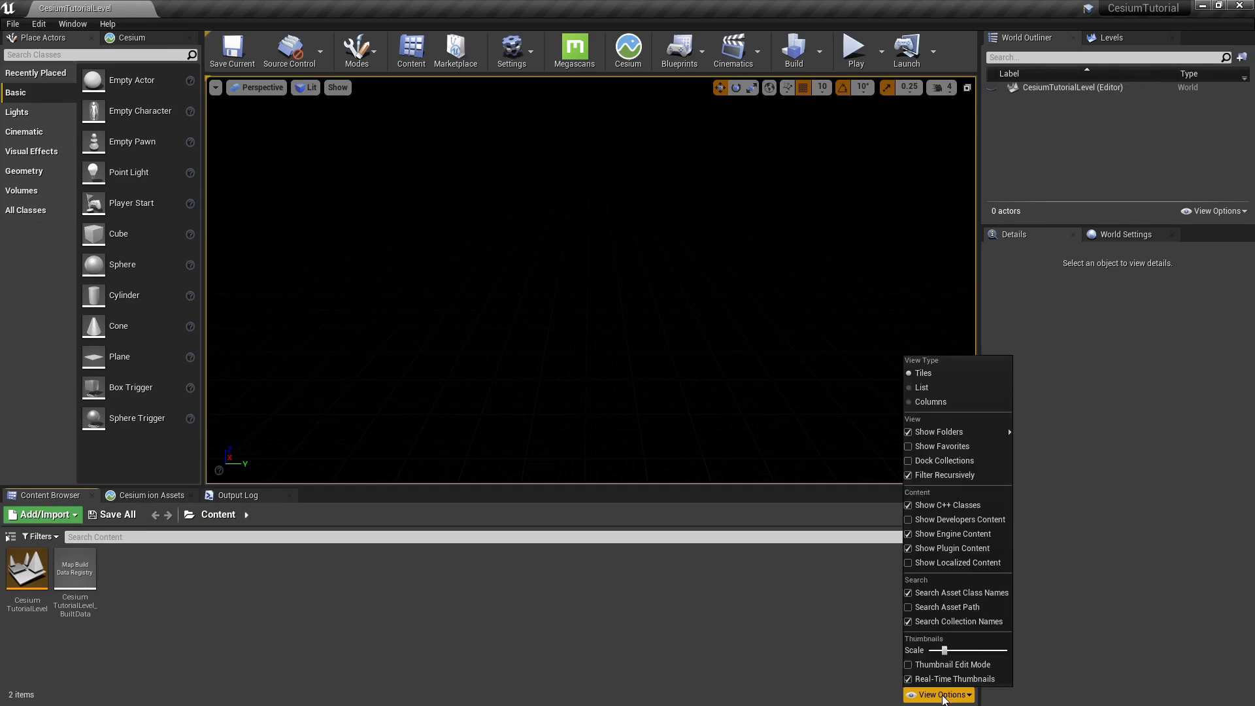
{"action": "mouse_move", "coordinate": [953, 534]}
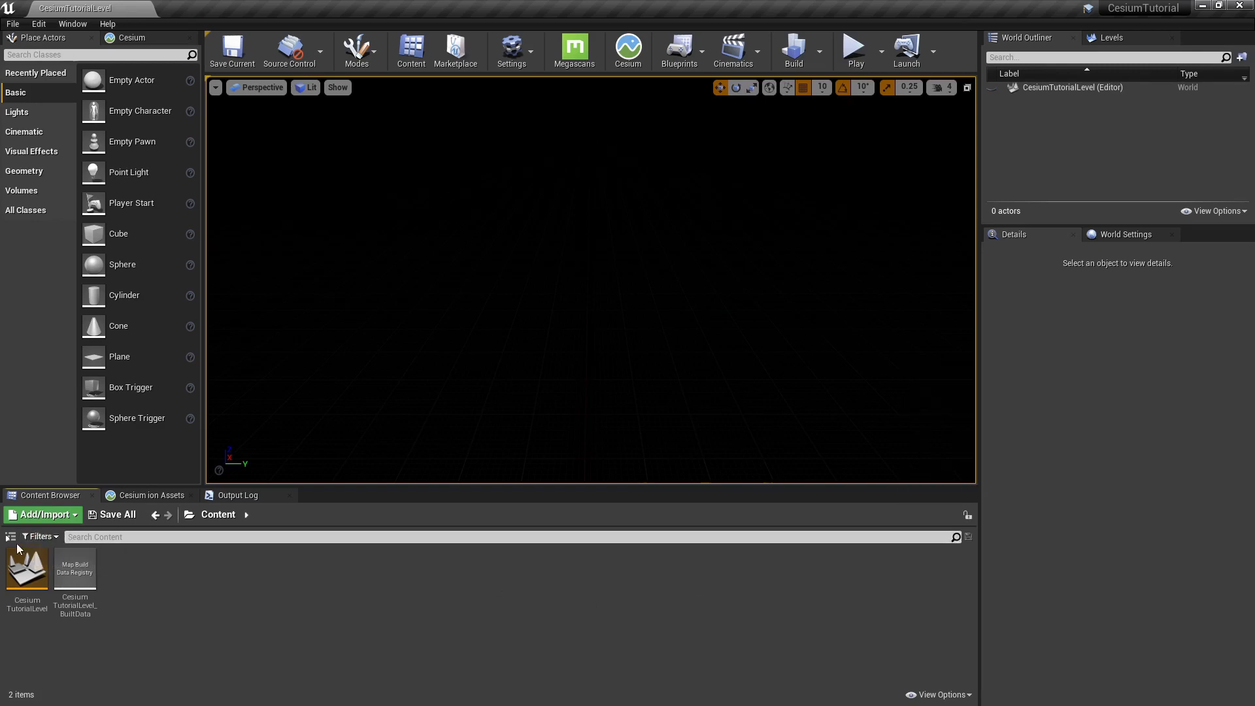
{"action": "left_click", "coordinate": [11, 536]}
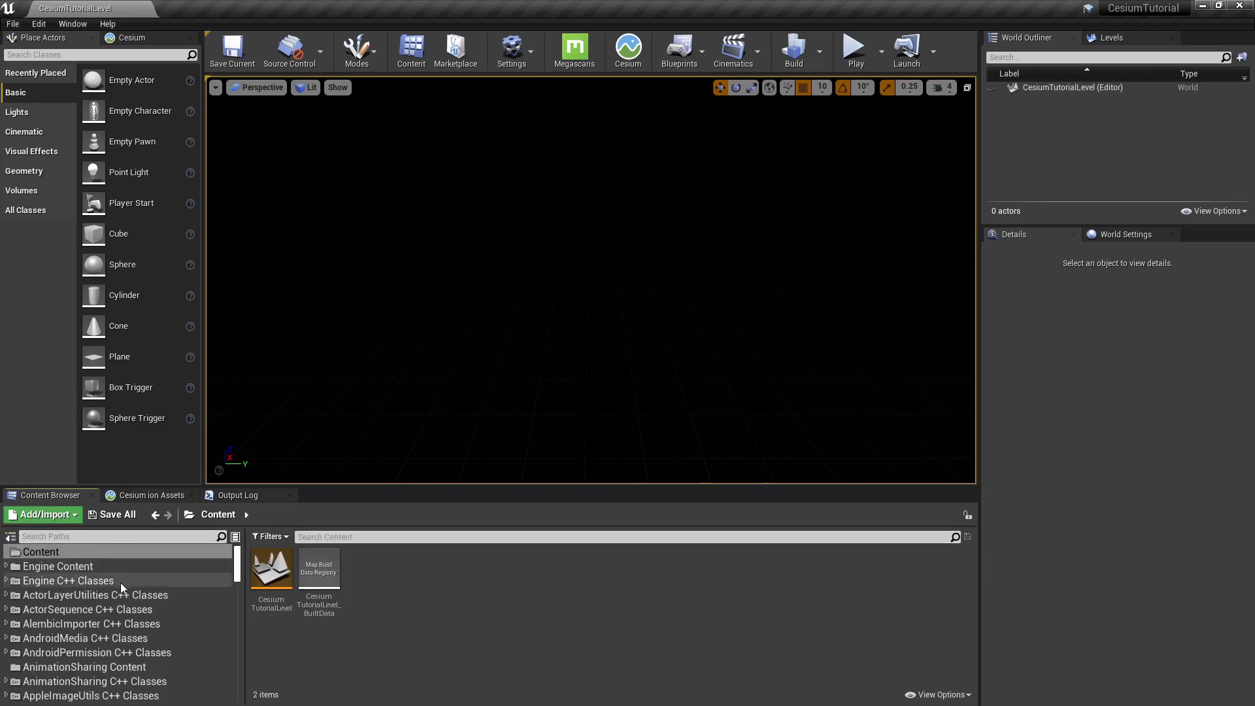
{"action": "scroll", "scroll_direction": "down", "scroll_amount": 3}
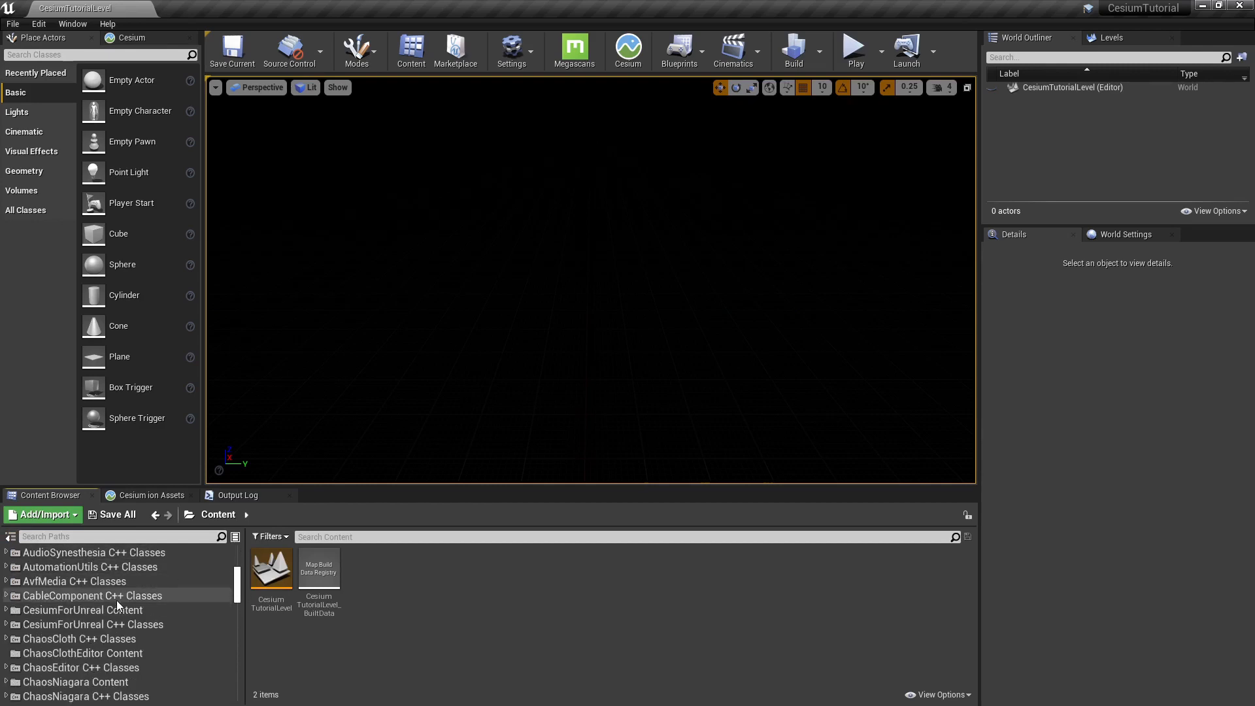
{"action": "left_click", "coordinate": [83, 609]}
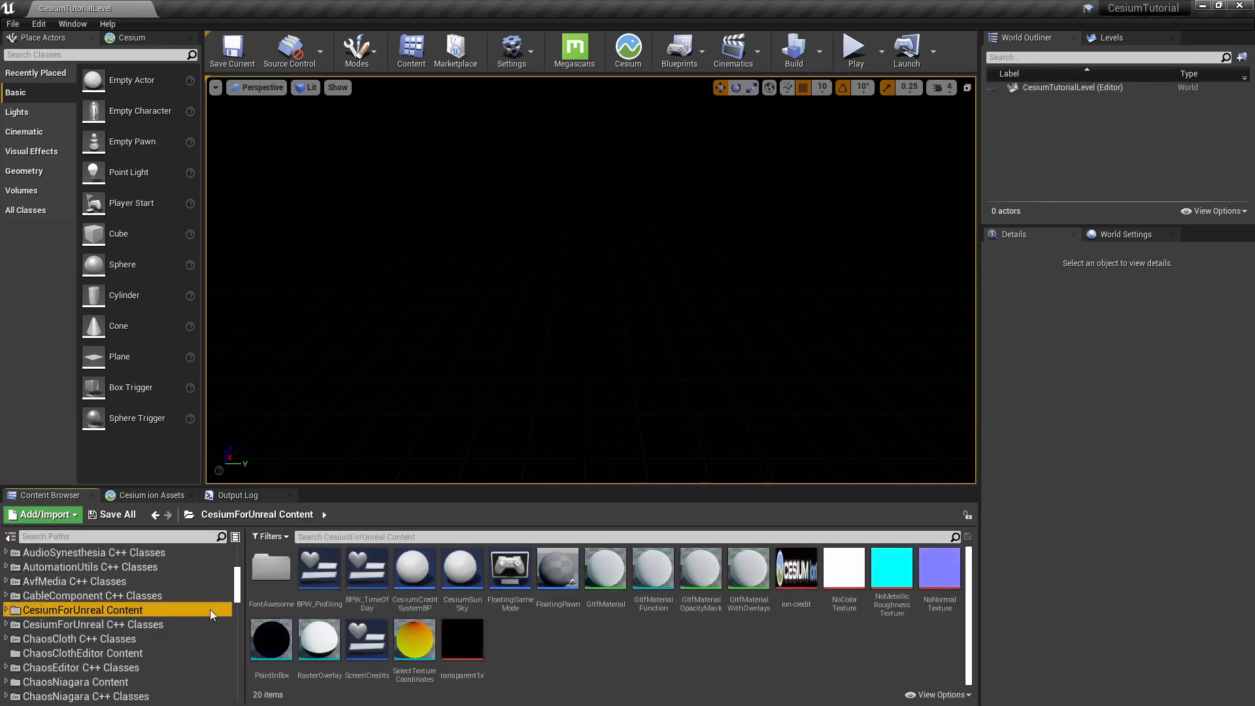
{"action": "mouse_move", "coordinate": [595, 635]}
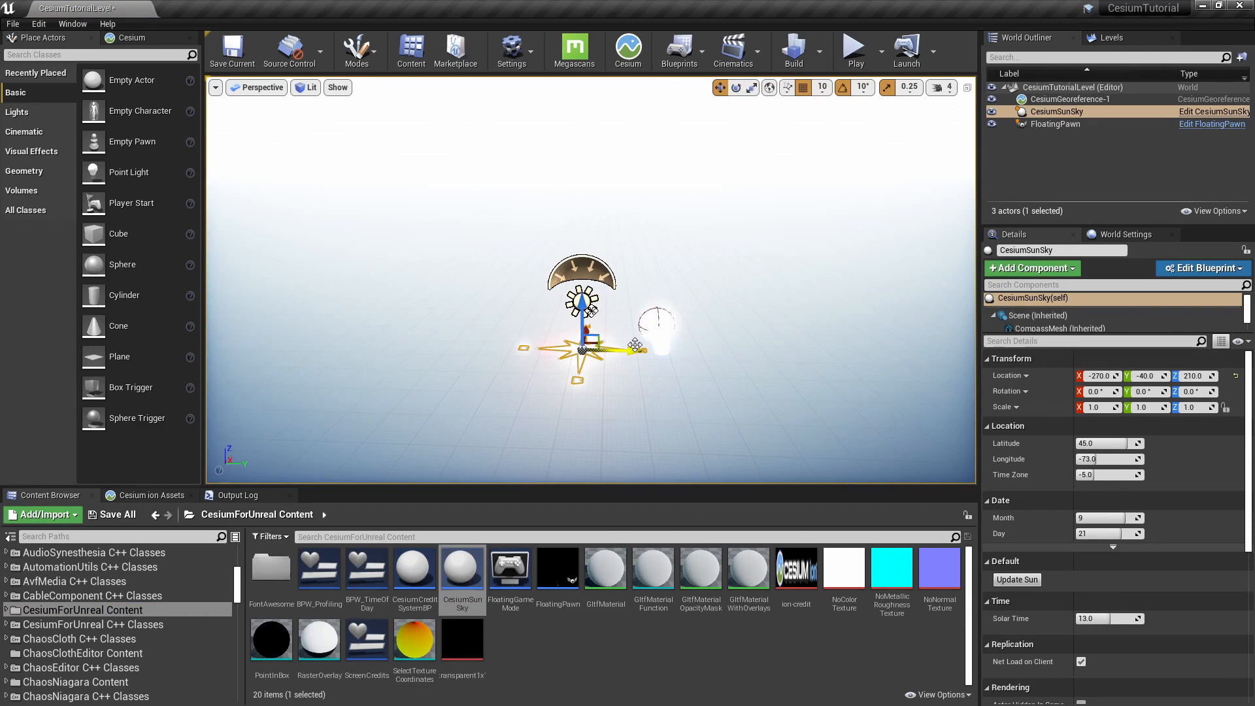
{"action": "mouse_move", "coordinate": [727, 281]}
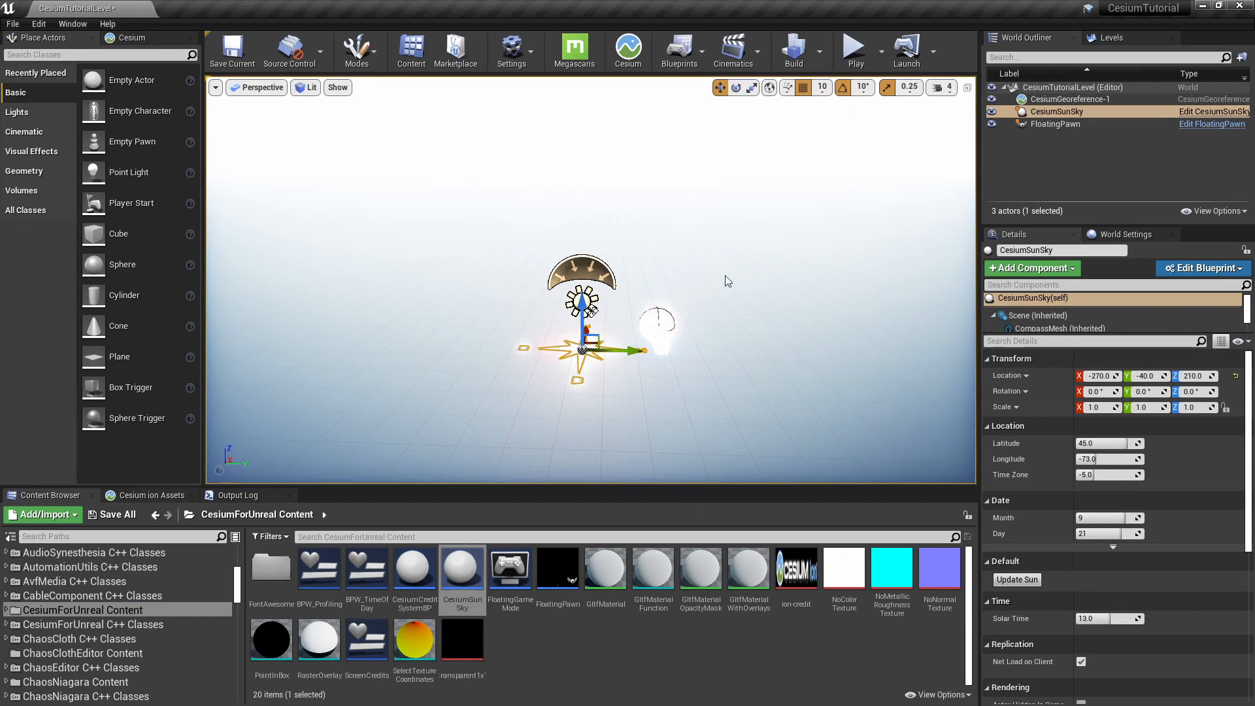
{"action": "mouse_move", "coordinate": [600, 181]}
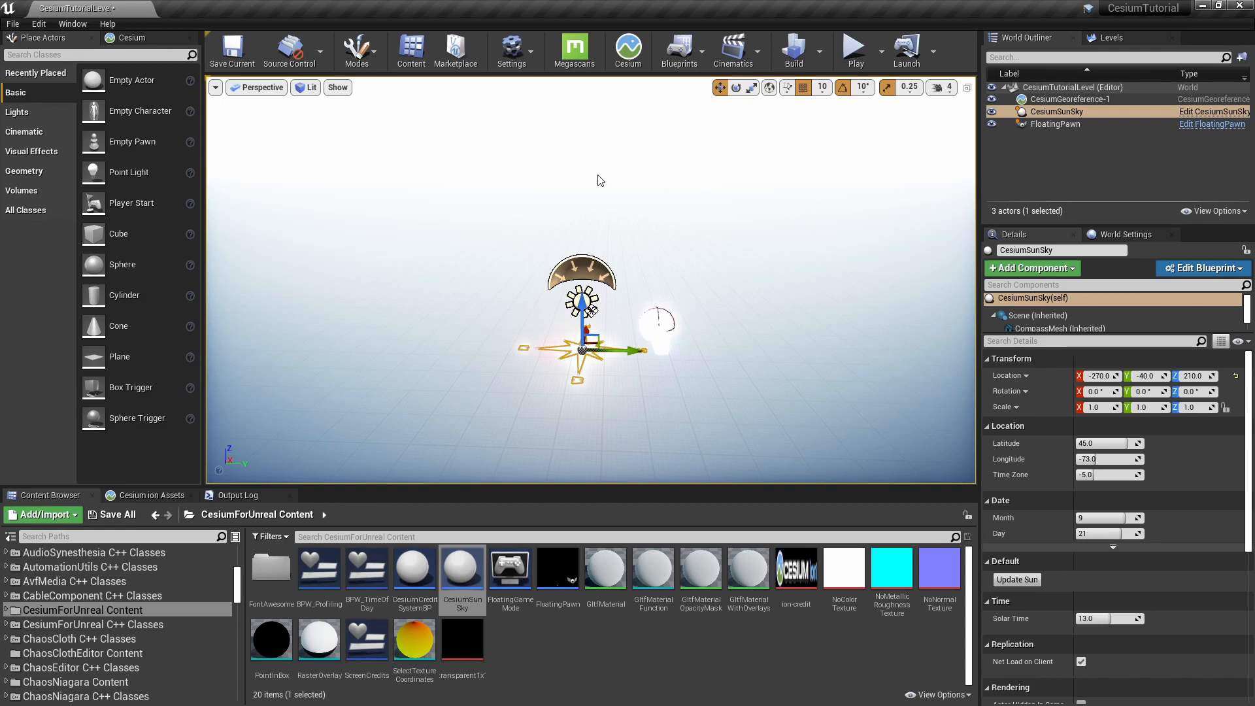
{"action": "mouse_move", "coordinate": [553, 111]}
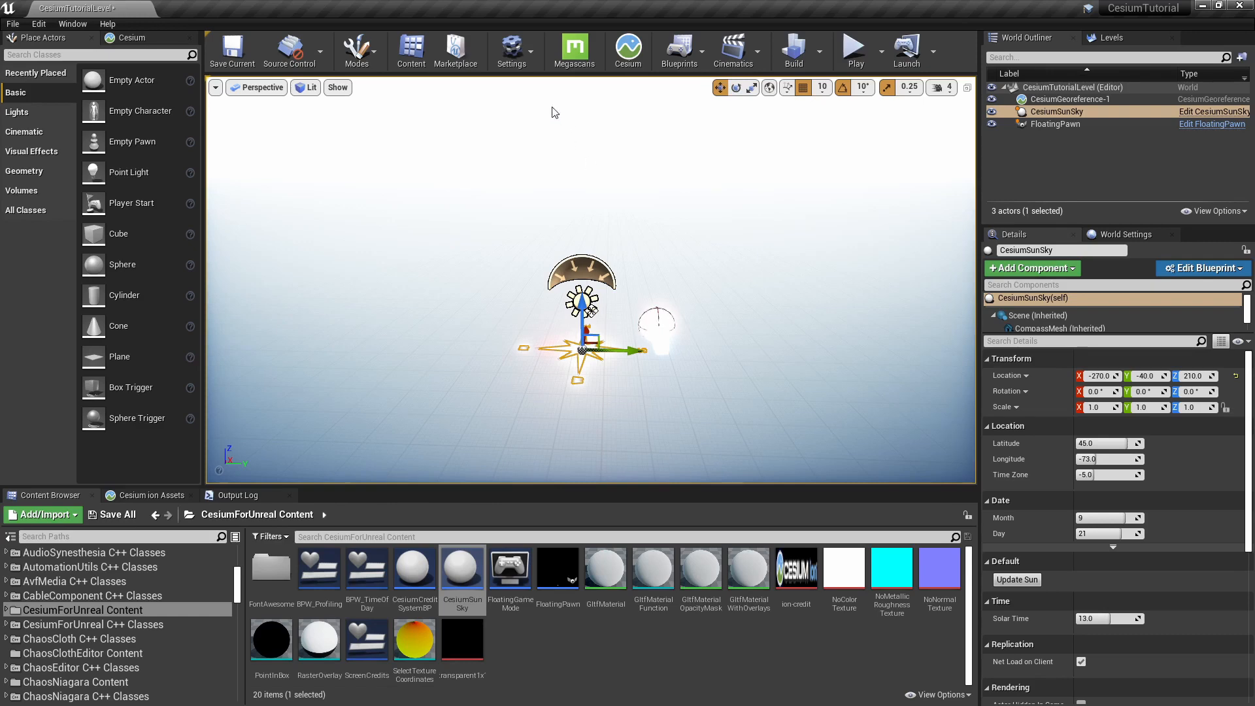
Tick 'Extend default luminance range' in Project Settings, then save the level and restart the editor.
{"action": "left_click", "coordinate": [511, 50]}
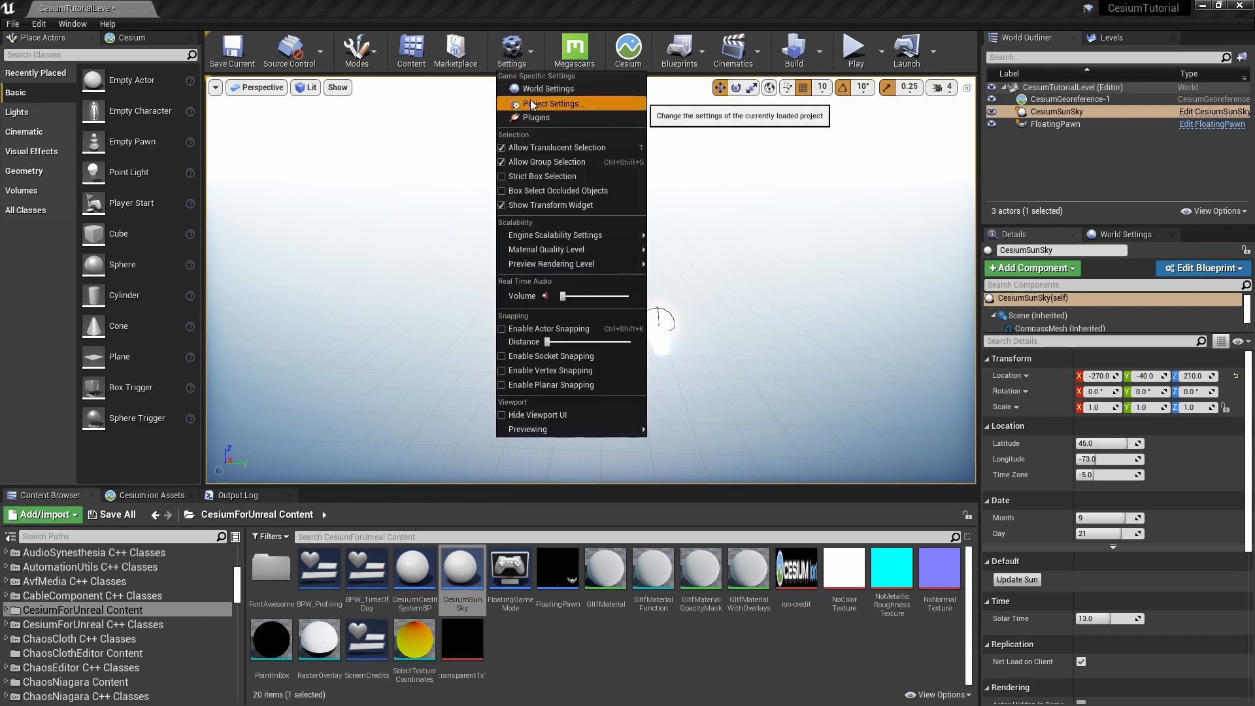
{"action": "left_click", "coordinate": [553, 104]}
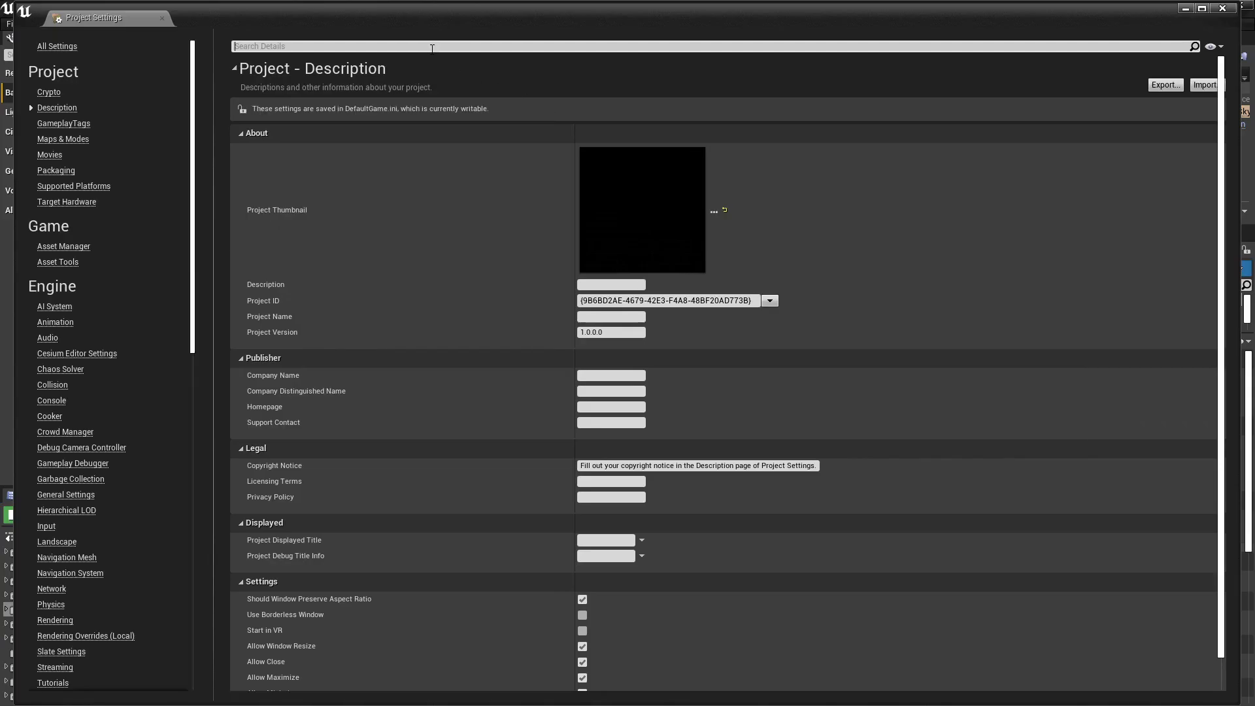
{"action": "type", "text": "lumina"}
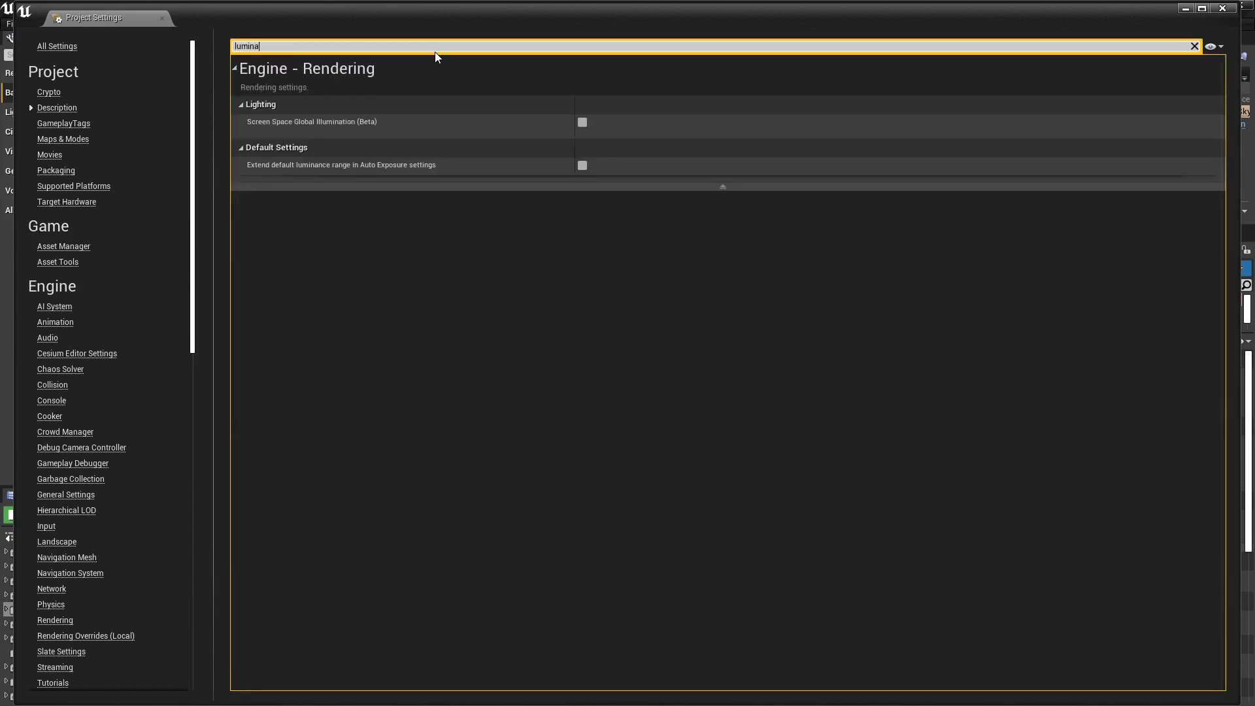
{"action": "type", "text": "n"}
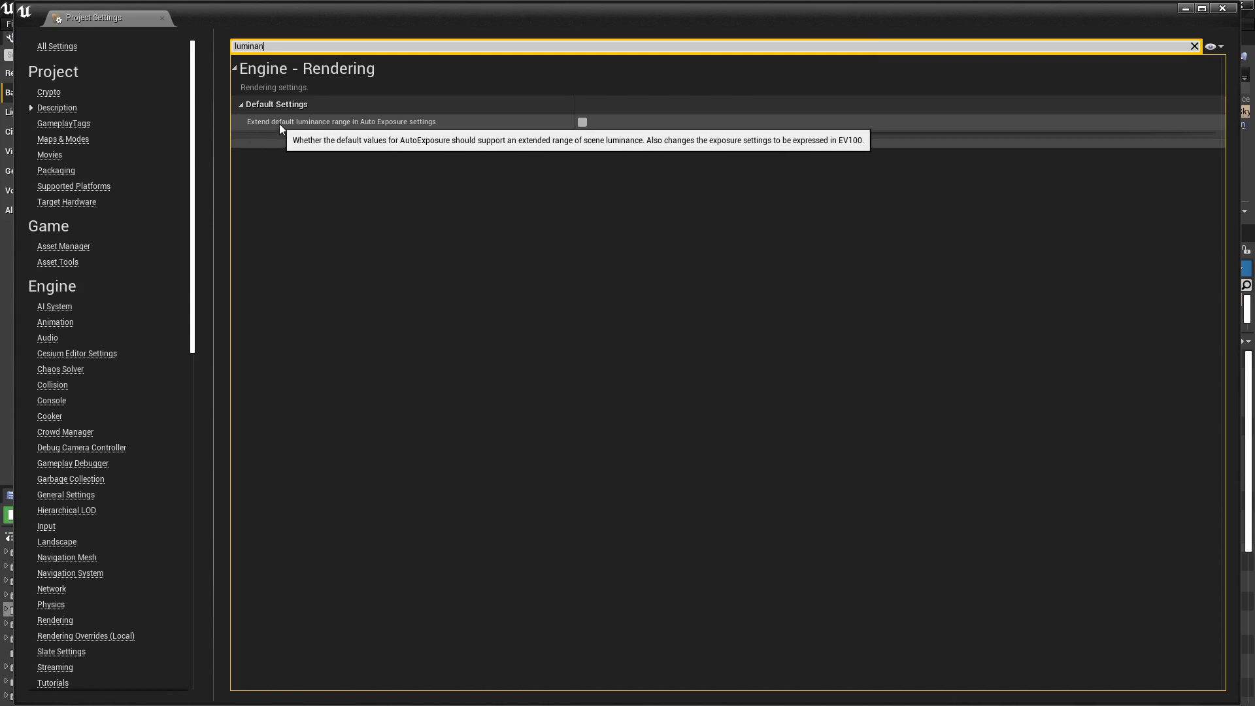
{"action": "mouse_move", "coordinate": [497, 140]}
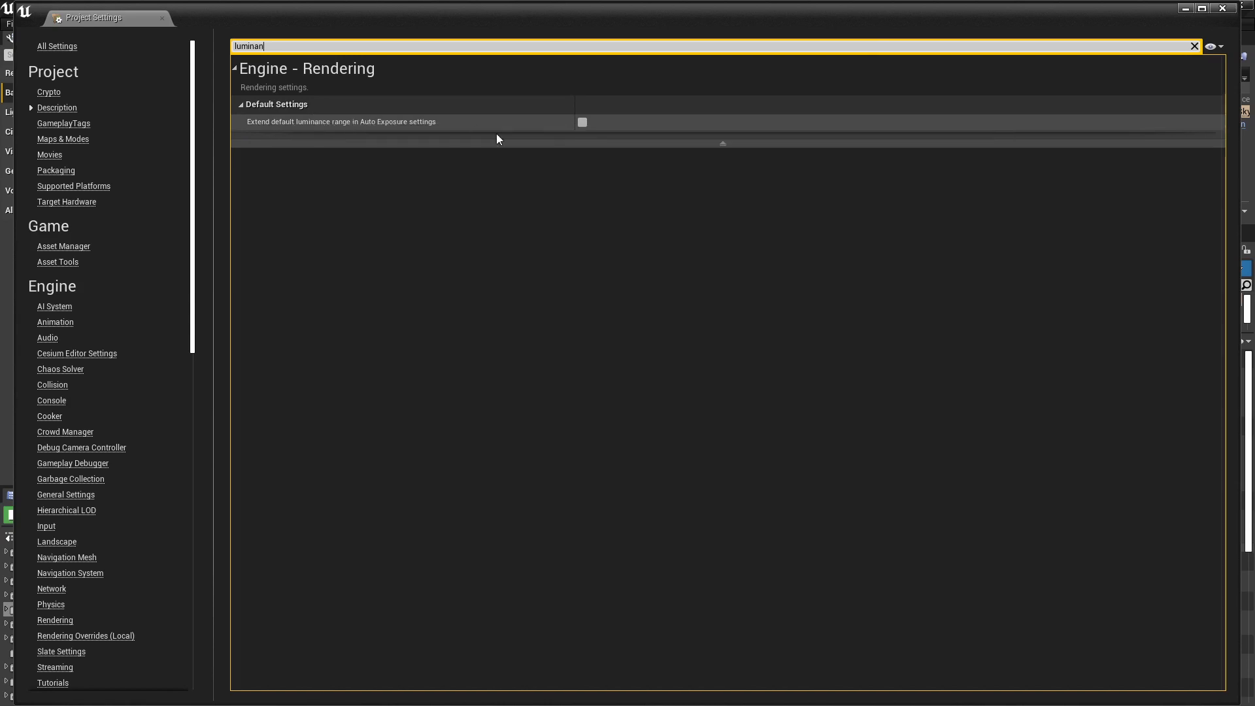
{"action": "left_click", "coordinate": [582, 122]}
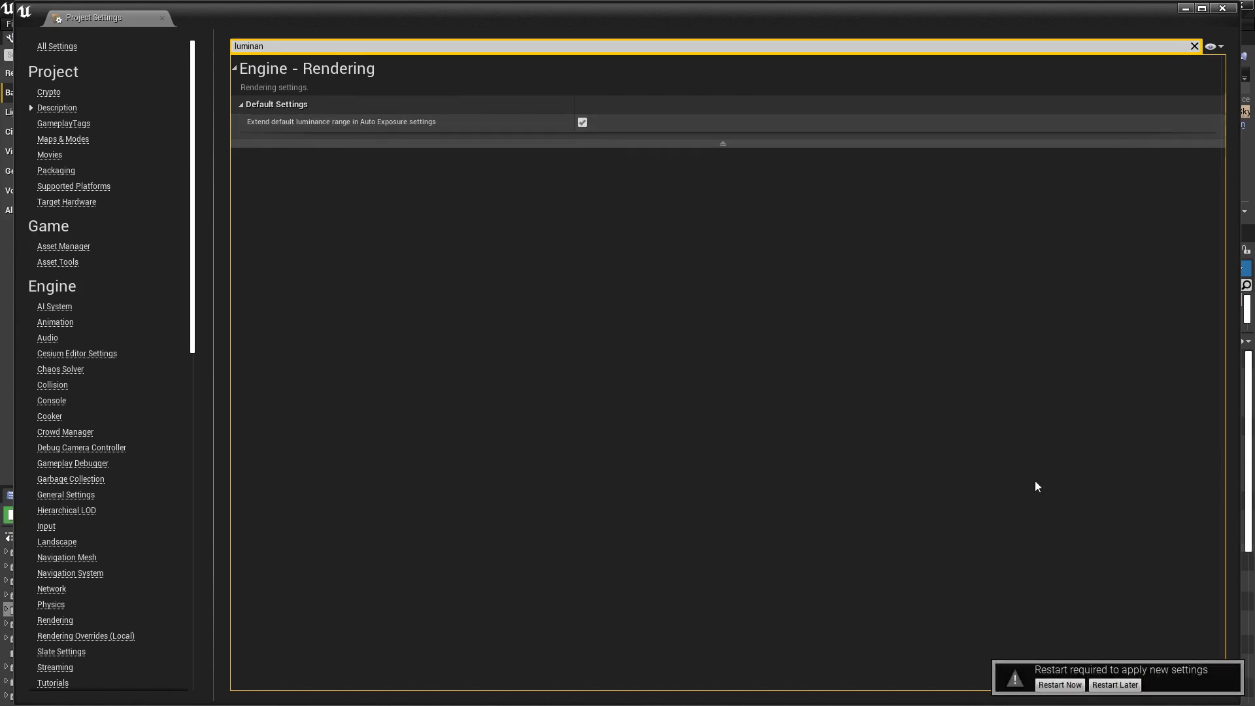
{"action": "left_click", "coordinate": [1059, 685]}
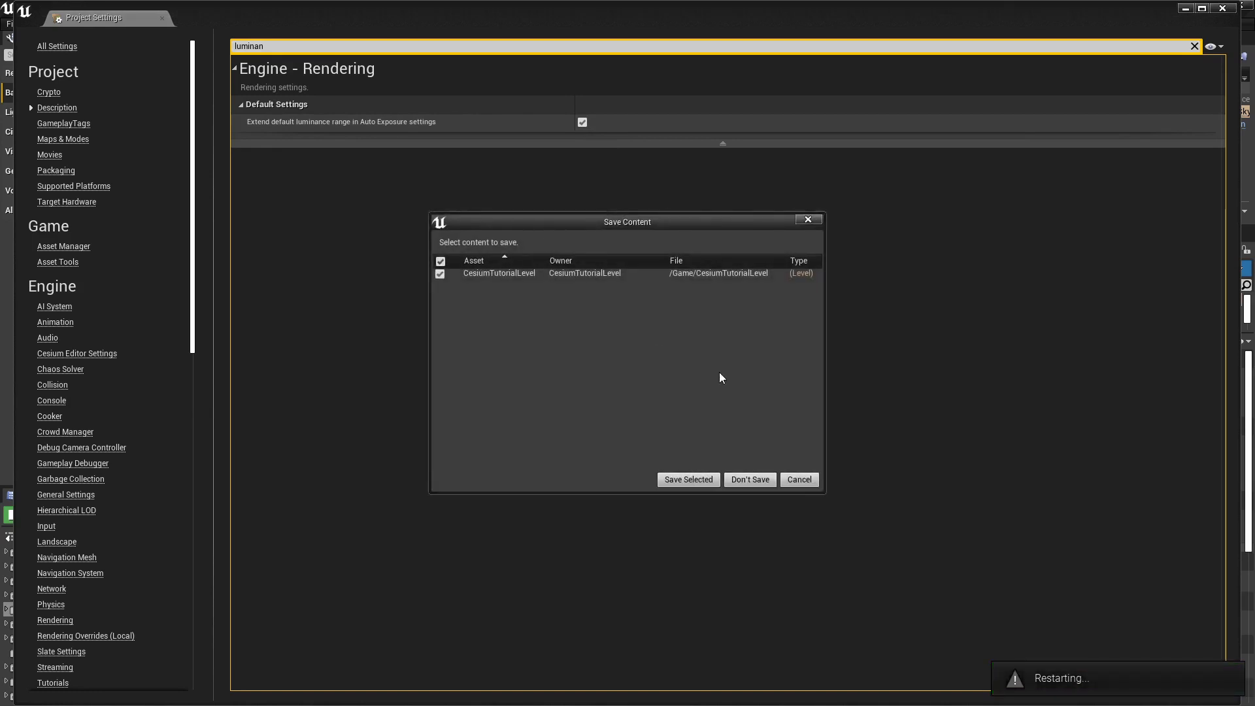
{"action": "mouse_move", "coordinate": [687, 478]}
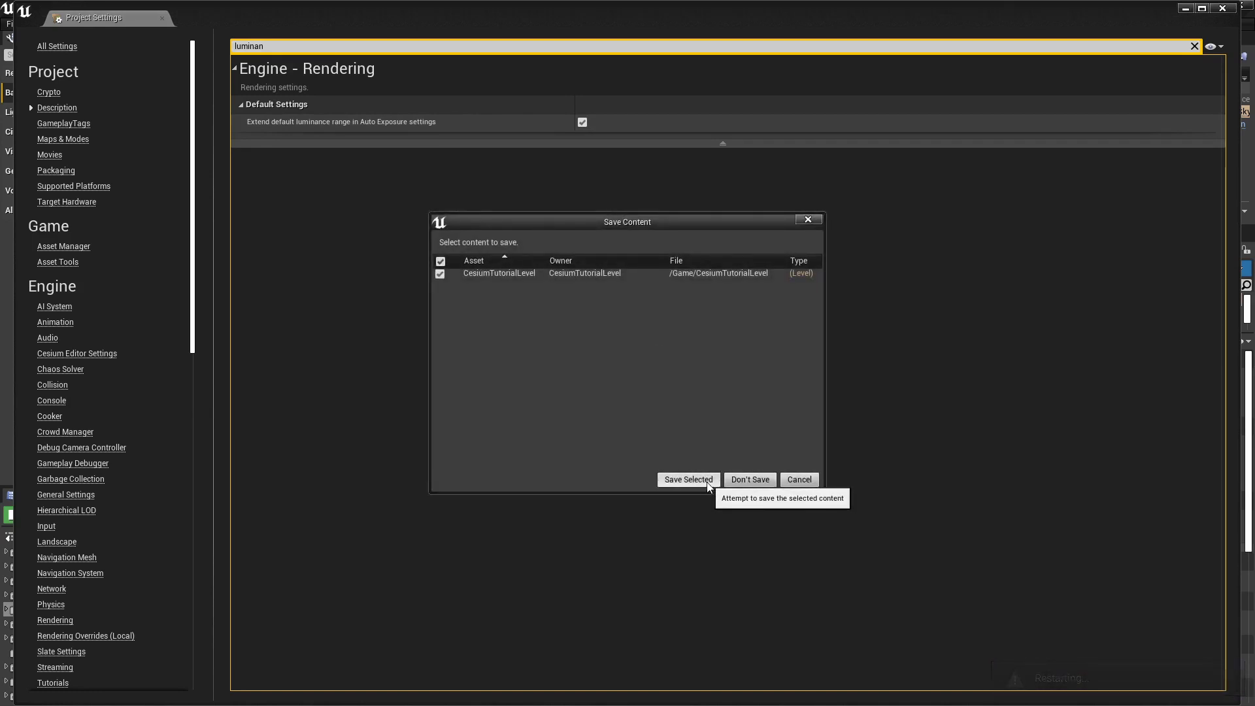
{"action": "left_click", "coordinate": [687, 479]}
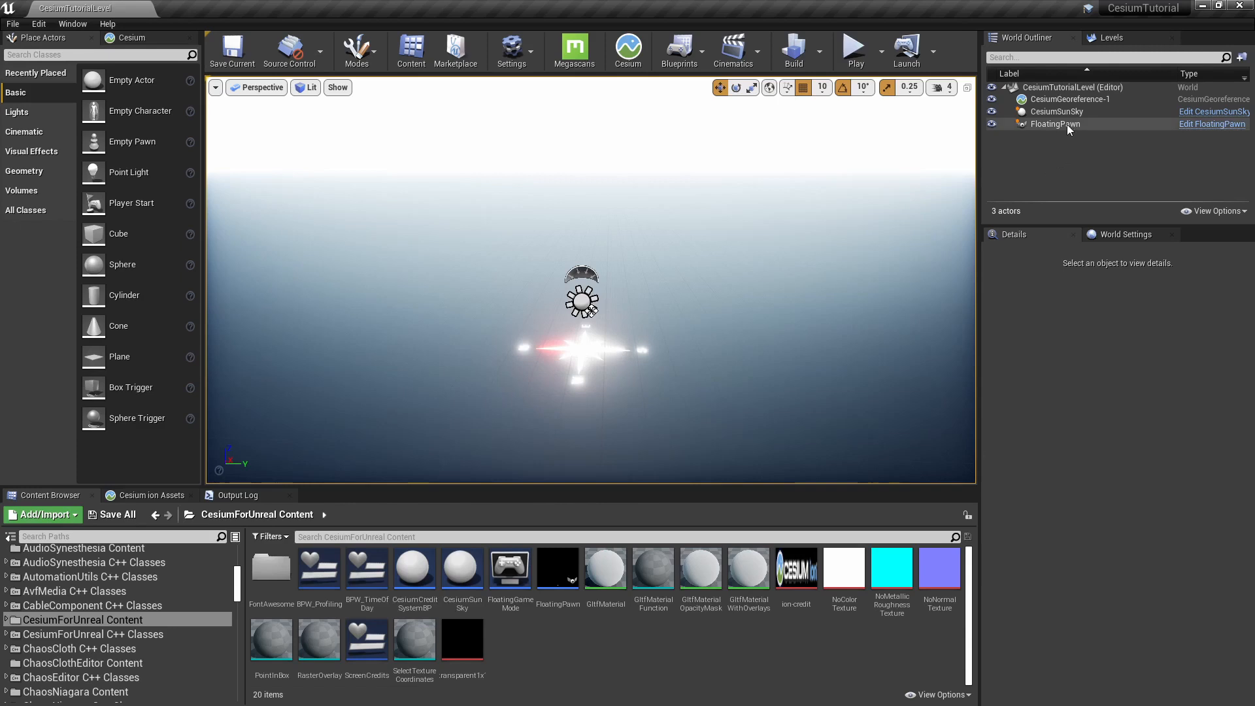
Set FloatingPawn's Auto Possess Player to Player 0 and connect the Cesium panel to ion.
{"action": "left_click", "coordinate": [1055, 124]}
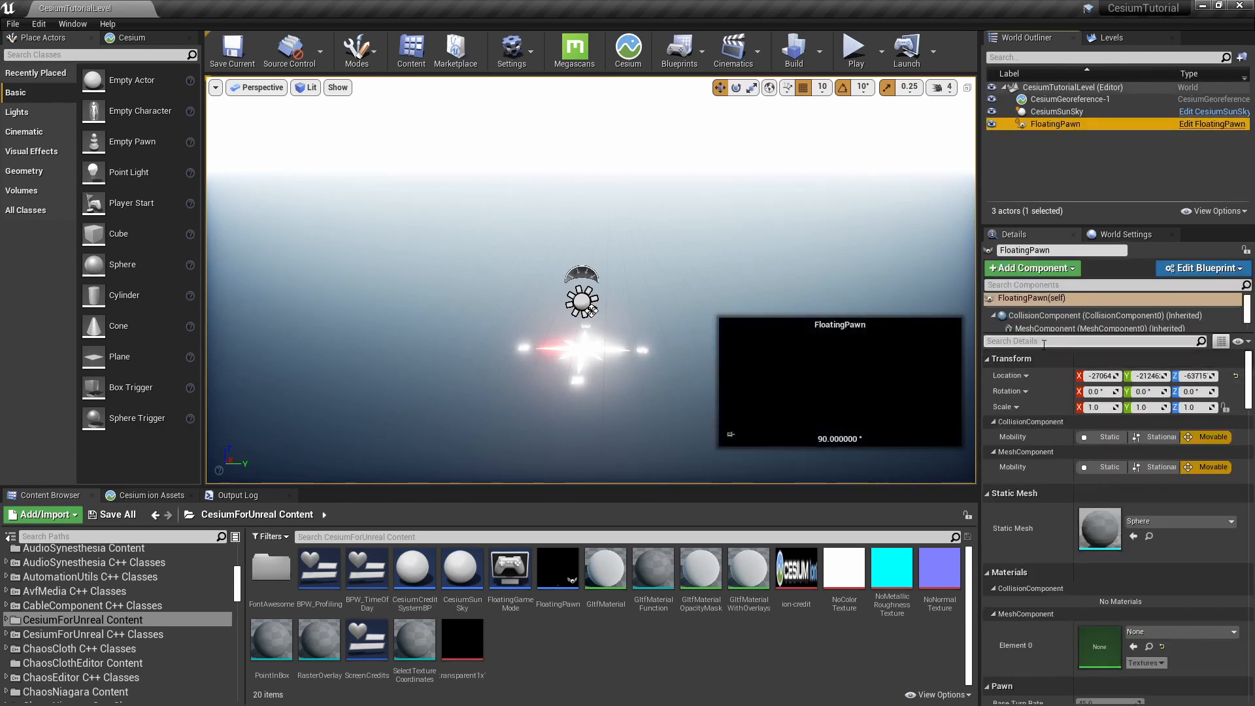
{"action": "type", "text": "p"}
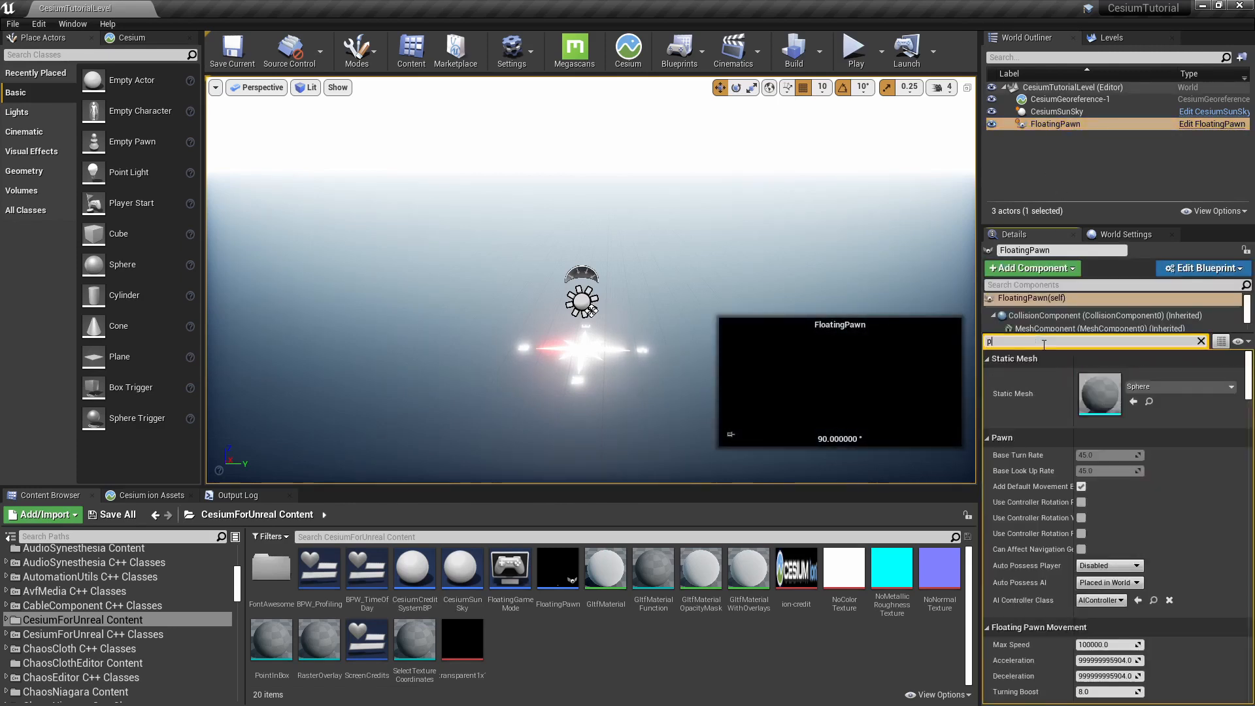
{"action": "type", "text": "oss"}
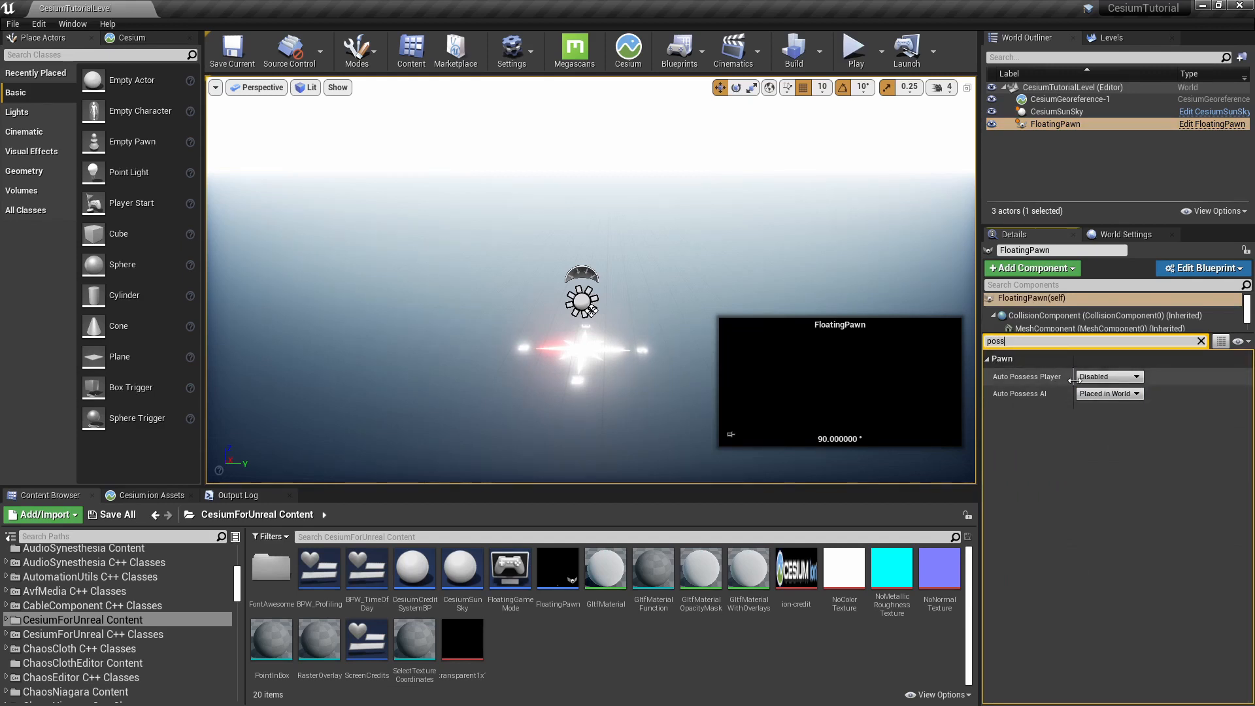
{"action": "left_click", "coordinate": [1108, 377]}
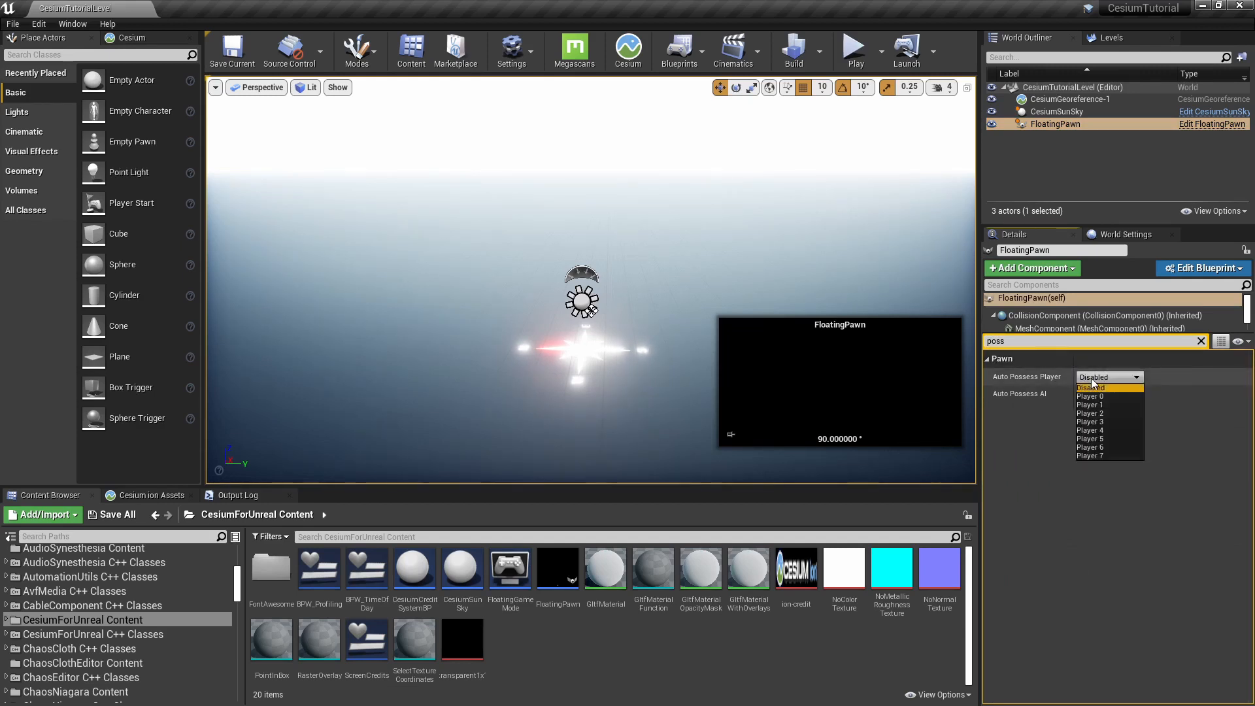
{"action": "left_click", "coordinate": [1090, 396]}
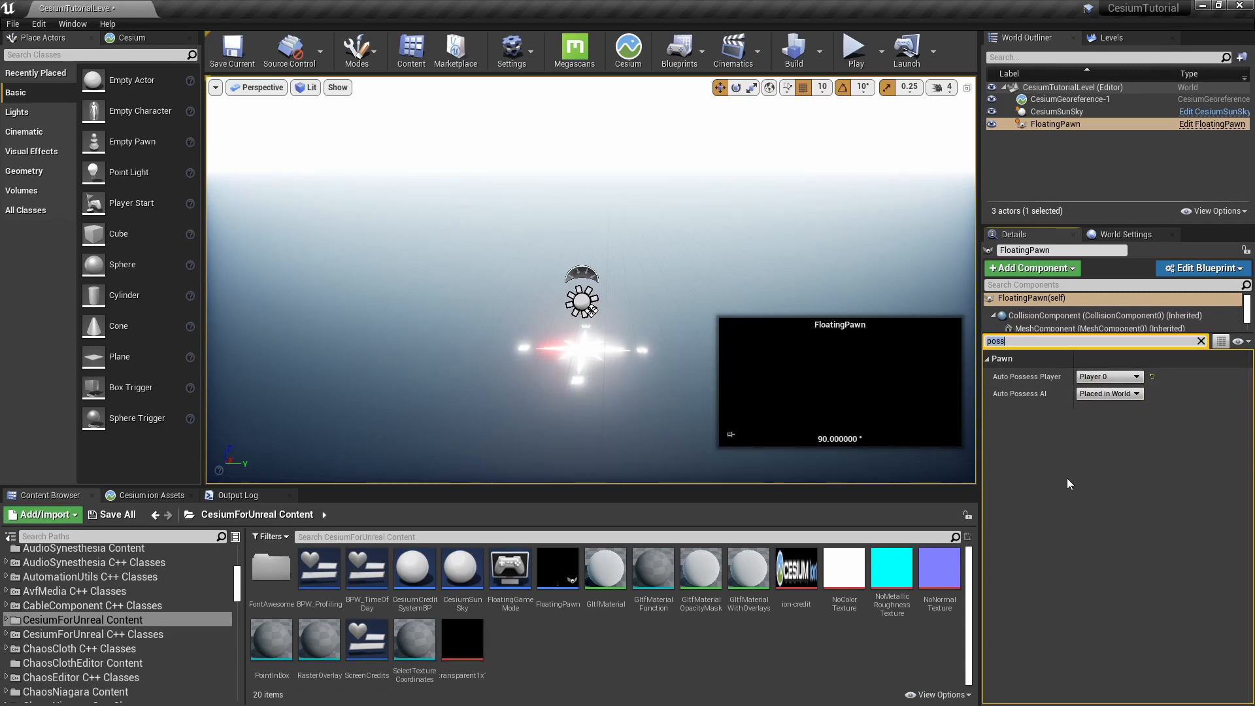
{"action": "mouse_move", "coordinate": [682, 236]}
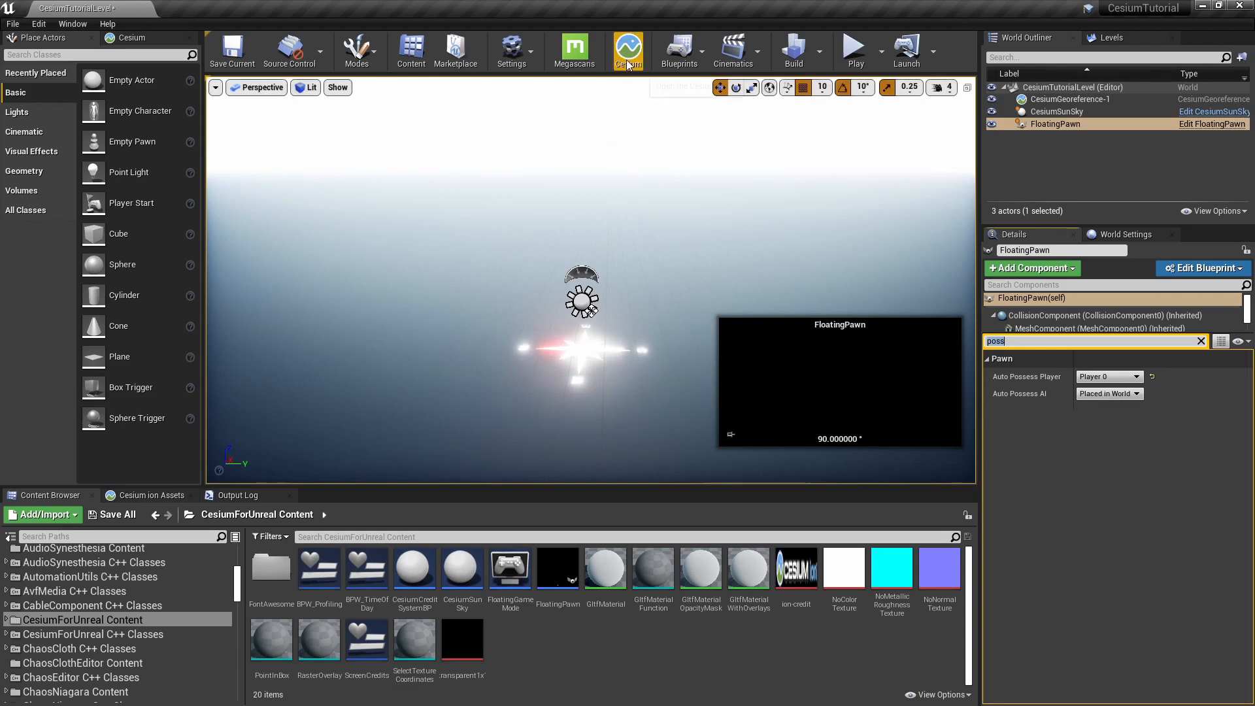
{"action": "left_click", "coordinate": [628, 49]}
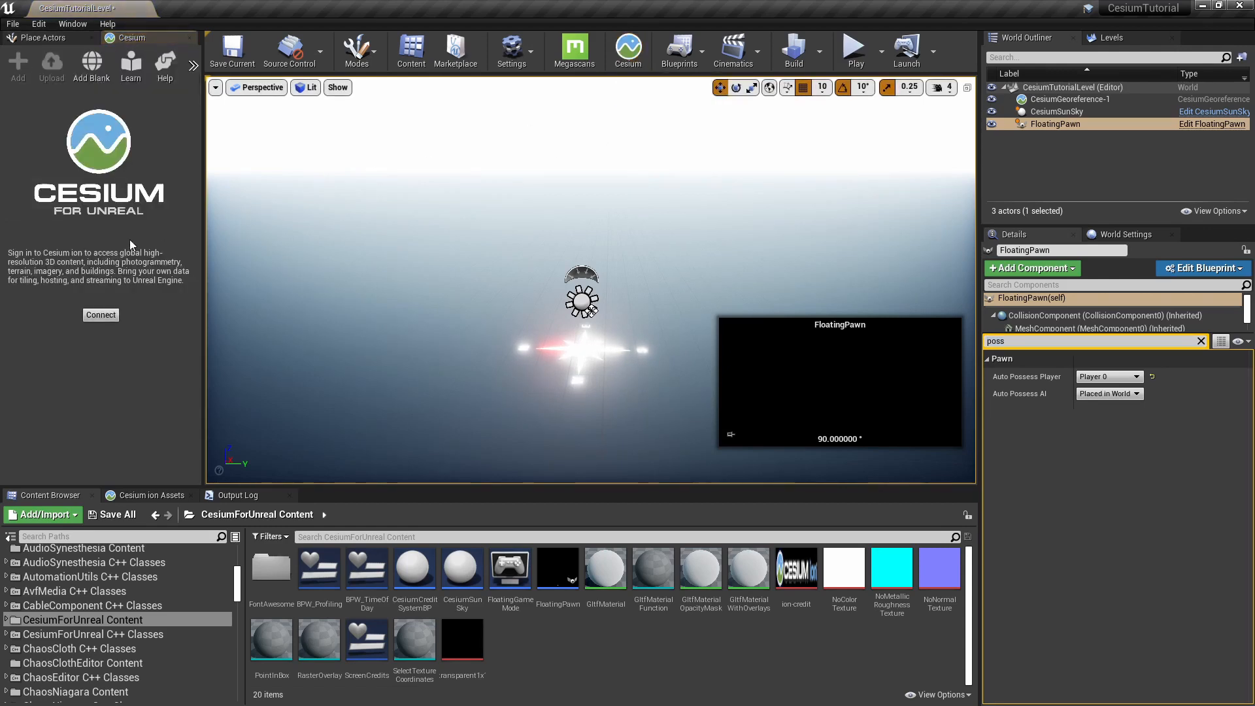
{"action": "left_click", "coordinate": [100, 314]}
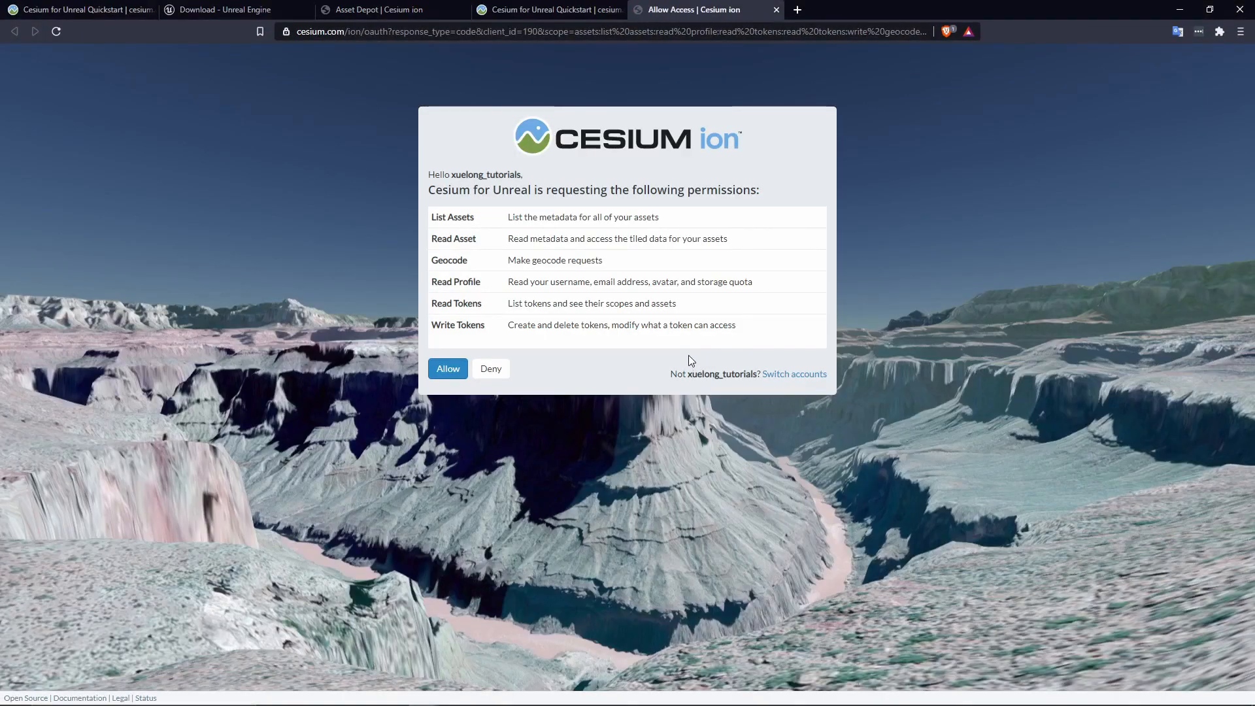
{"action": "mouse_move", "coordinate": [840, 405]}
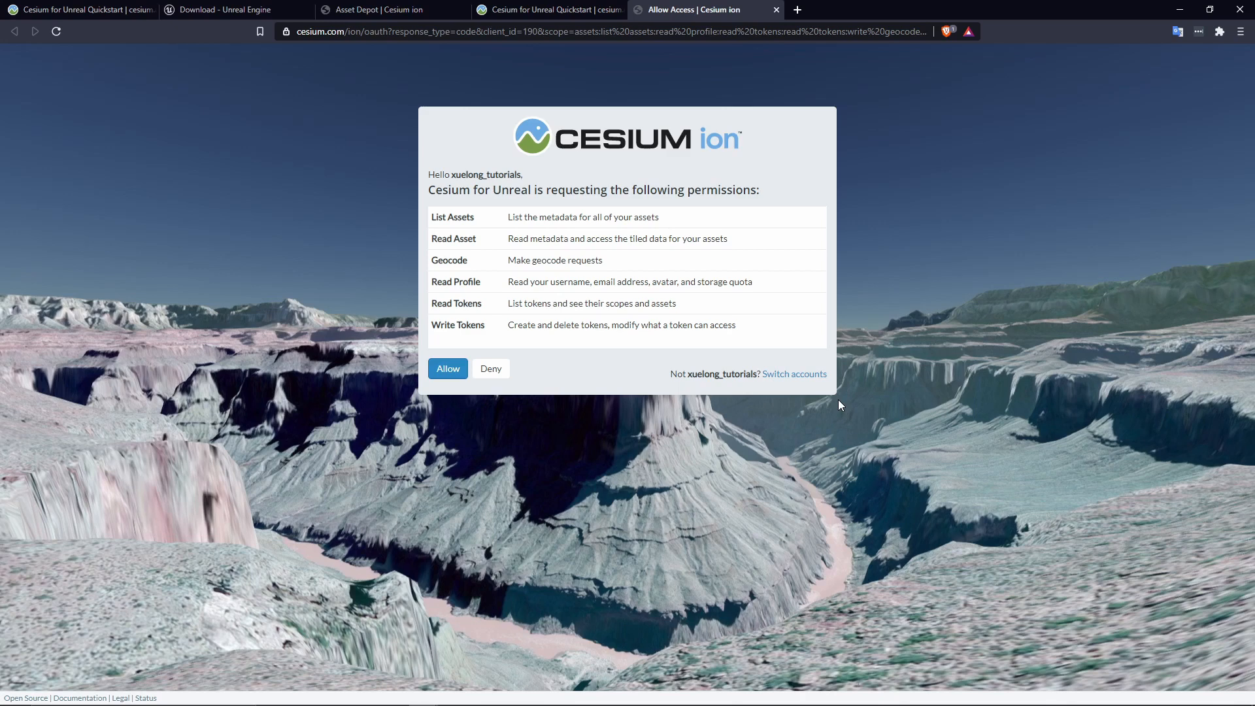
{"action": "mouse_move", "coordinate": [542, 303]}
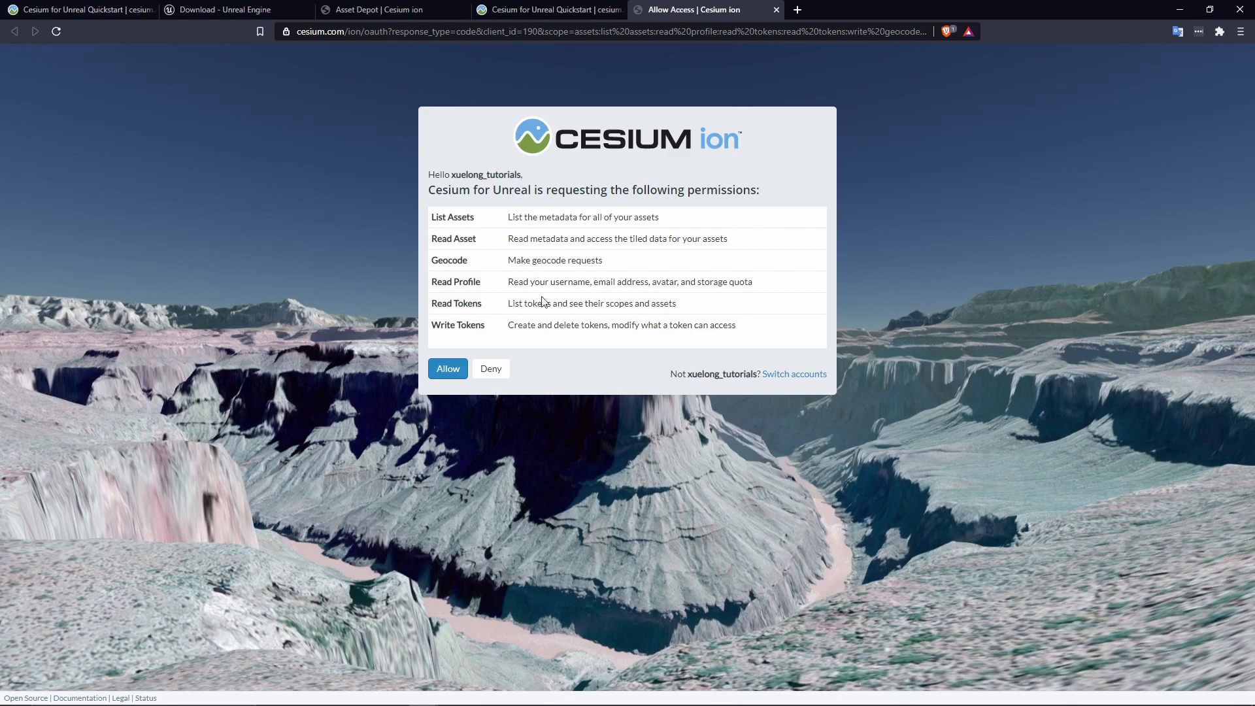
Allow Cesium for Unreal access on the Cesium ion permission page.
{"action": "left_click", "coordinate": [448, 368]}
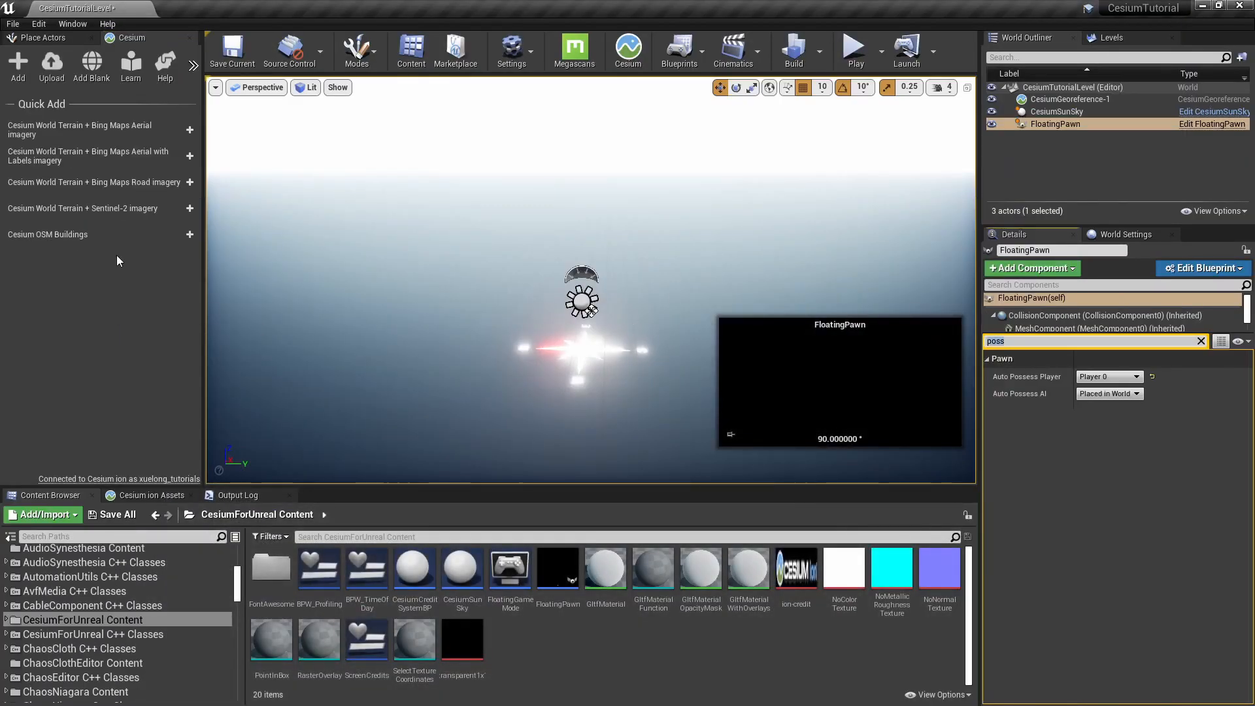
{"action": "mouse_move", "coordinate": [190, 430]}
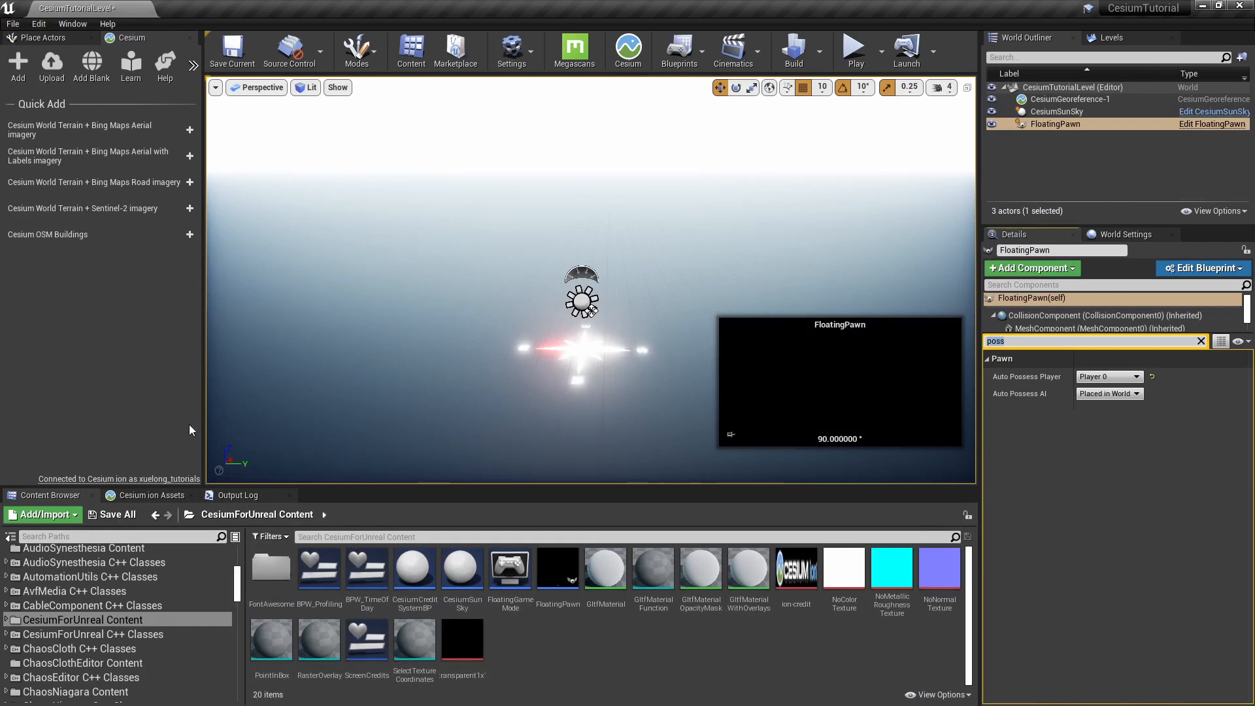
{"action": "mouse_move", "coordinate": [200, 42]}
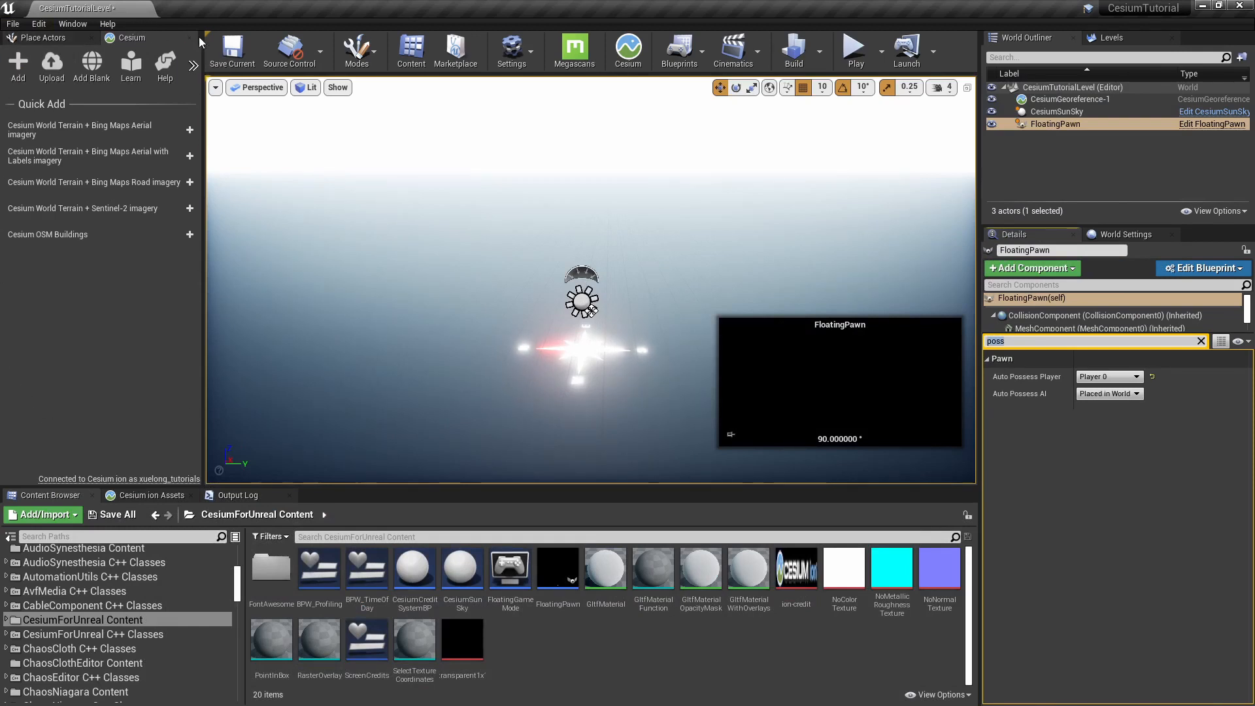
{"action": "mouse_move", "coordinate": [139, 367]}
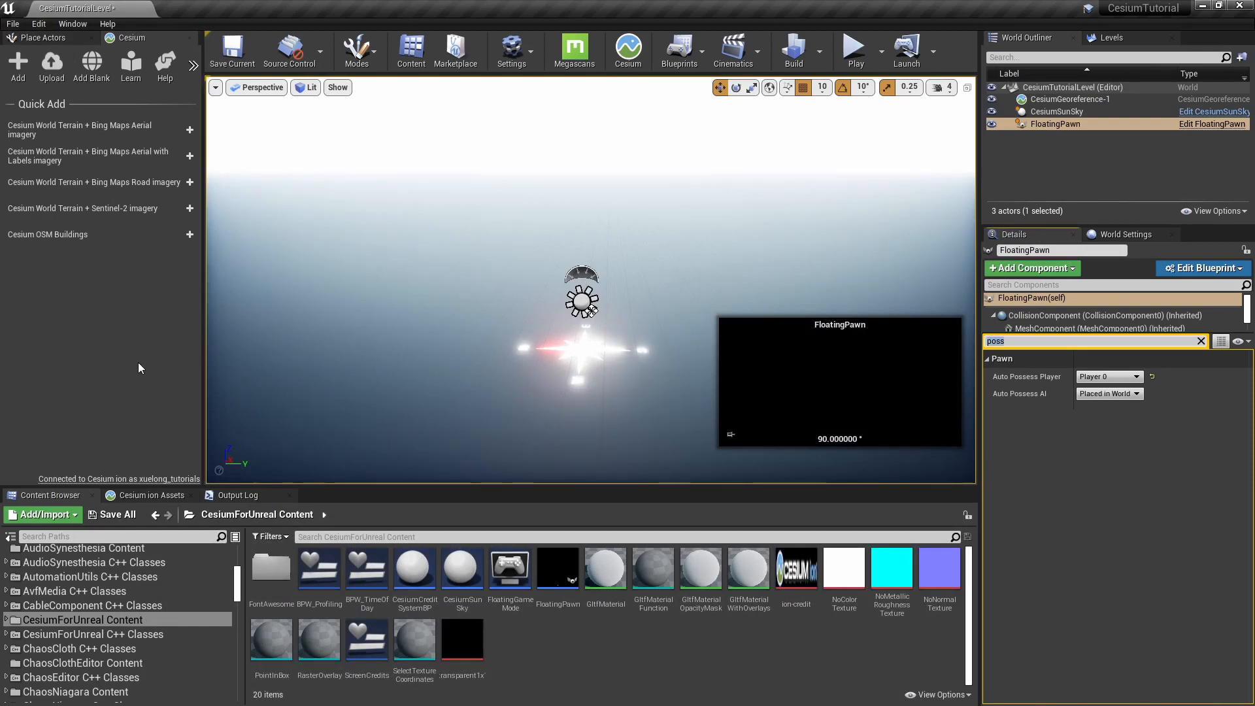
{"action": "mouse_move", "coordinate": [17, 64]}
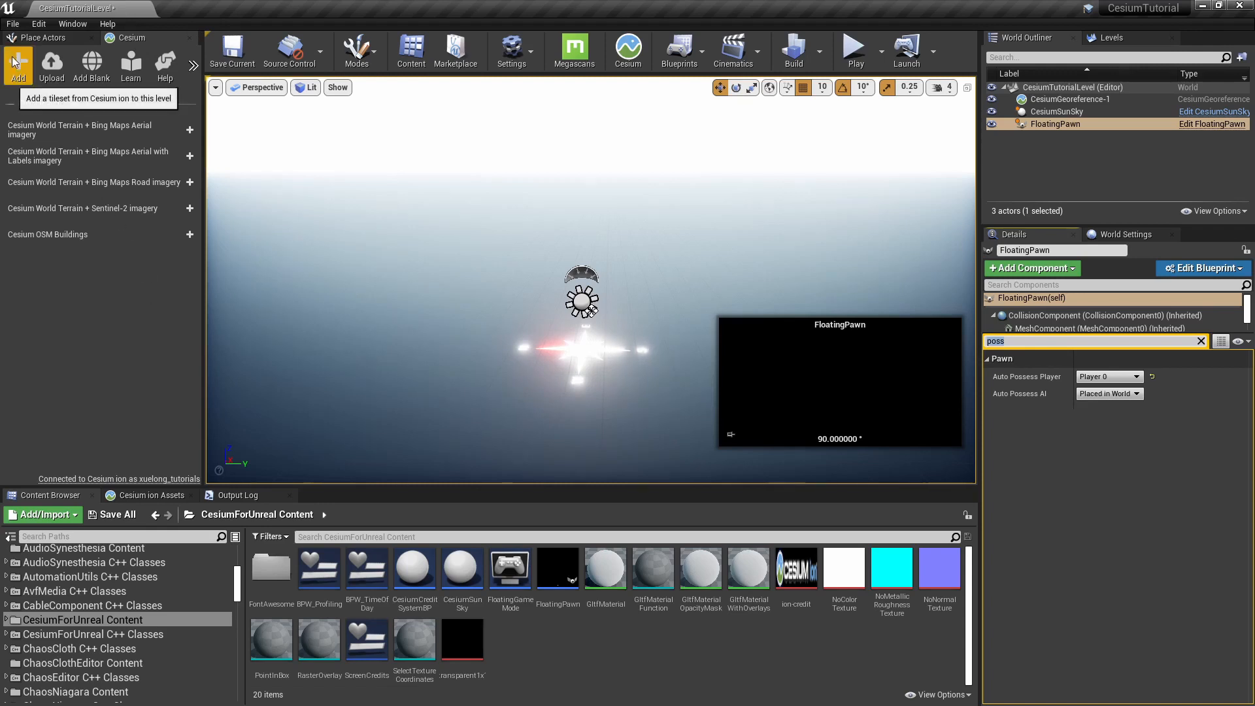
Open the Cesium ion Assets tab from the Cesium panel's Add button.
{"action": "left_click", "coordinate": [153, 495]}
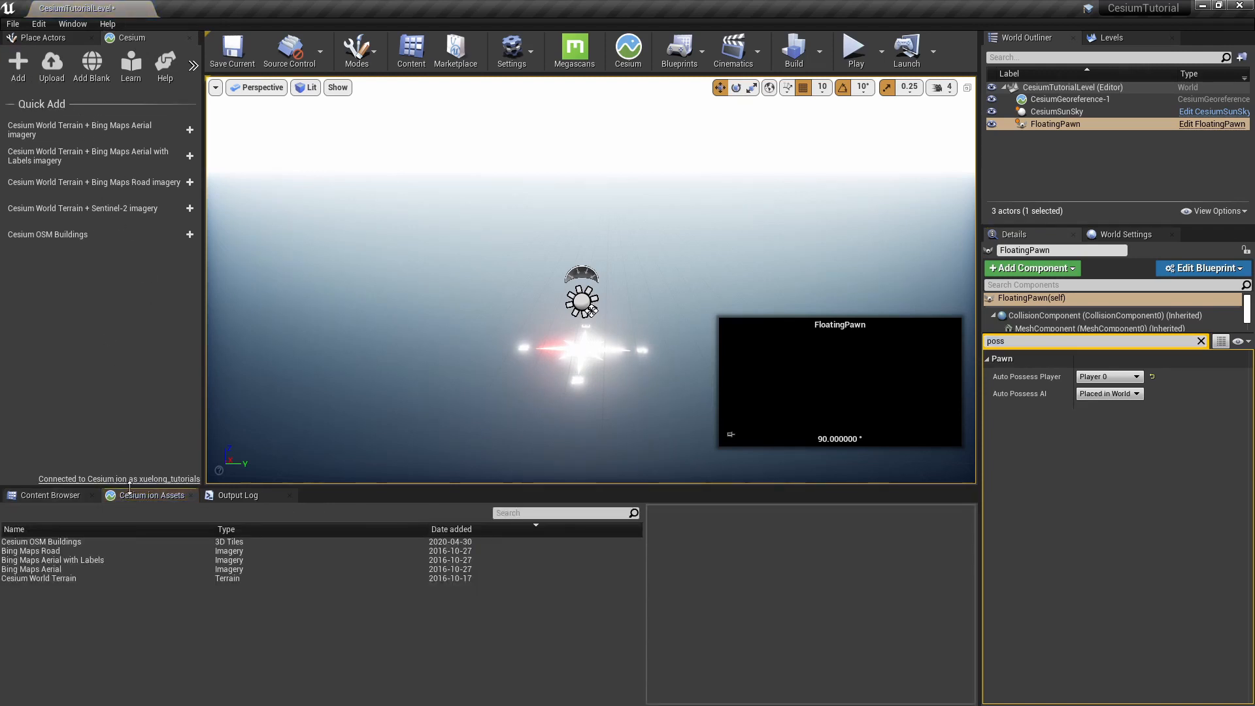
{"action": "mouse_move", "coordinate": [147, 495]}
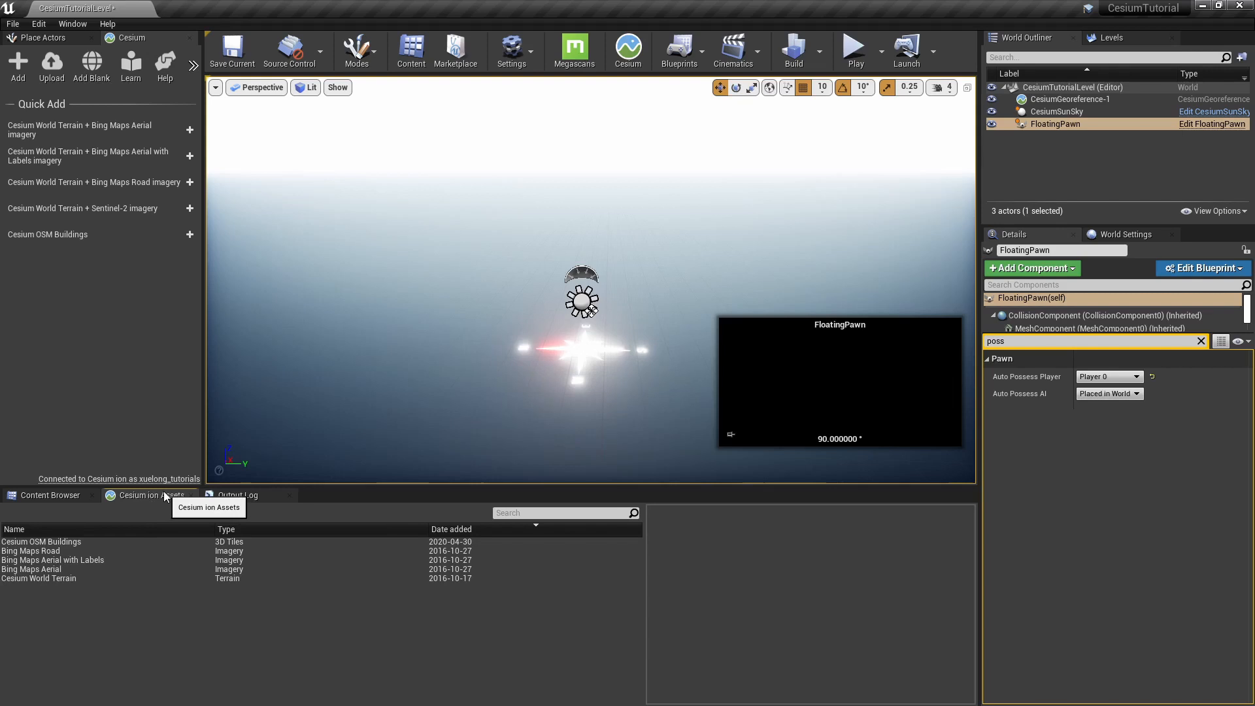
{"action": "mouse_move", "coordinate": [86, 548]}
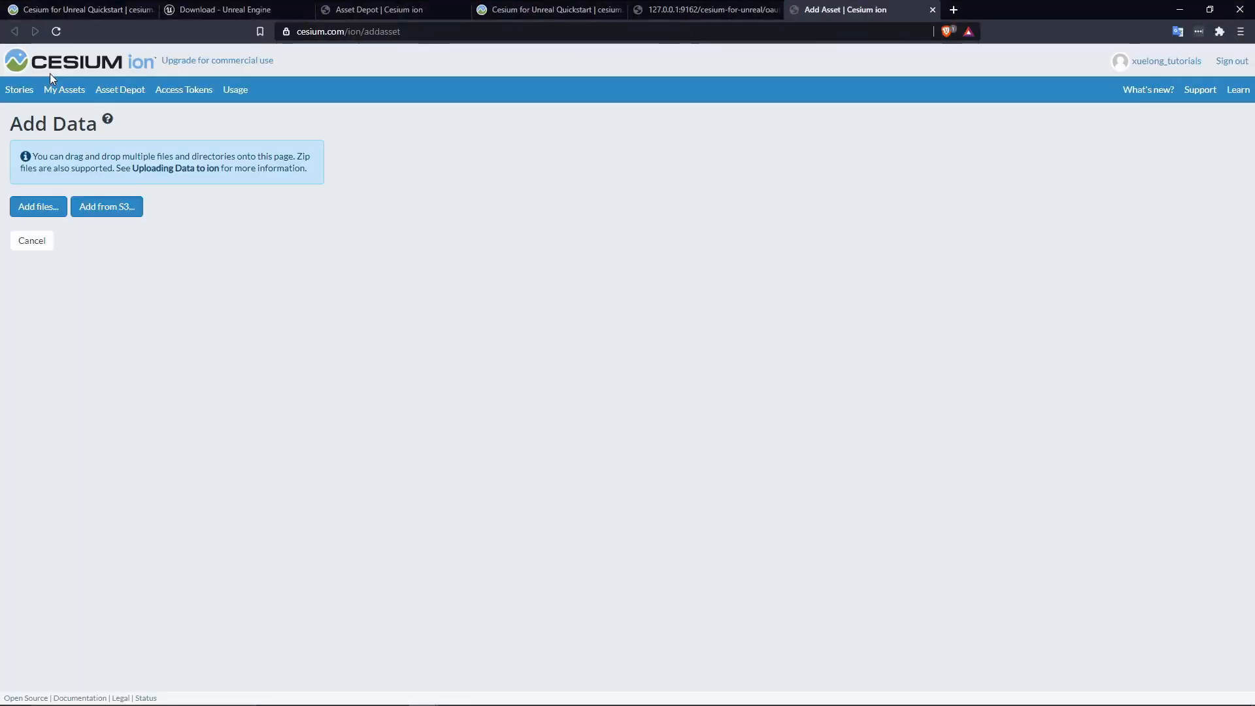
{"action": "mouse_move", "coordinate": [107, 119]}
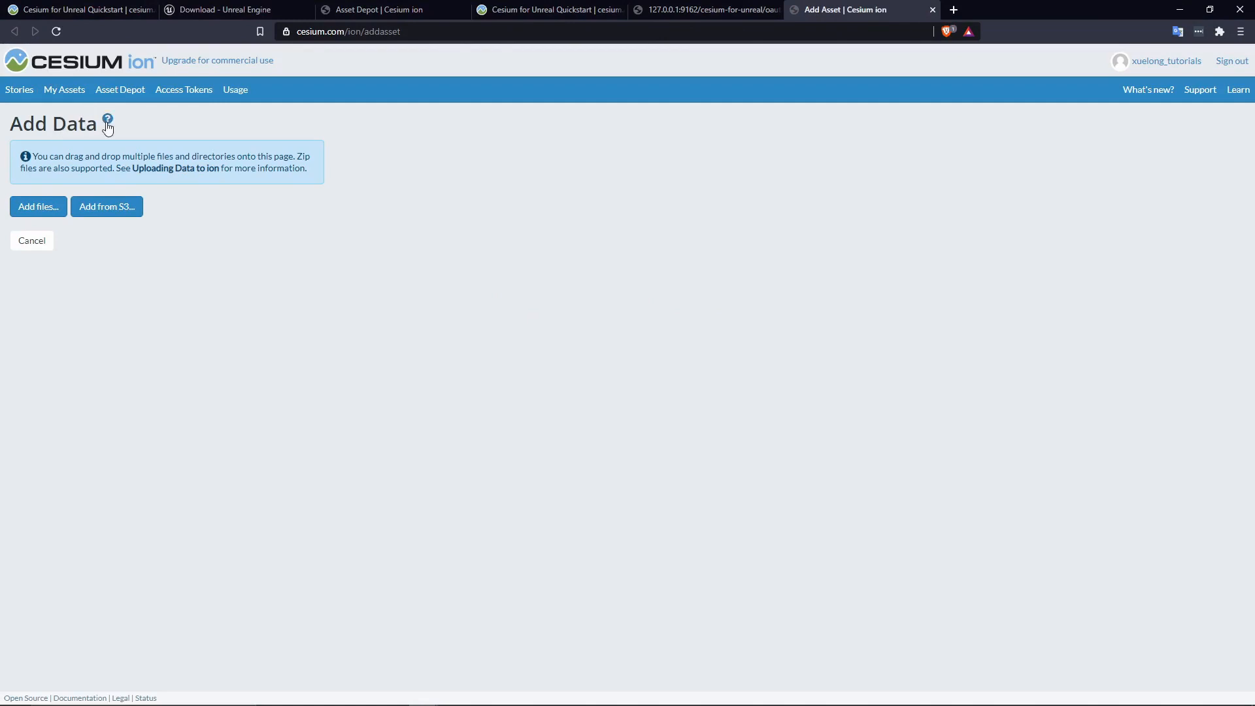
{"action": "mouse_move", "coordinate": [214, 136]}
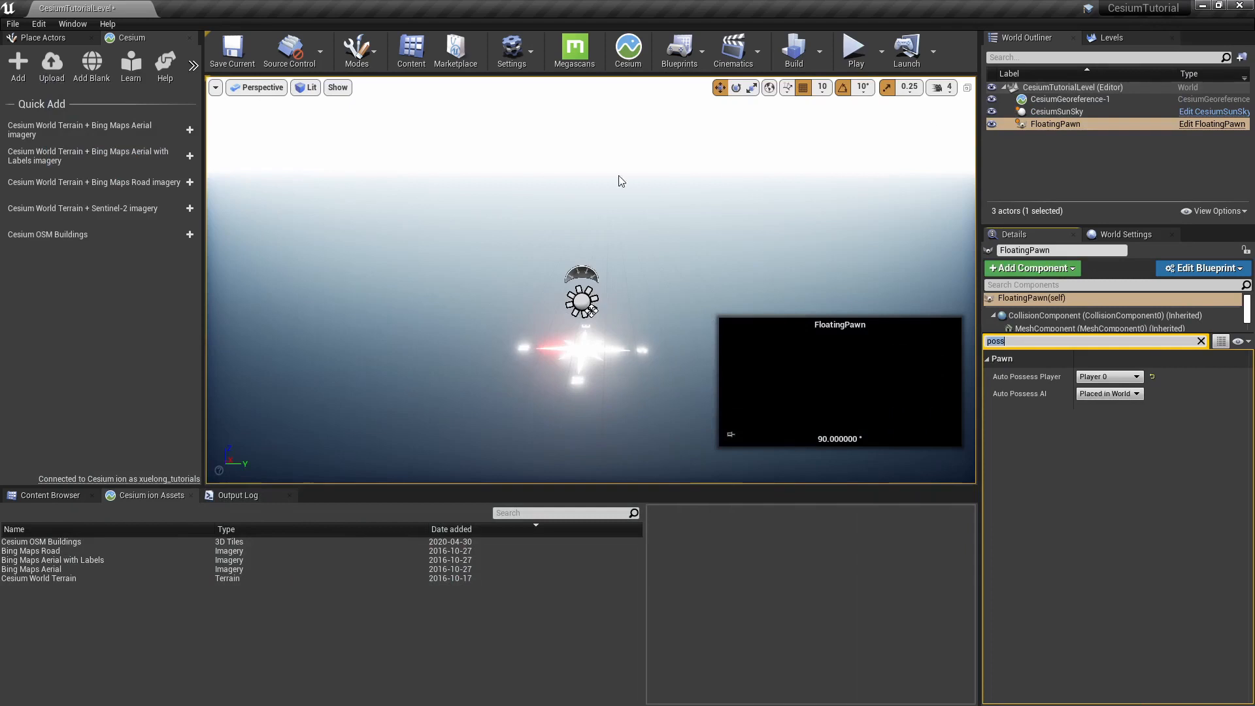
{"action": "mouse_move", "coordinate": [92, 65]}
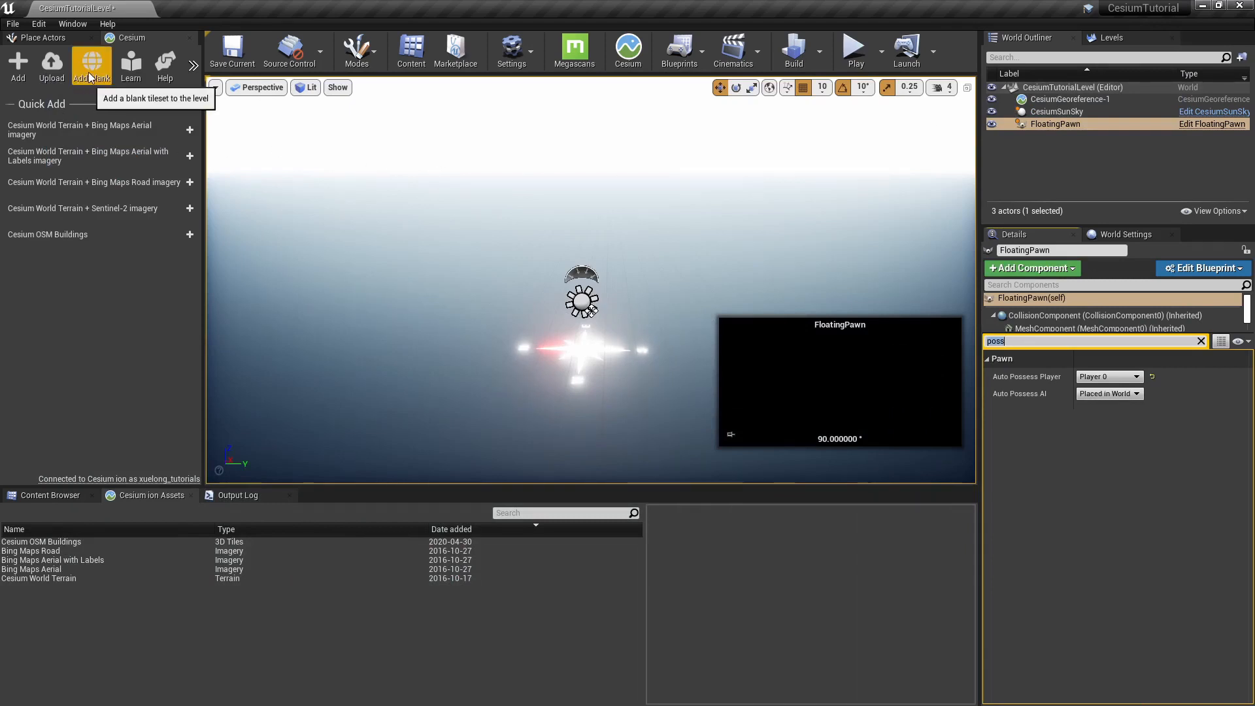
Add a blank Cesium3DTileset and clear the Details search filter to reveal its properties.
{"action": "left_click", "coordinate": [90, 65]}
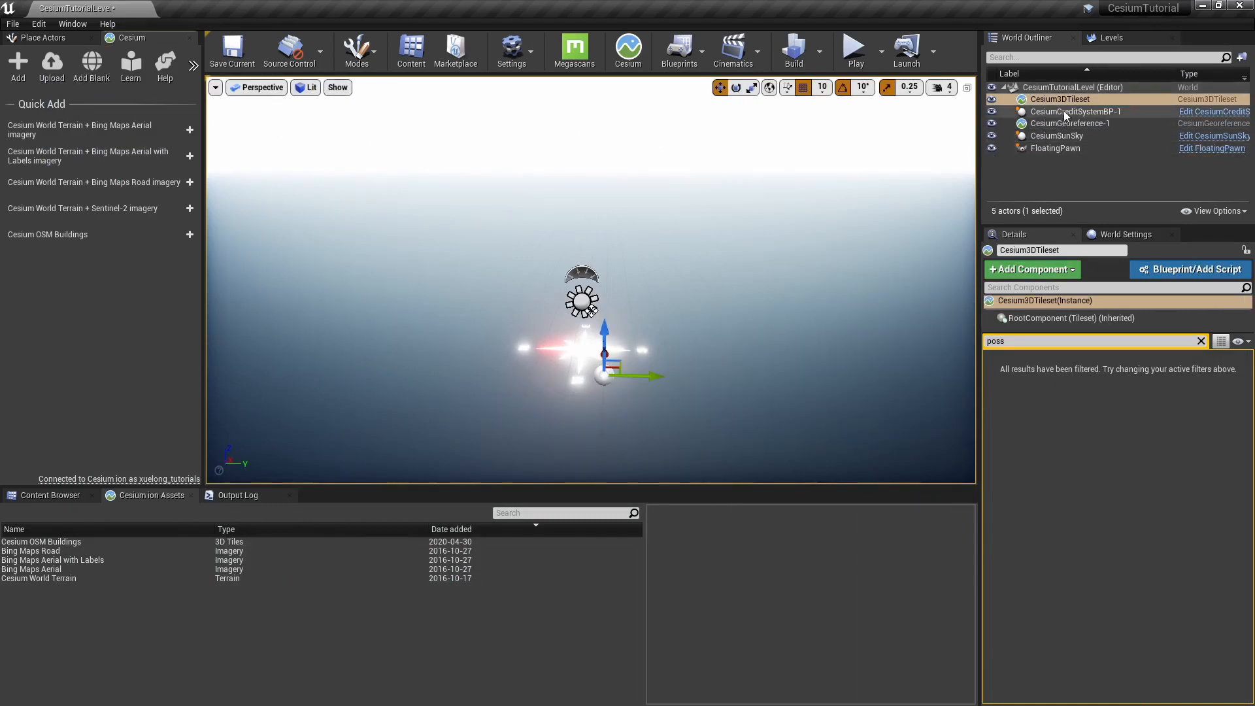
{"action": "mouse_move", "coordinate": [1061, 99]}
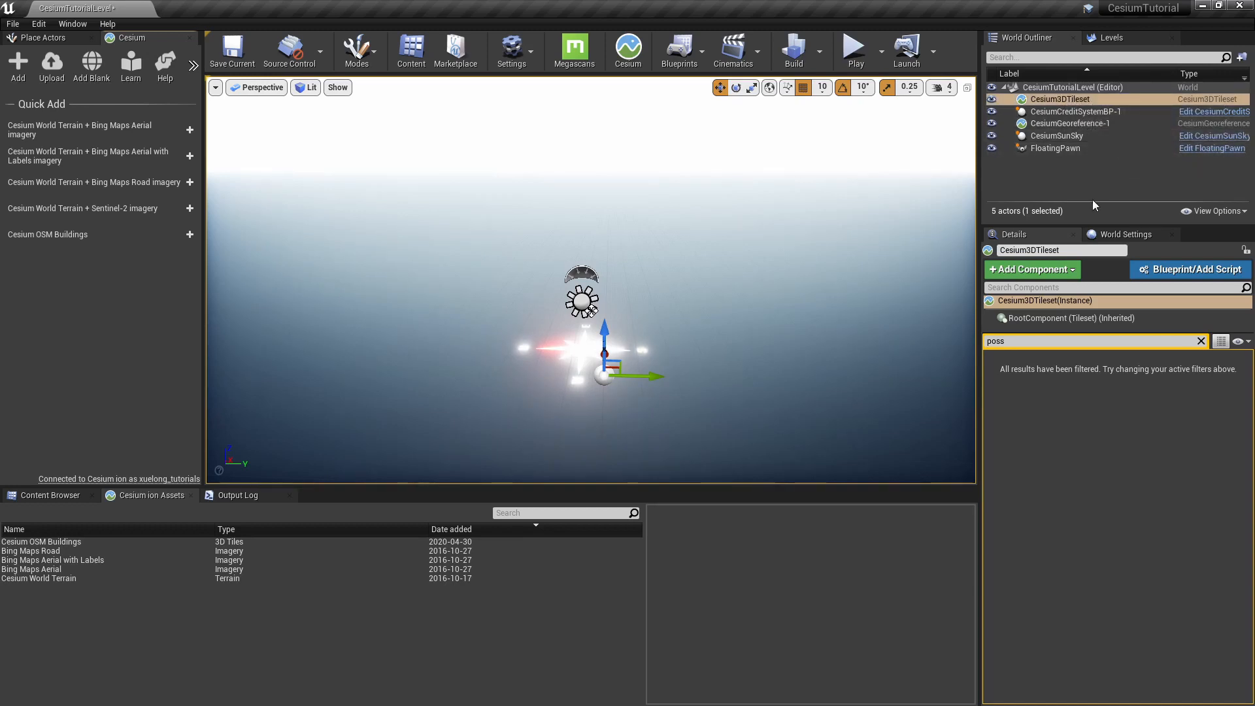
{"action": "mouse_move", "coordinate": [1194, 357]}
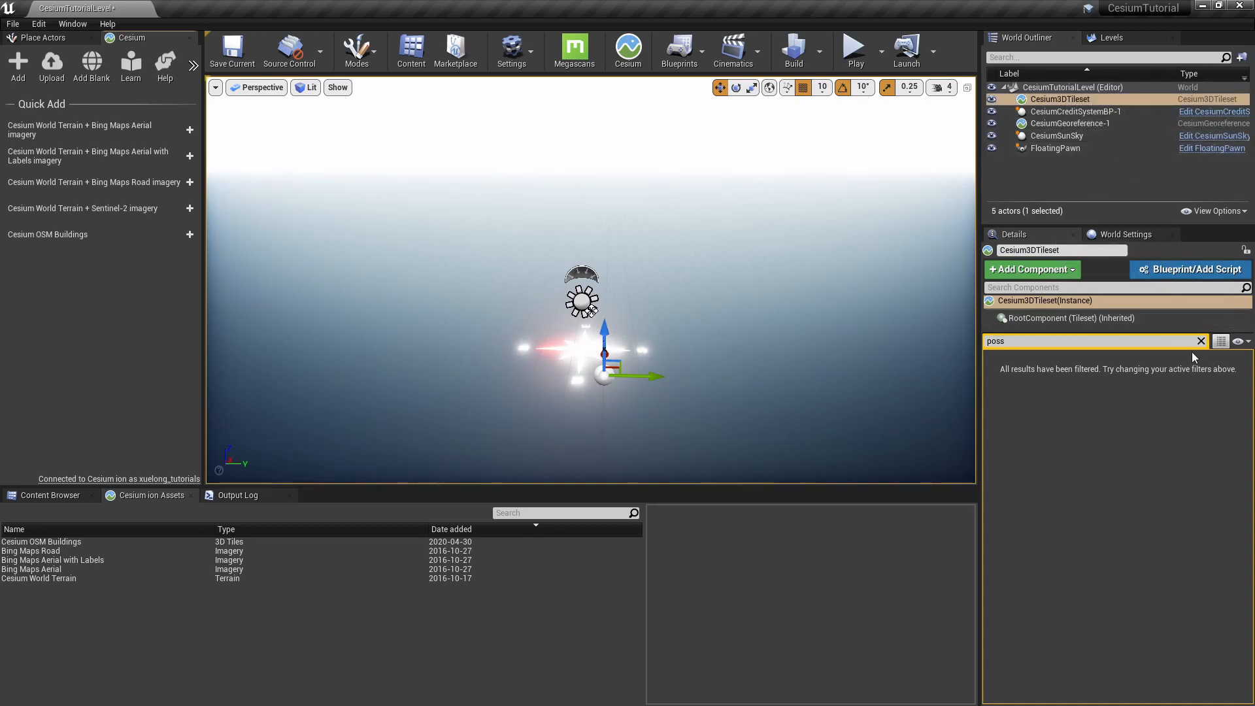
{"action": "left_click", "coordinate": [1200, 342]}
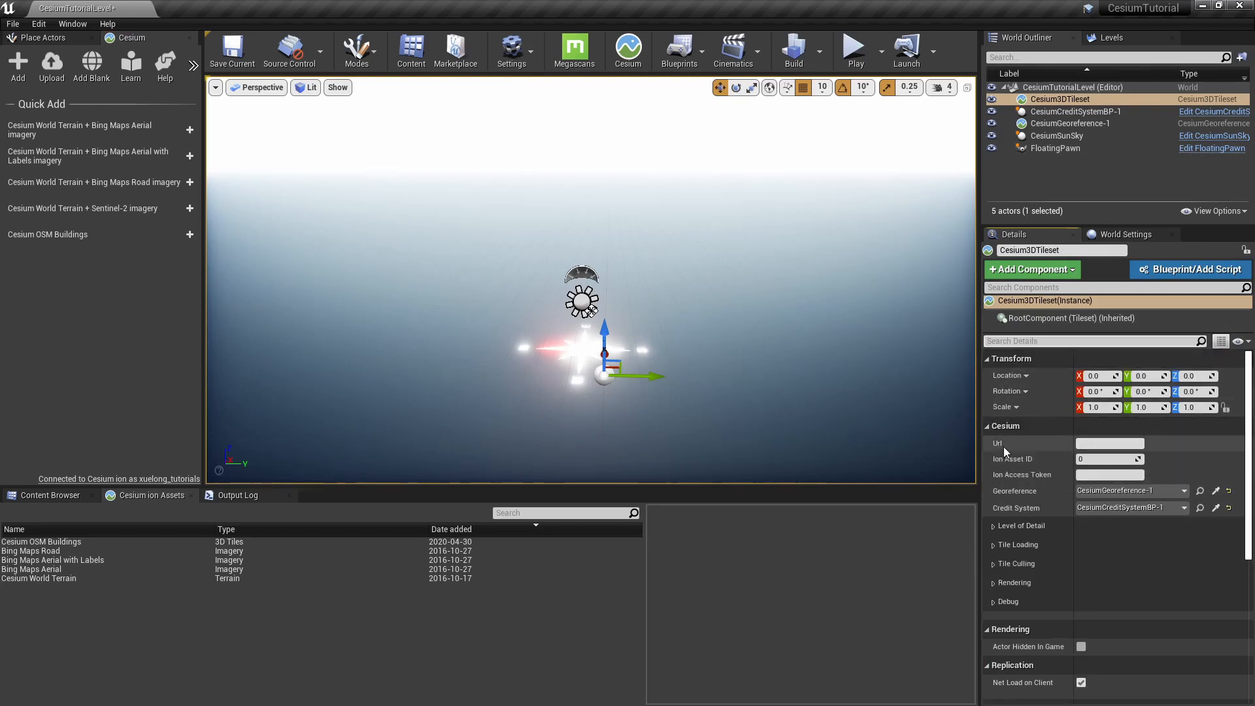
{"action": "left_click", "coordinate": [1110, 443]}
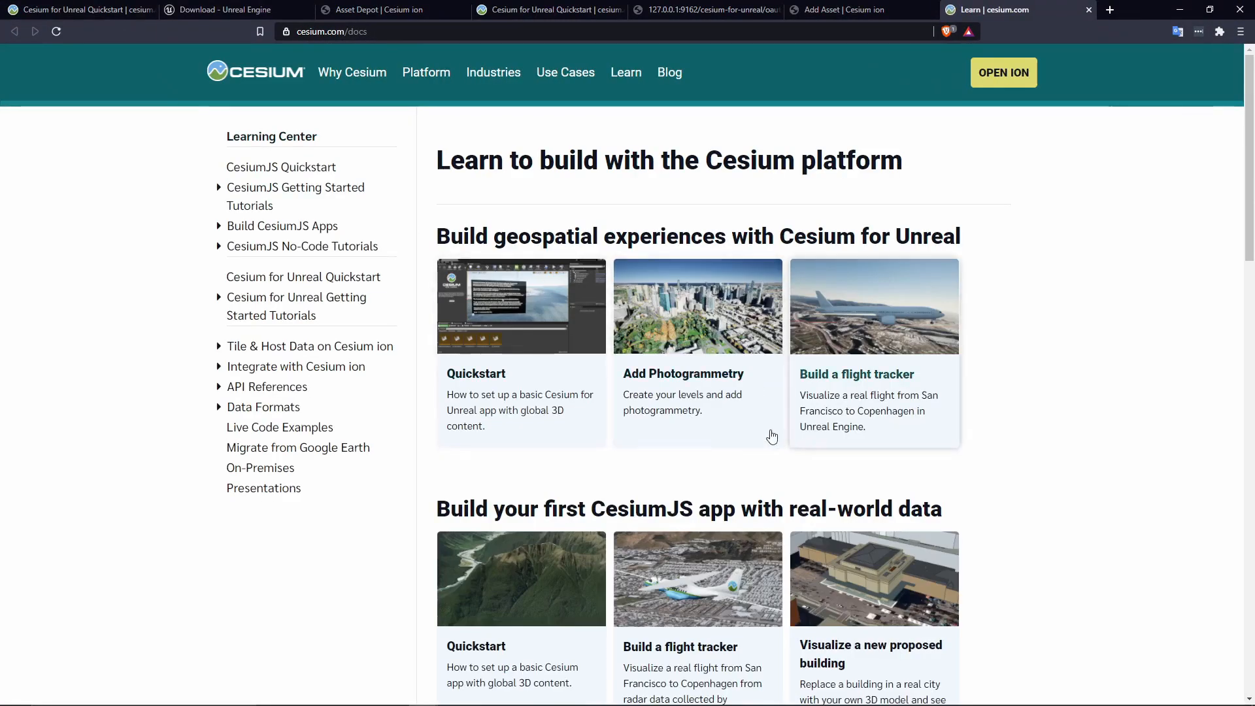
{"action": "mouse_move", "coordinate": [480, 392]}
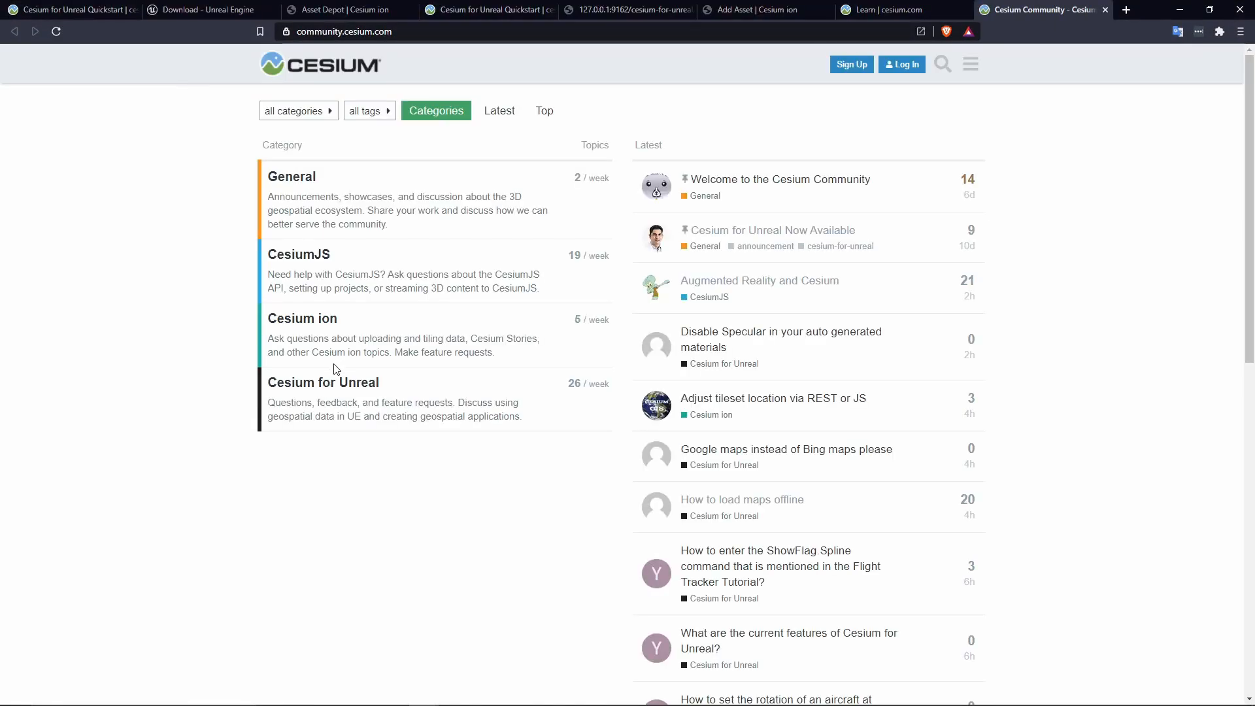
Open the Cesium for Unreal category on community.cesium.com.
{"action": "left_click", "coordinate": [323, 382]}
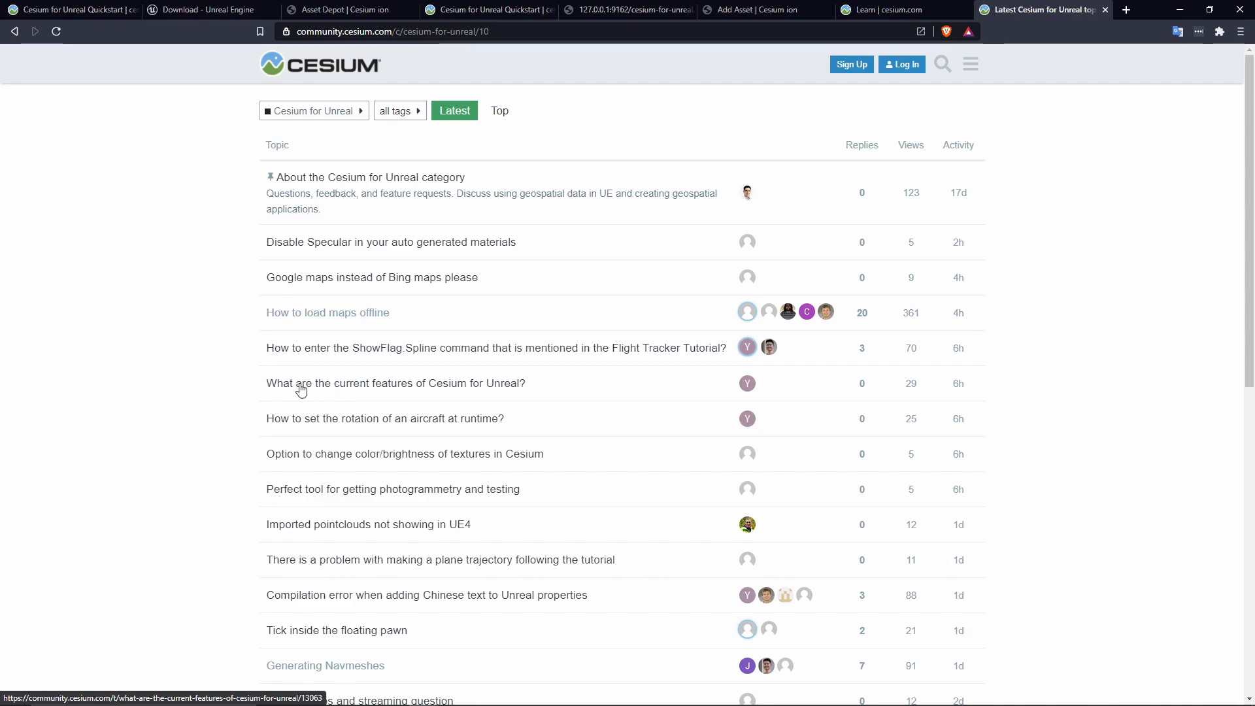
{"action": "mouse_move", "coordinate": [183, 395]}
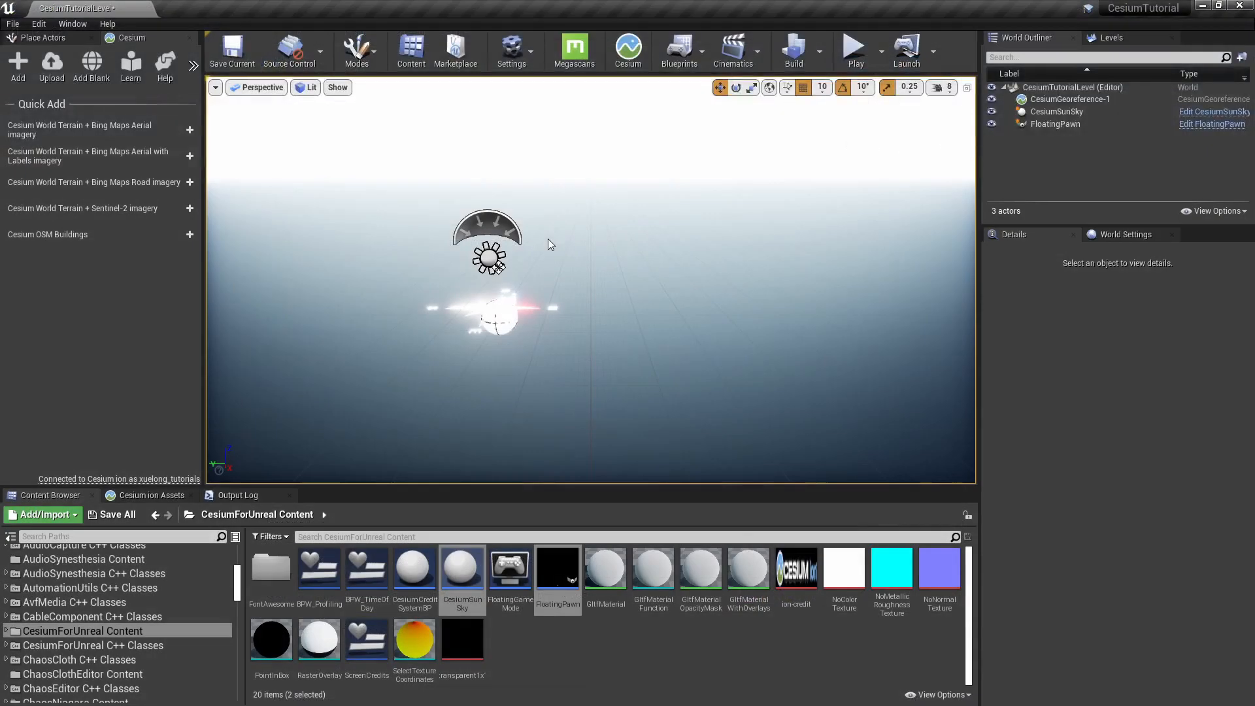
{"action": "mouse_move", "coordinate": [50, 128]}
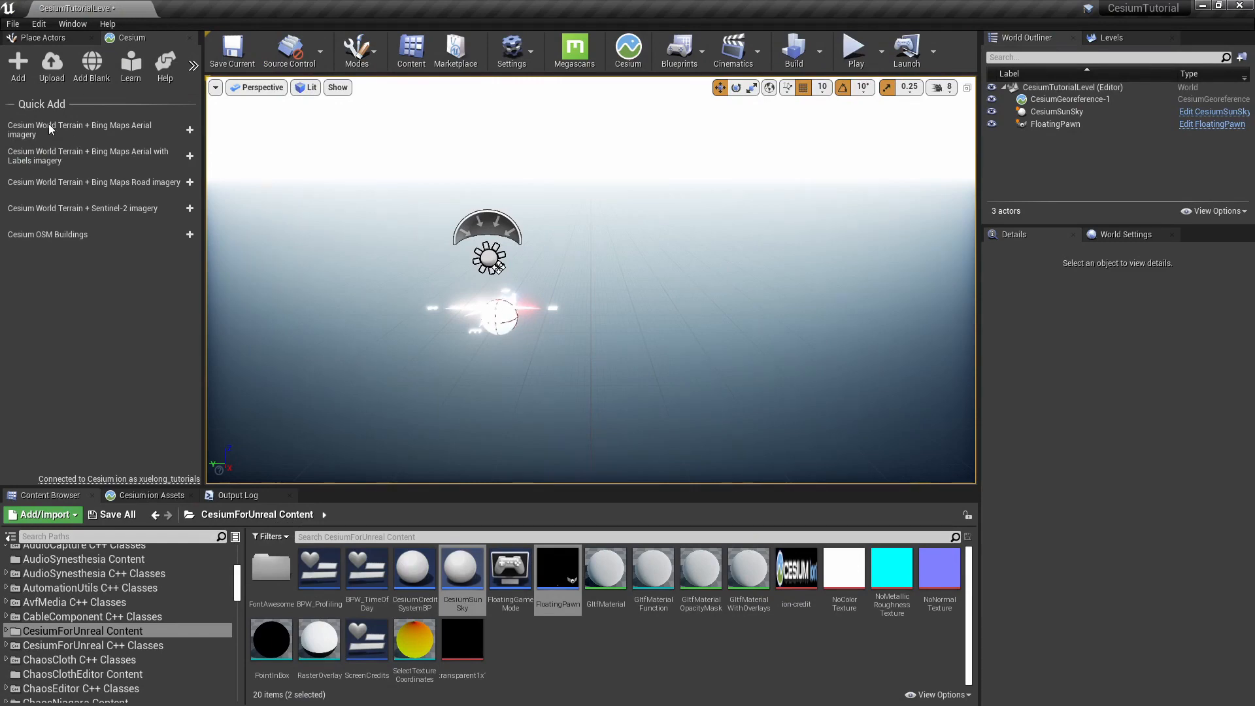
{"action": "mouse_move", "coordinate": [171, 133]}
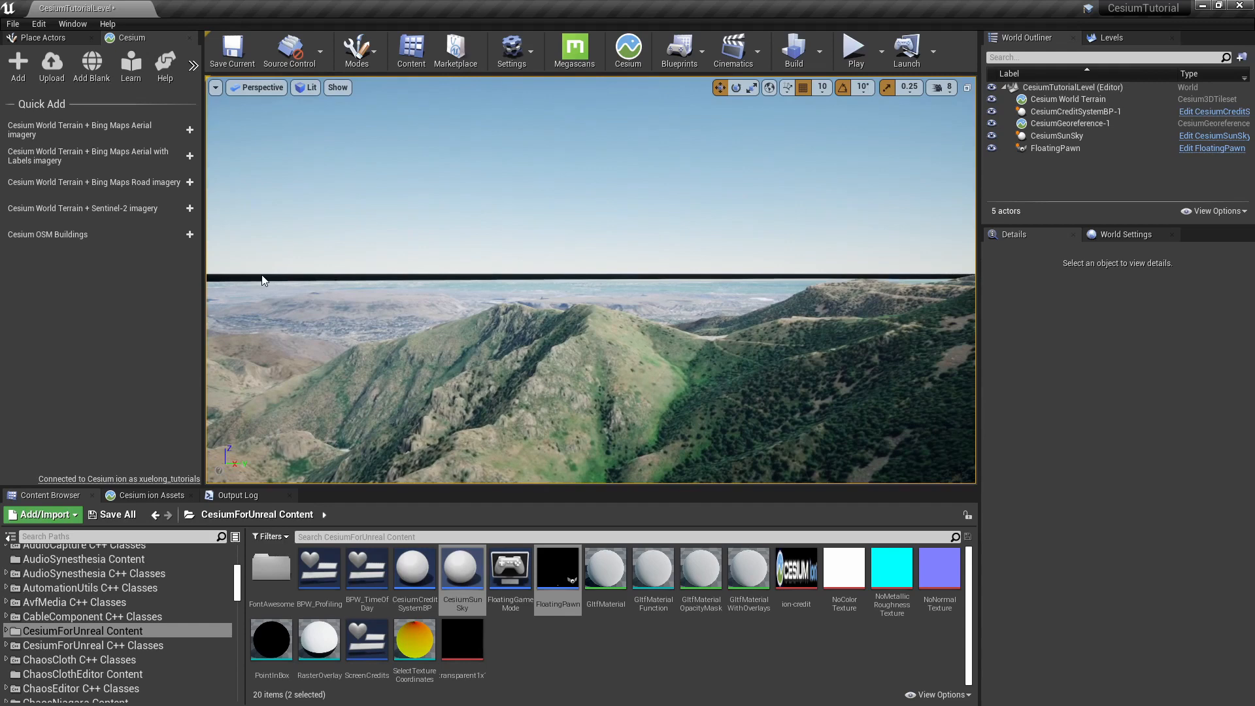
{"action": "mouse_move", "coordinate": [987, 168]}
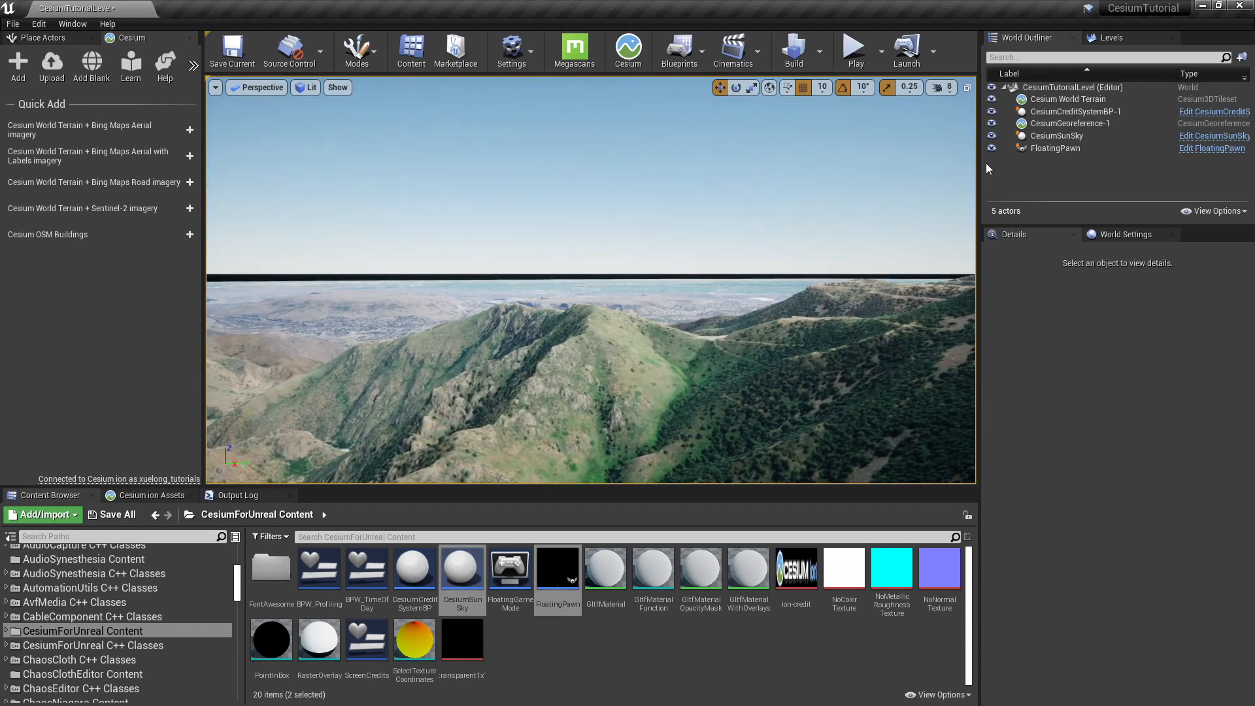
Select CesiumGeoreference-1 in the World Outliner to show its origin settings.
{"action": "left_click", "coordinate": [1069, 123]}
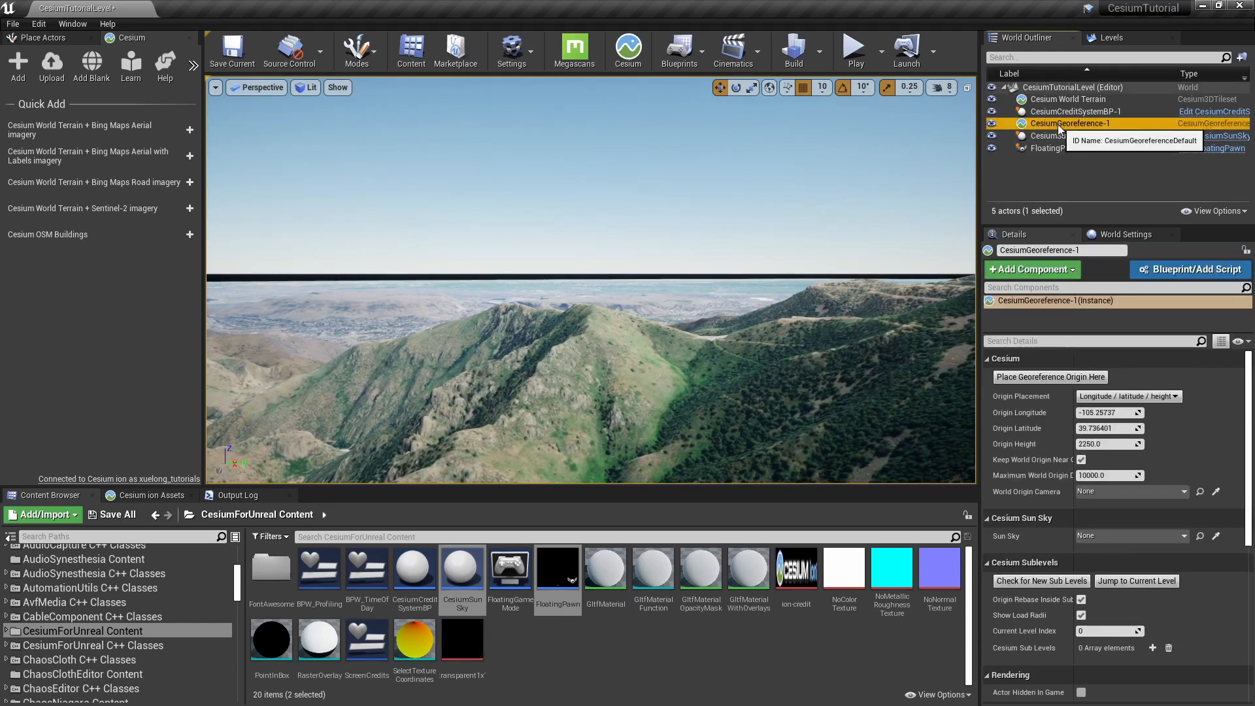
{"action": "mouse_move", "coordinate": [1009, 542]}
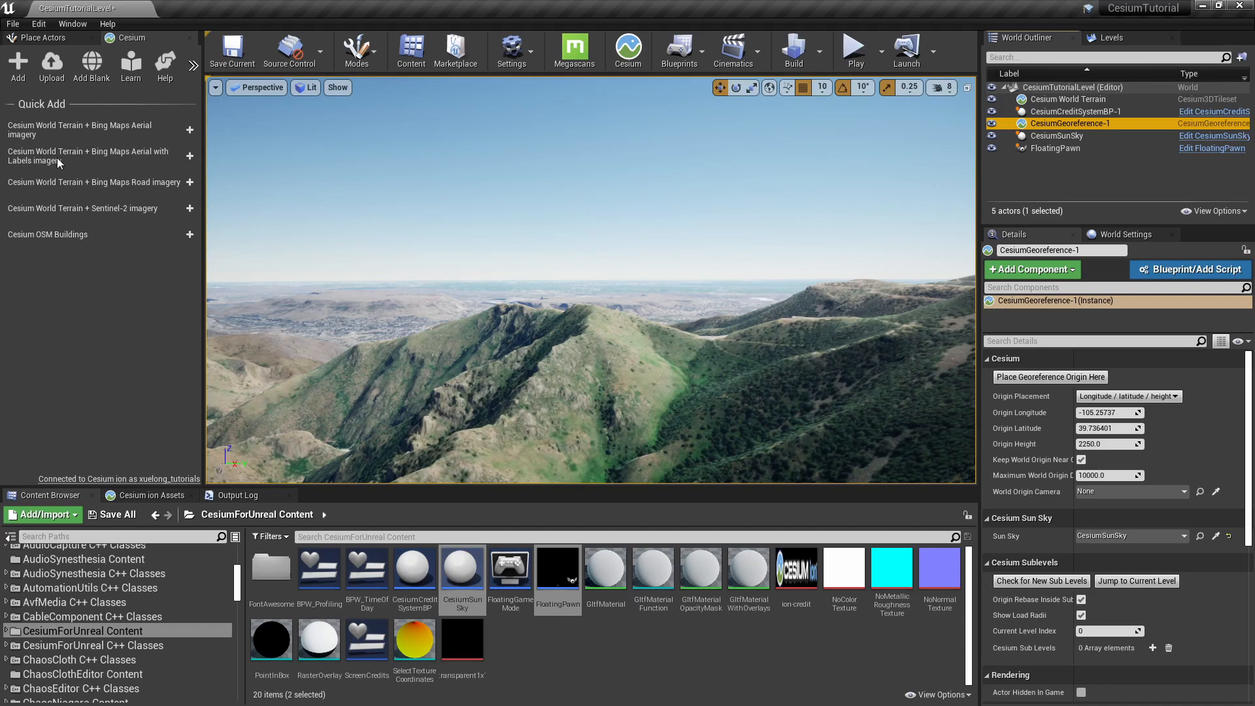
{"action": "mouse_move", "coordinate": [128, 165]}
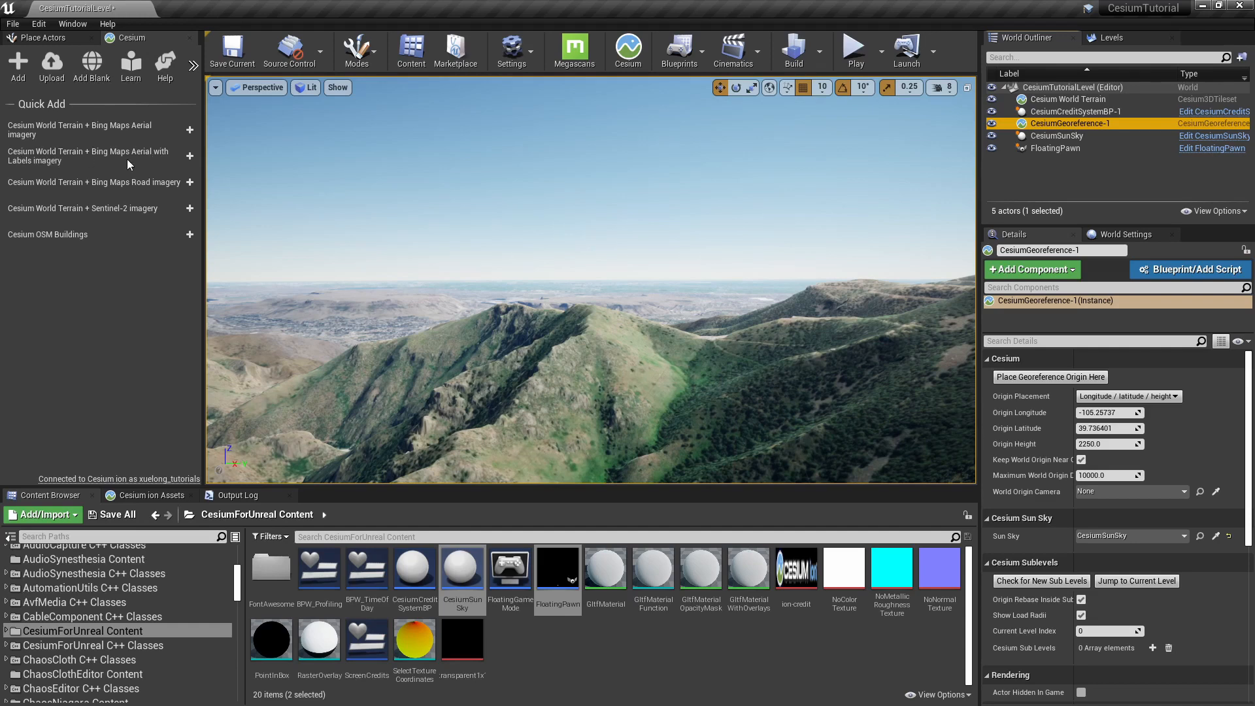
{"action": "left_click", "coordinate": [1067, 99]}
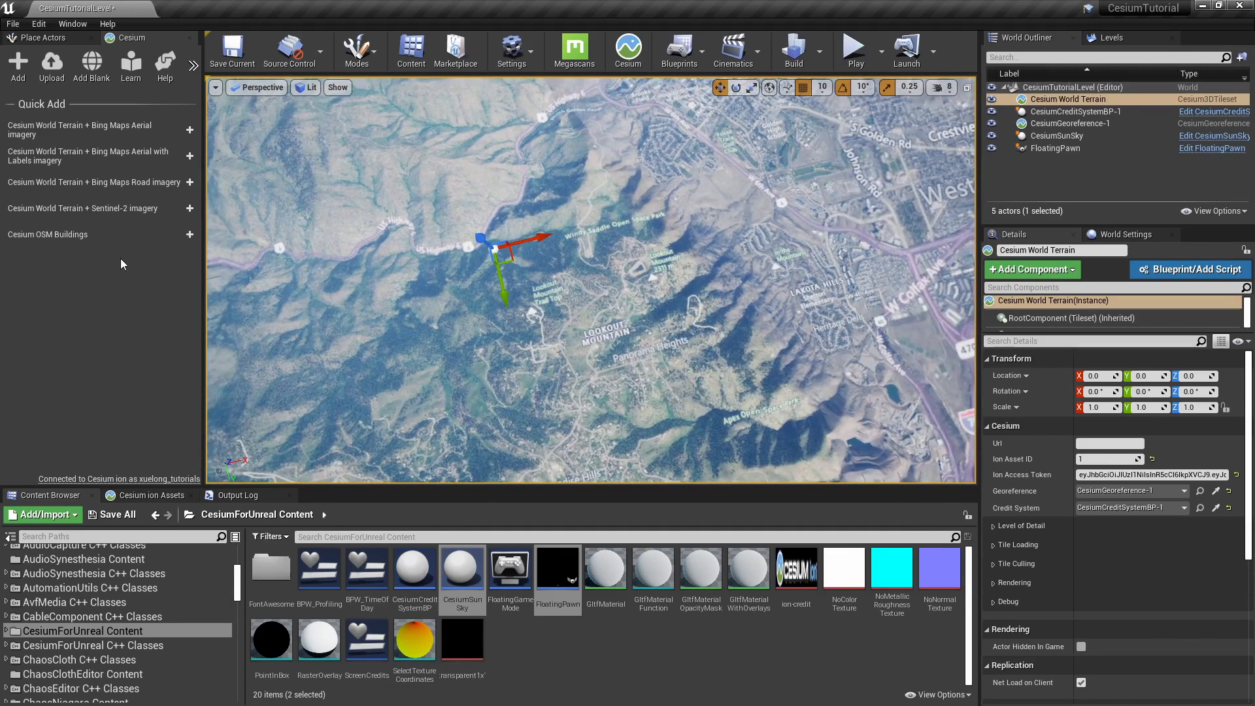
{"action": "mouse_move", "coordinate": [111, 191]}
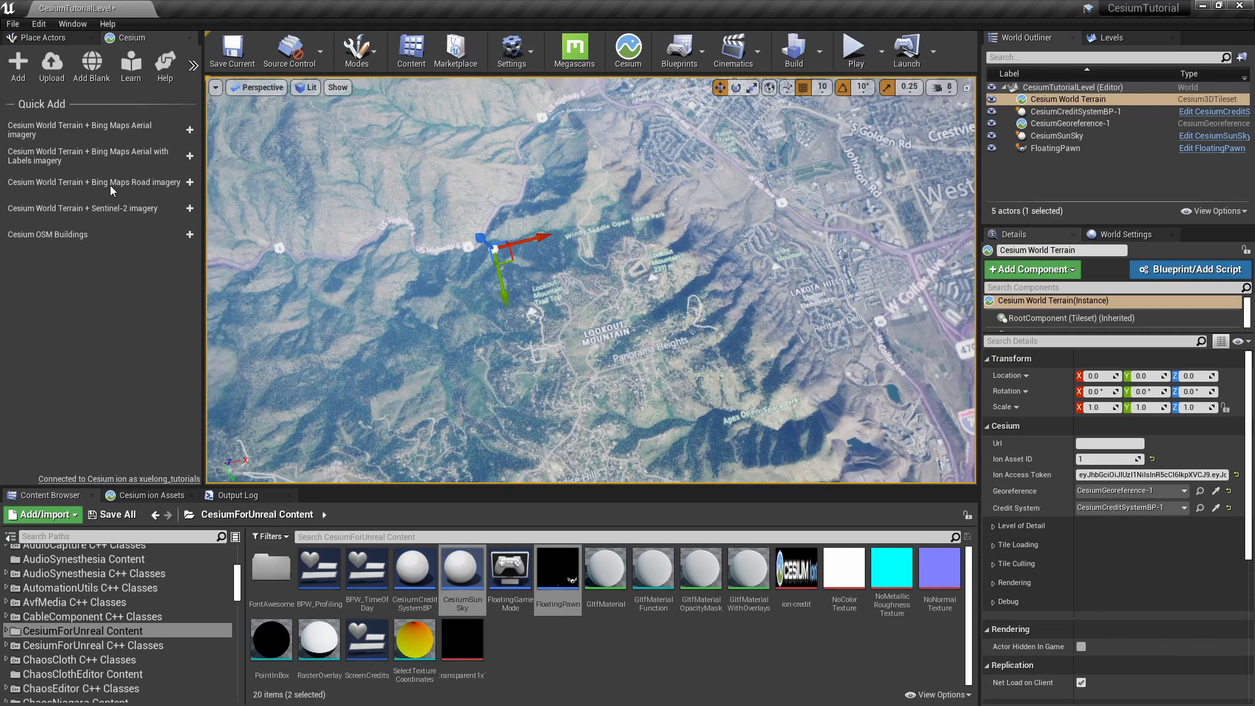
{"action": "mouse_move", "coordinate": [222, 195]}
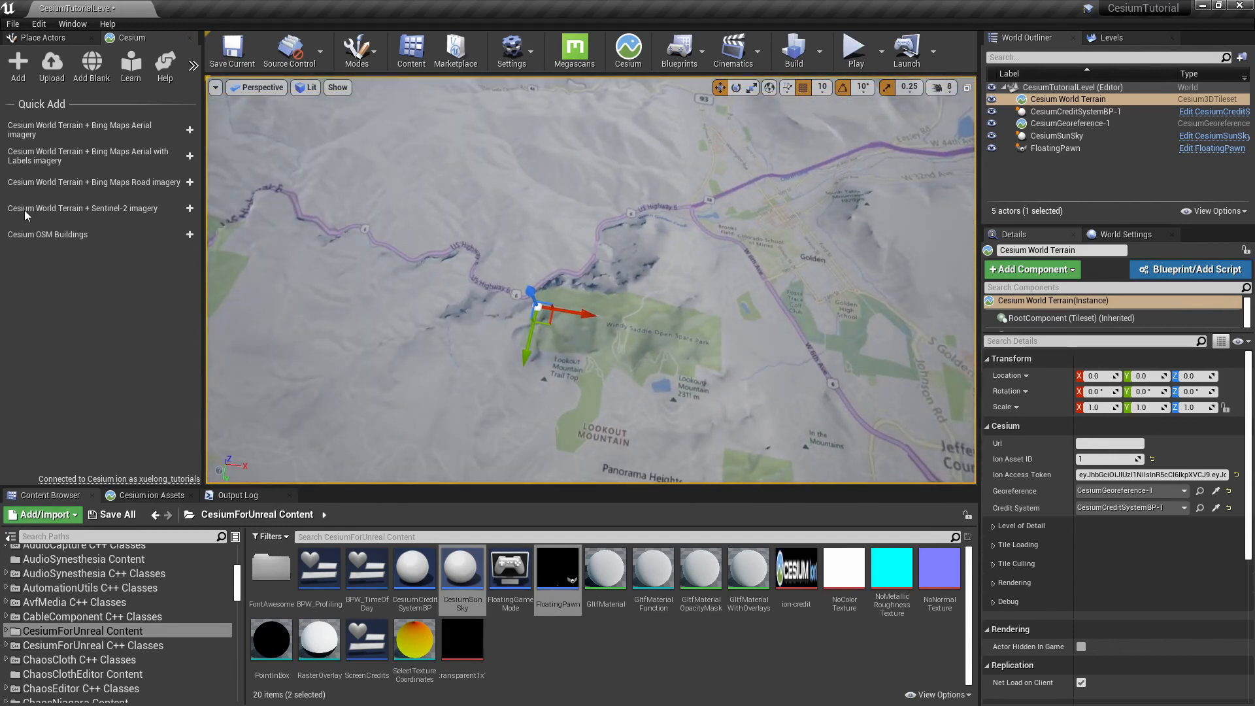
{"action": "mouse_move", "coordinate": [152, 214]}
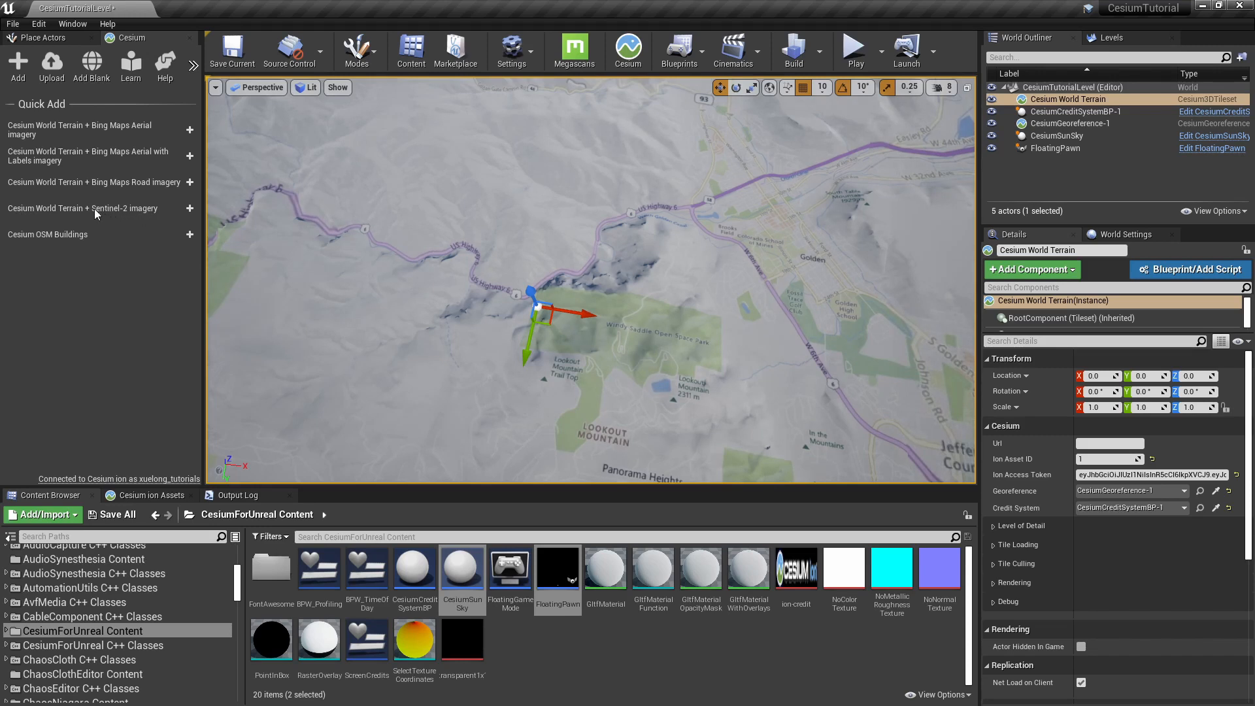
{"action": "mouse_move", "coordinate": [128, 121]}
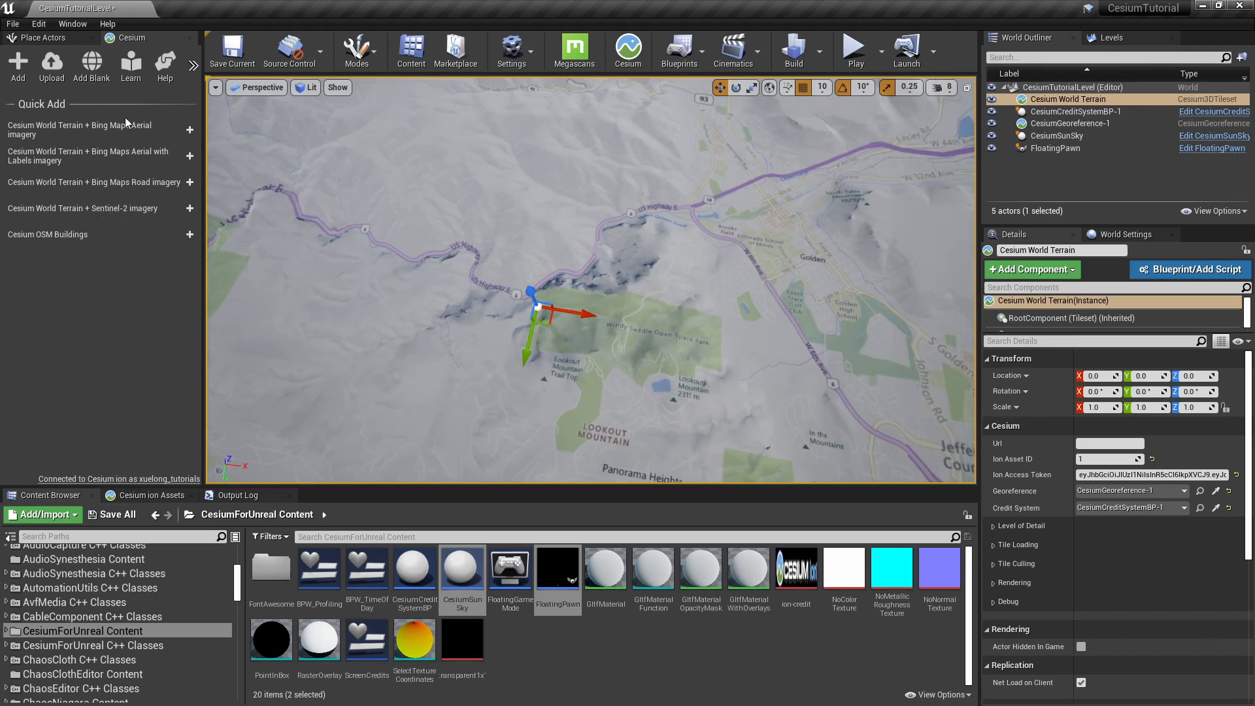
{"action": "mouse_move", "coordinate": [86, 232]}
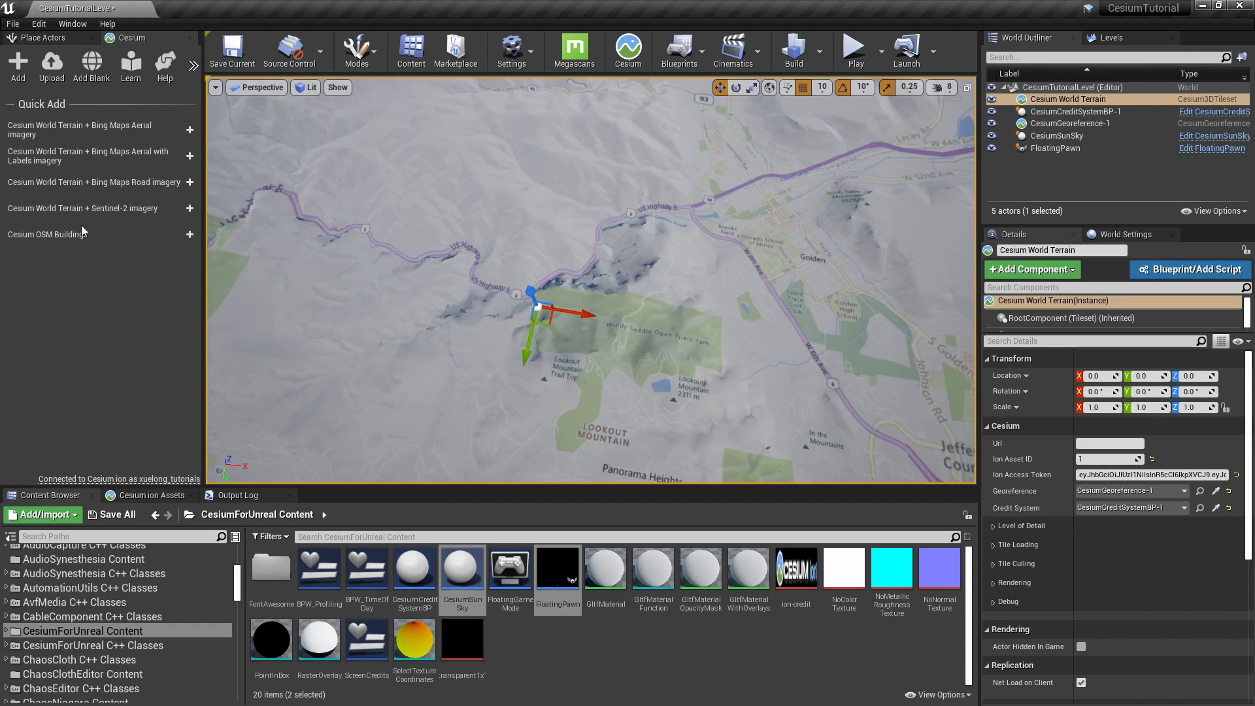
{"action": "mouse_move", "coordinate": [7, 235]}
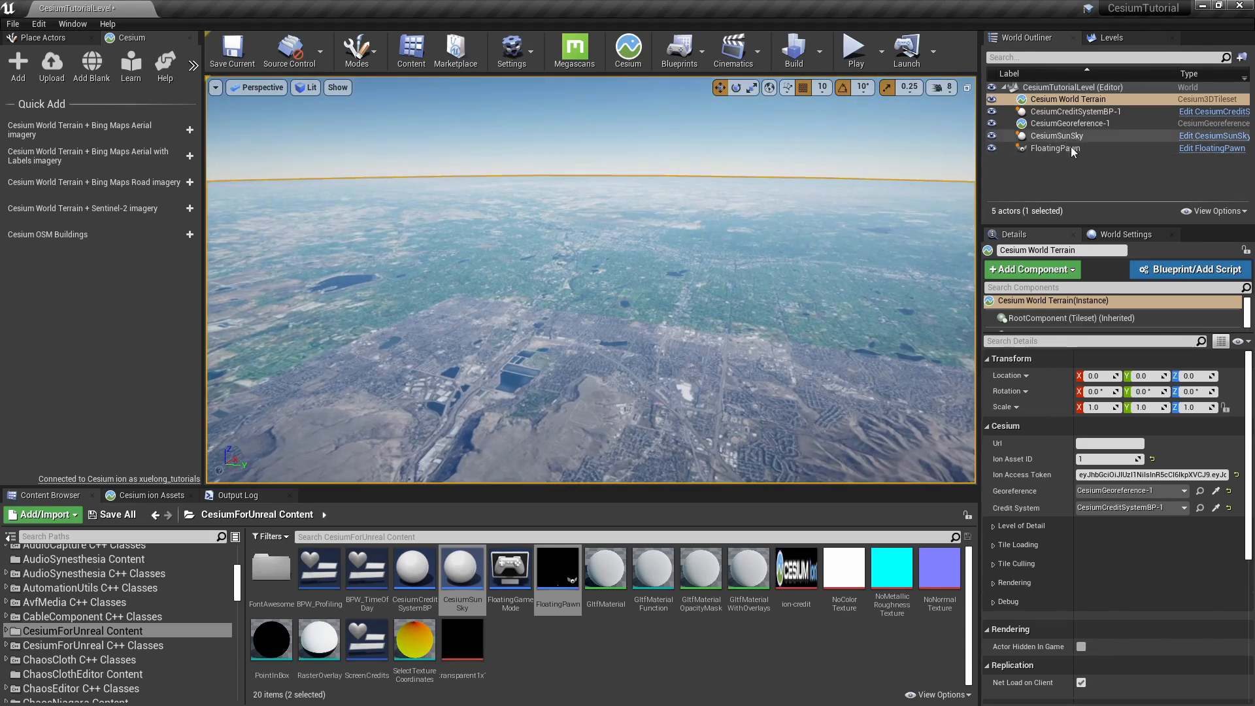
{"action": "mouse_move", "coordinate": [1056, 135]}
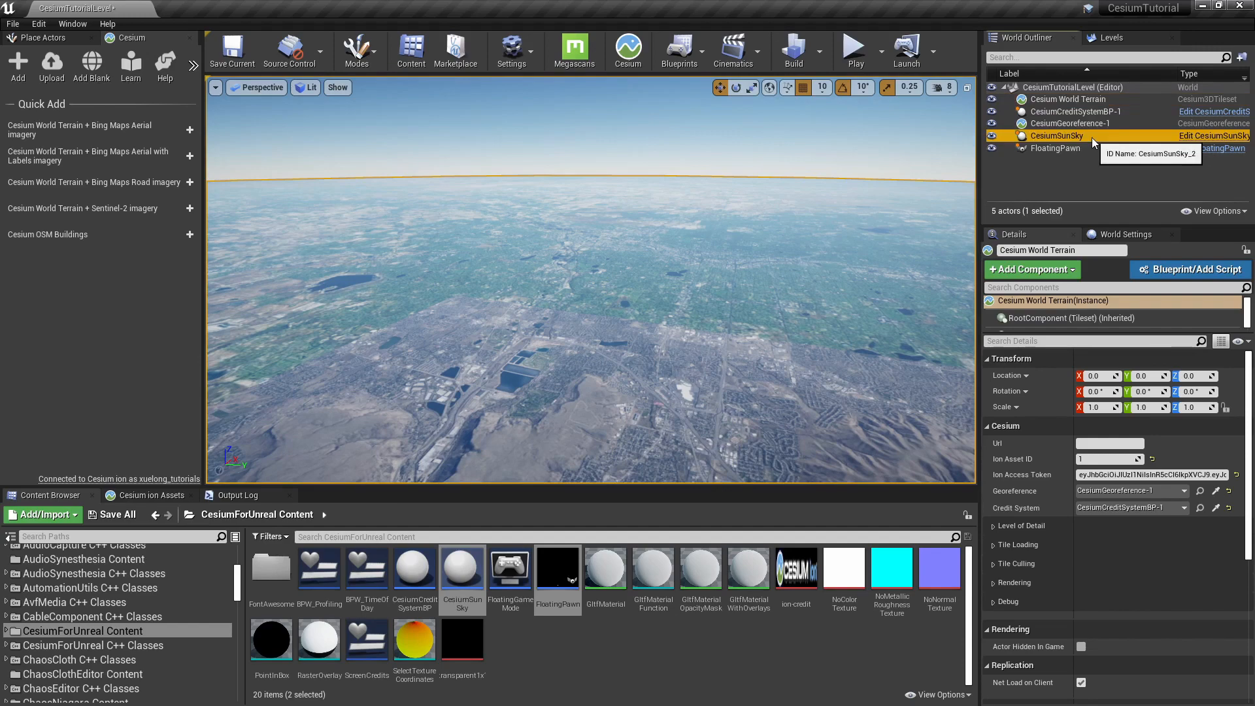
Select the CesiumSunSky actor to show its solar time settings in Details.
{"action": "left_click", "coordinate": [1055, 135]}
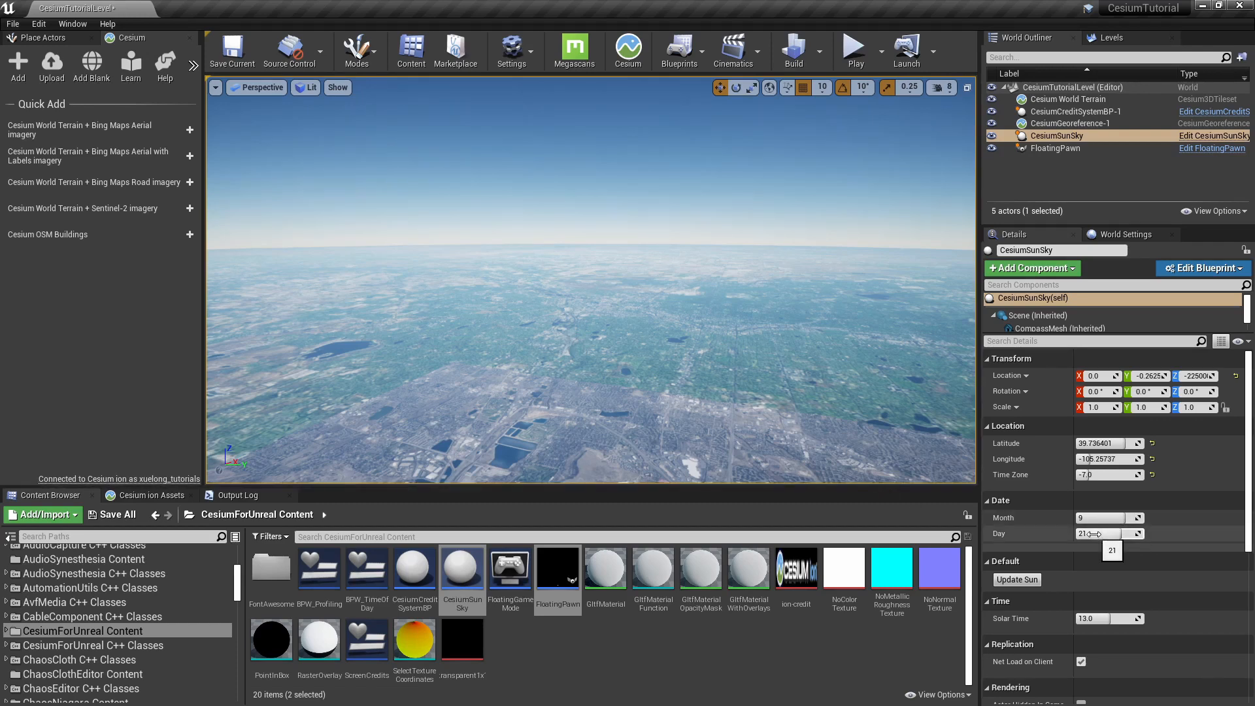
{"action": "mouse_move", "coordinate": [1048, 509]}
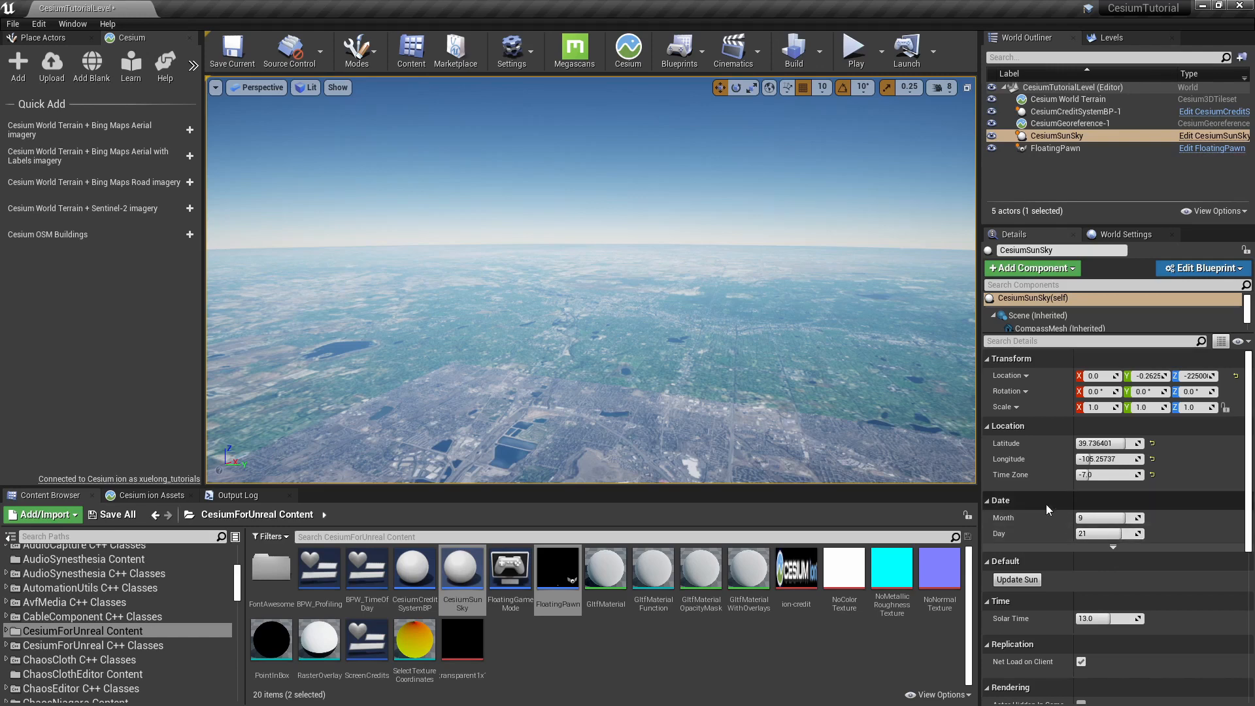
{"action": "mouse_move", "coordinate": [1055, 481]}
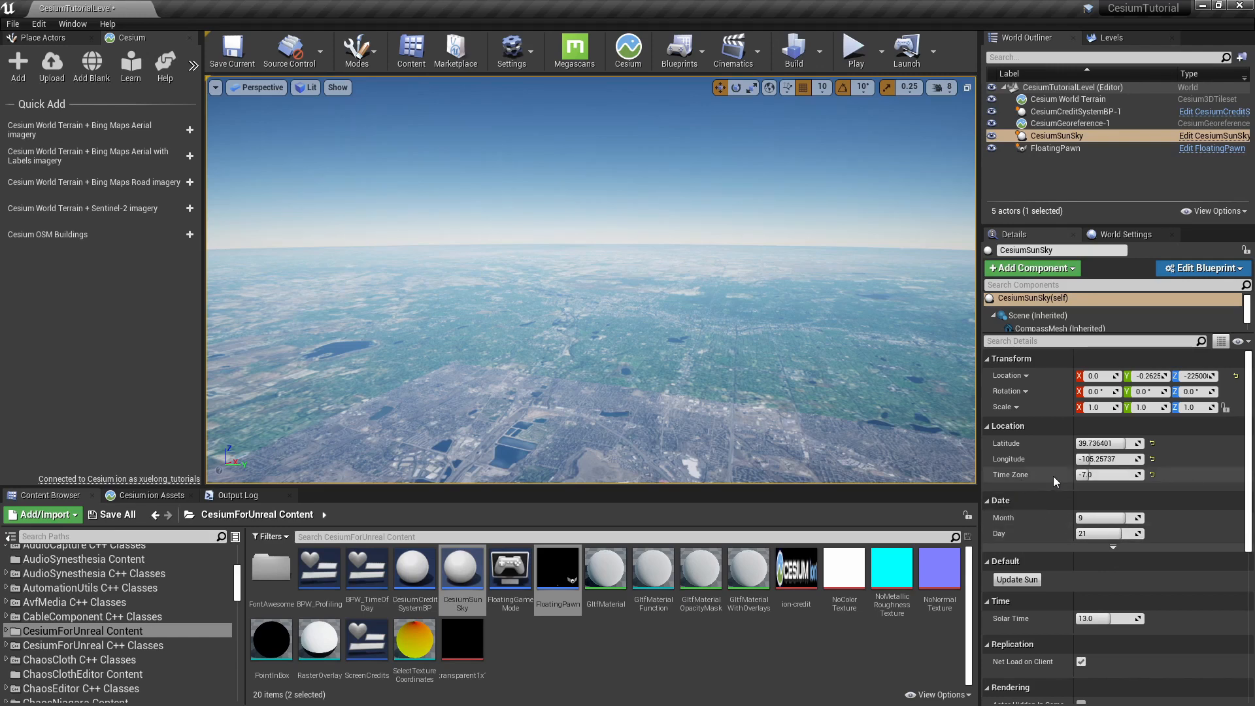
{"action": "mouse_move", "coordinate": [776, 561]}
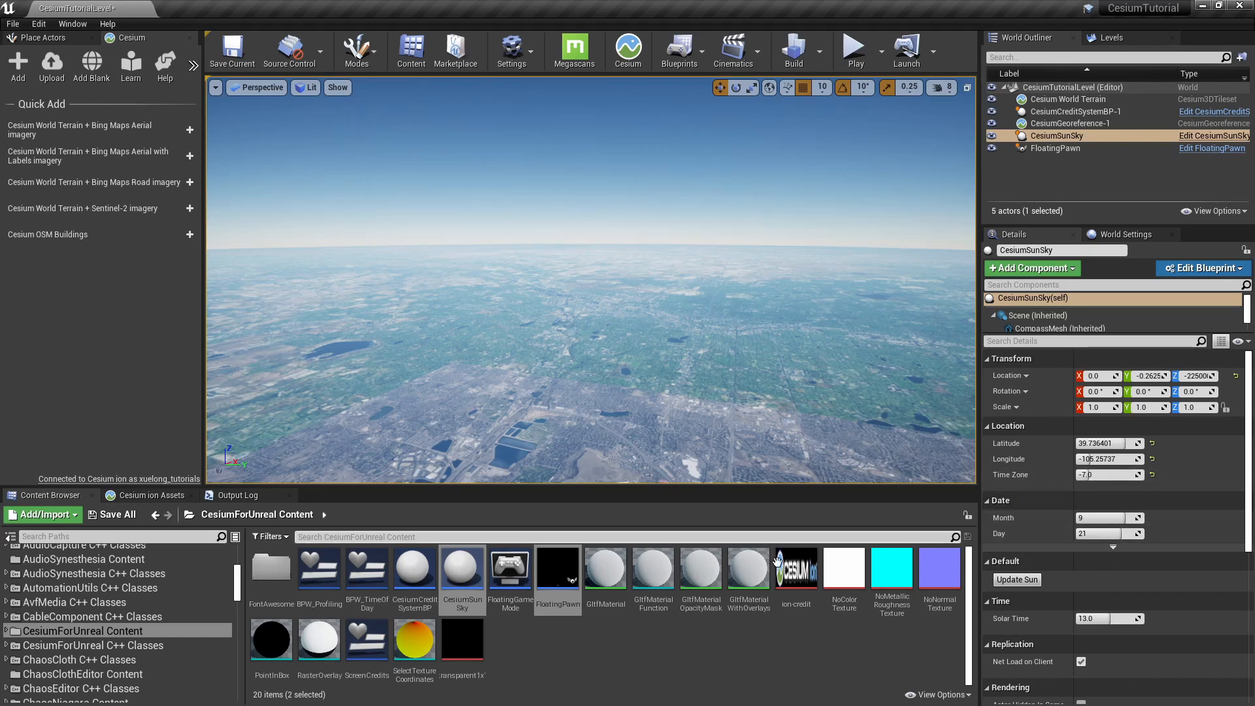
{"action": "mouse_move", "coordinate": [1012, 618]}
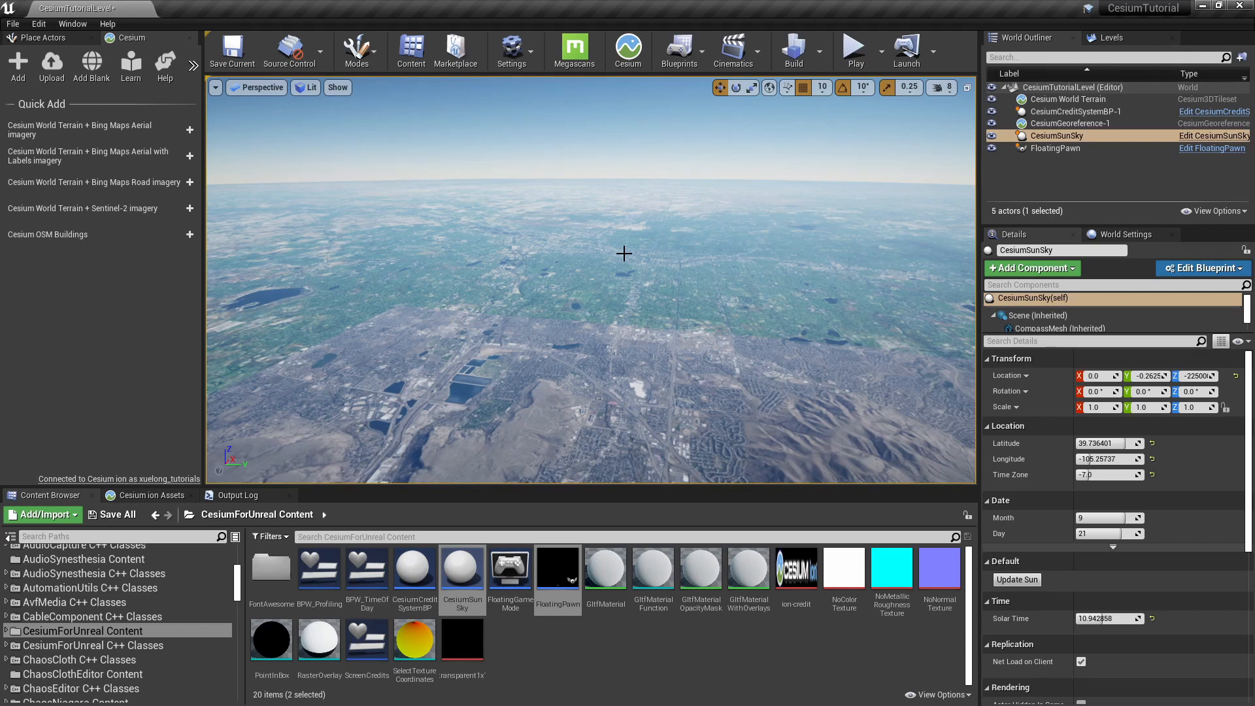
{"action": "mouse_move", "coordinate": [16, 243]}
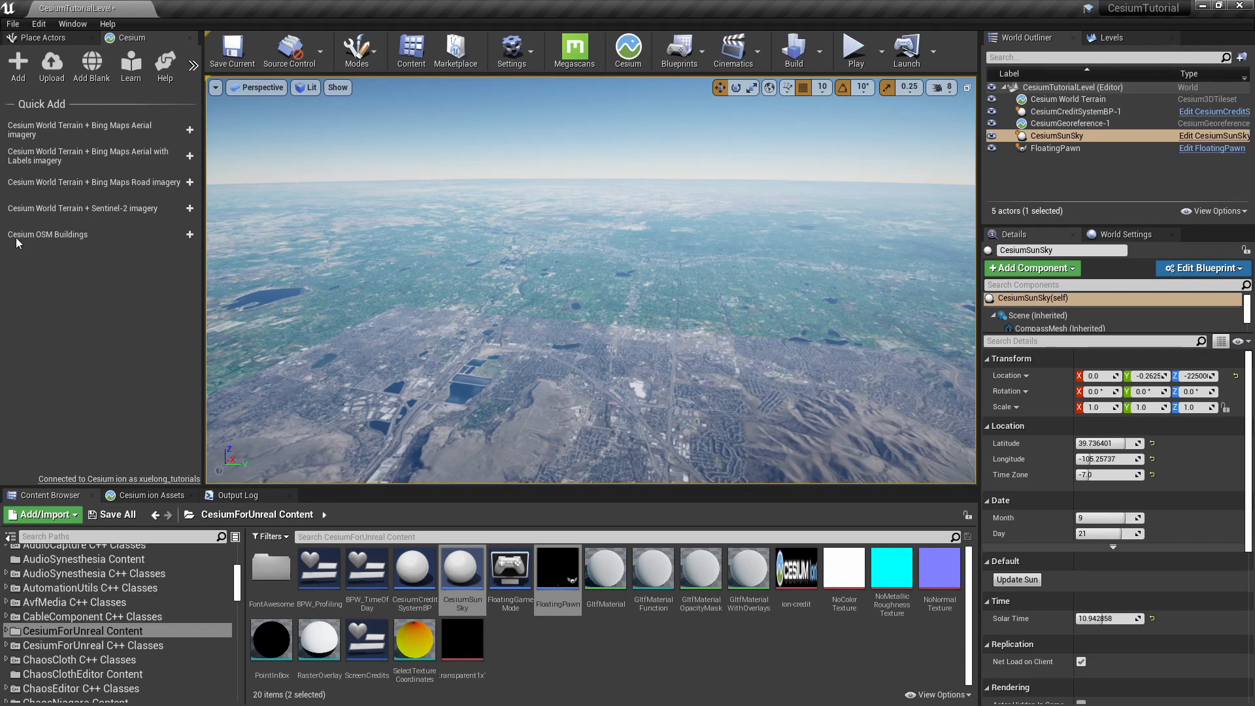
Add Cesium OSM Buildings, select Cesium World Terrain, and adjust the viewport camera speed.
{"action": "left_click", "coordinate": [190, 234]}
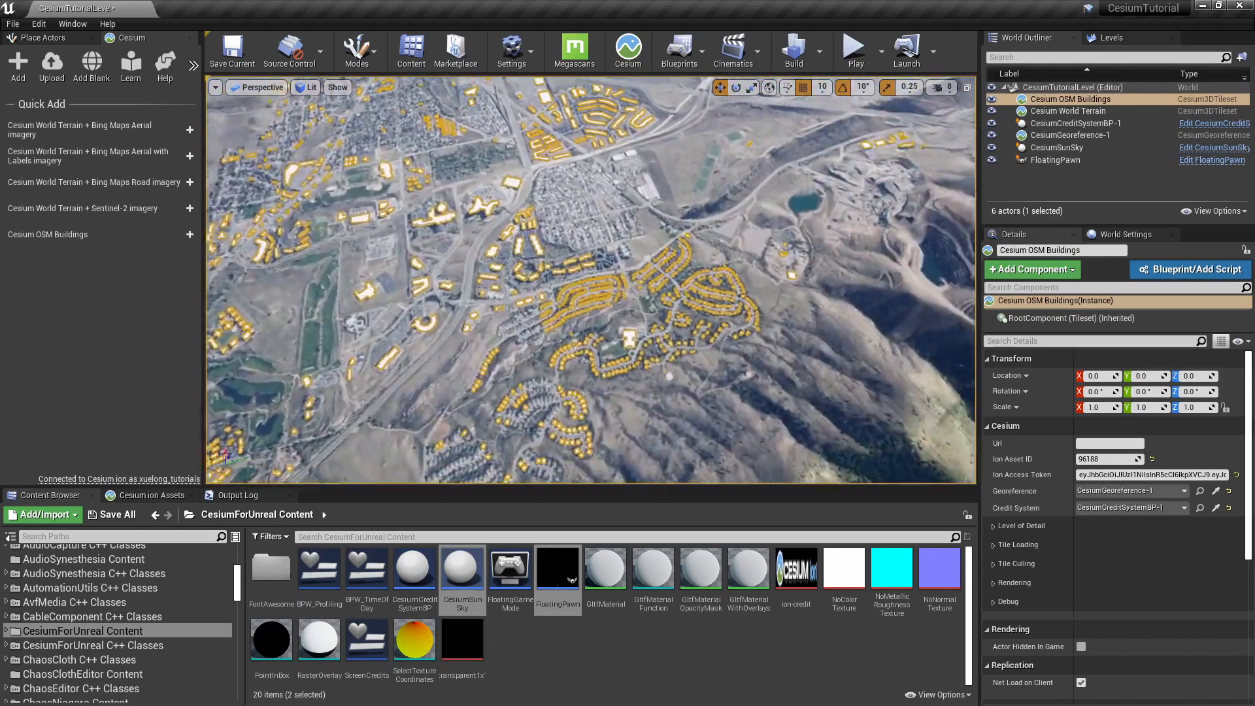
{"action": "left_click", "coordinate": [1067, 110]}
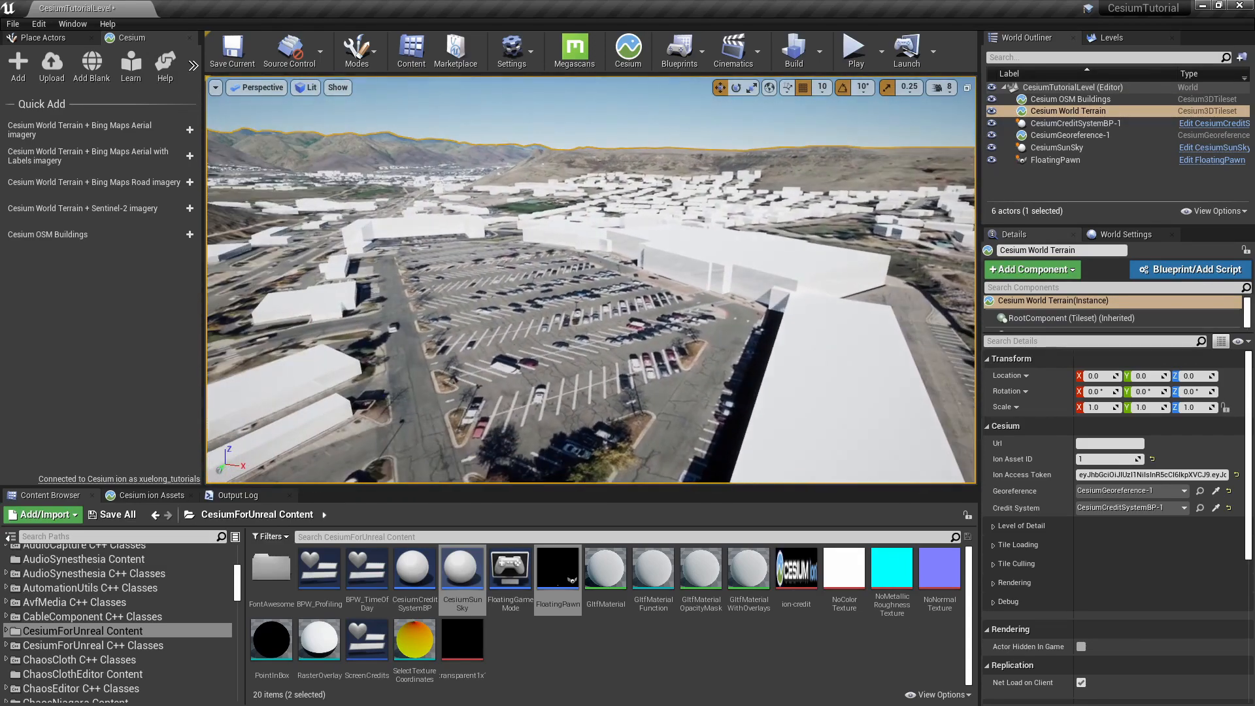
{"action": "left_click", "coordinate": [945, 87]}
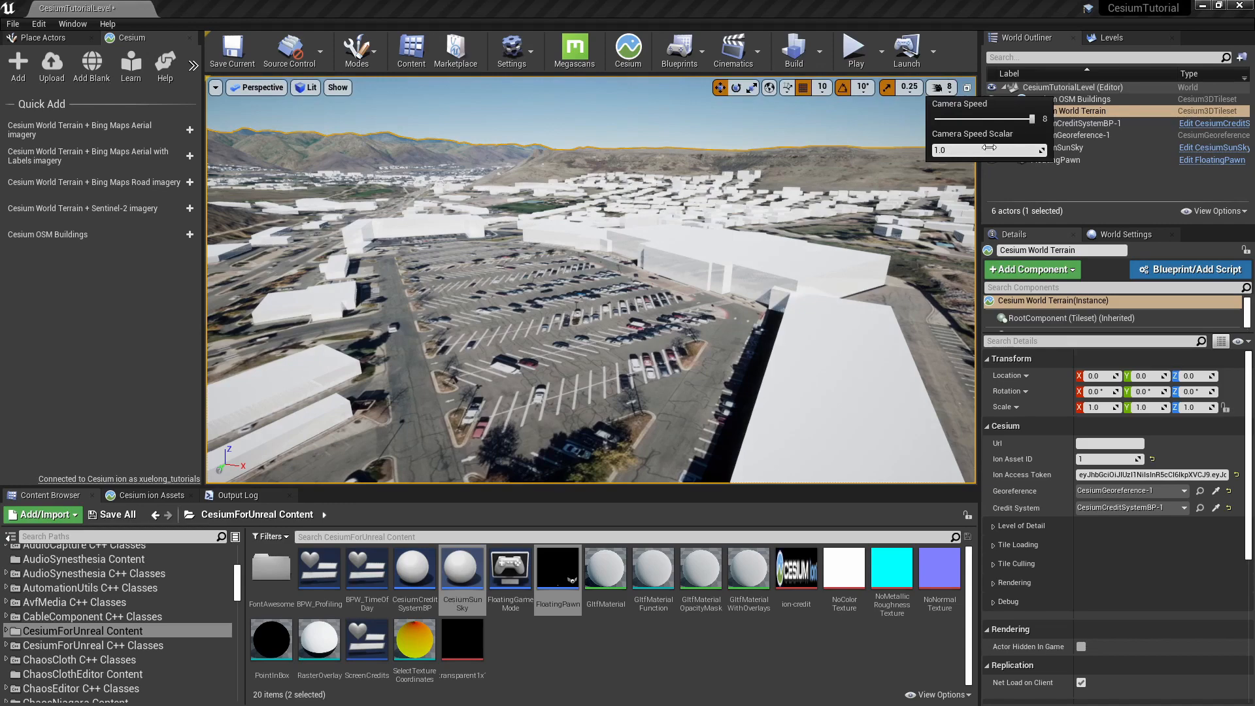
{"action": "left_click", "coordinate": [1067, 99]}
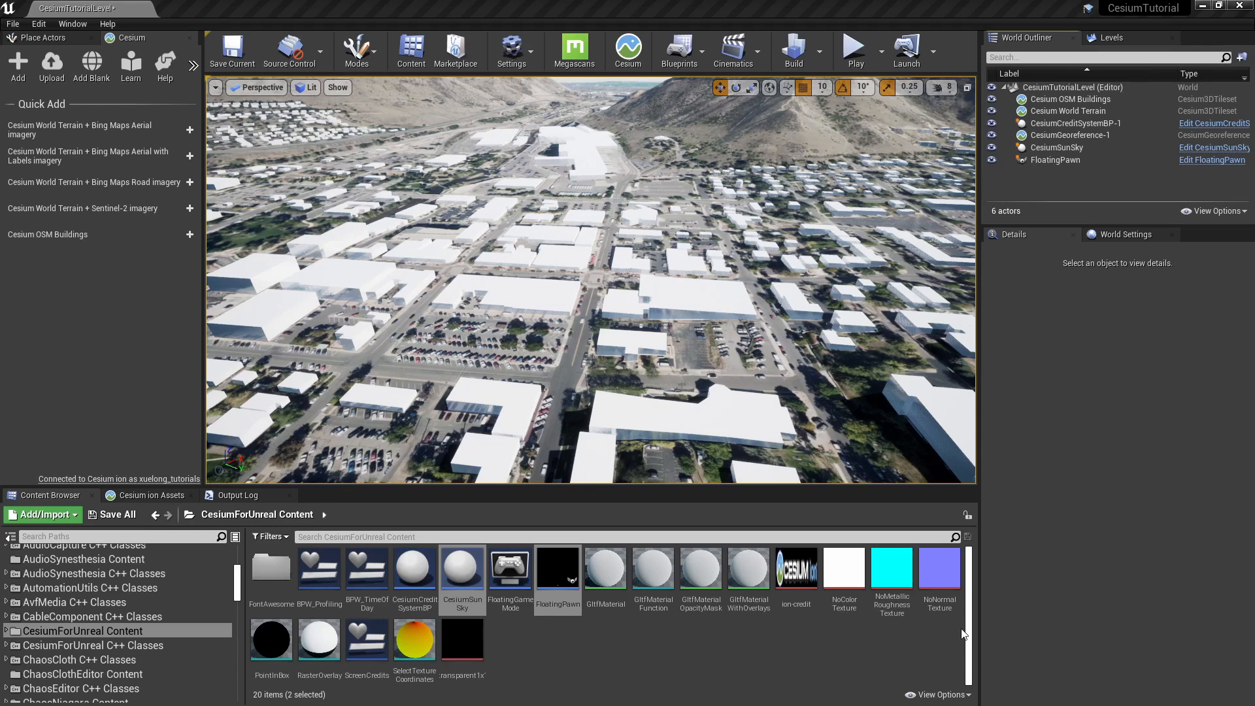
{"action": "mouse_move", "coordinate": [1093, 146]}
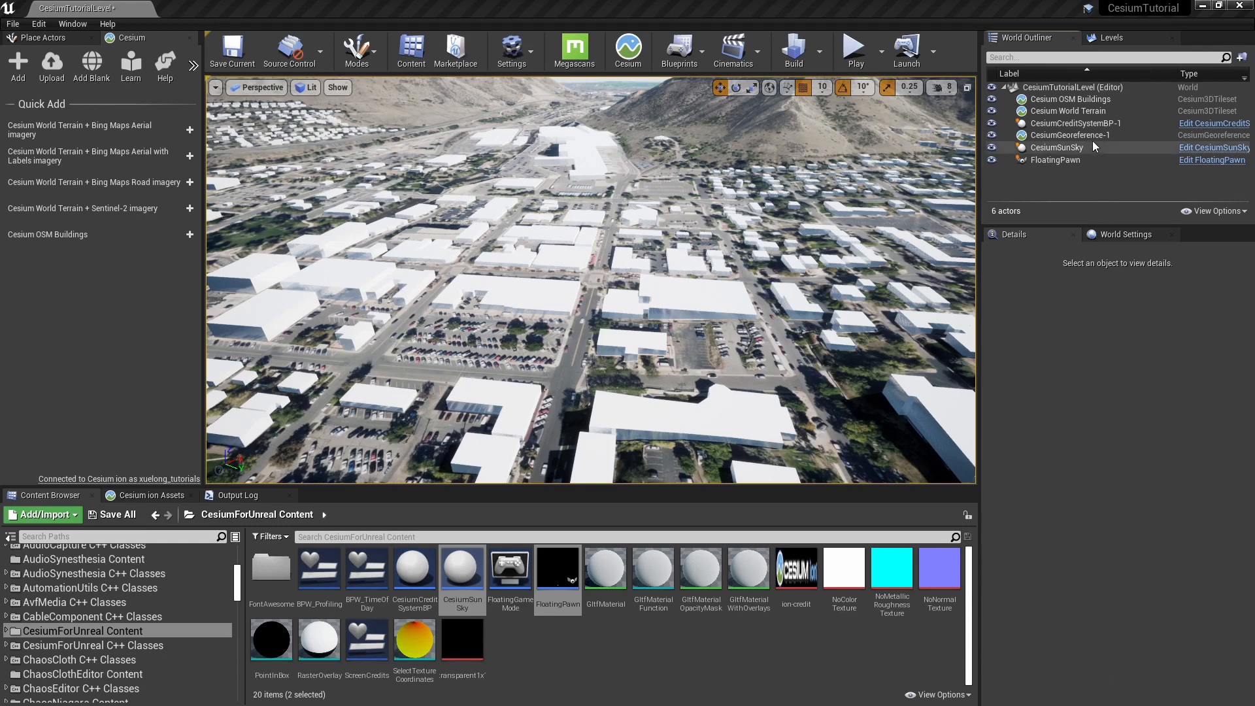
Set the georeference origin to Chicago (41.87, -87.60) and reset FloatingPawn's location to default.
{"action": "left_click", "coordinate": [1069, 134]}
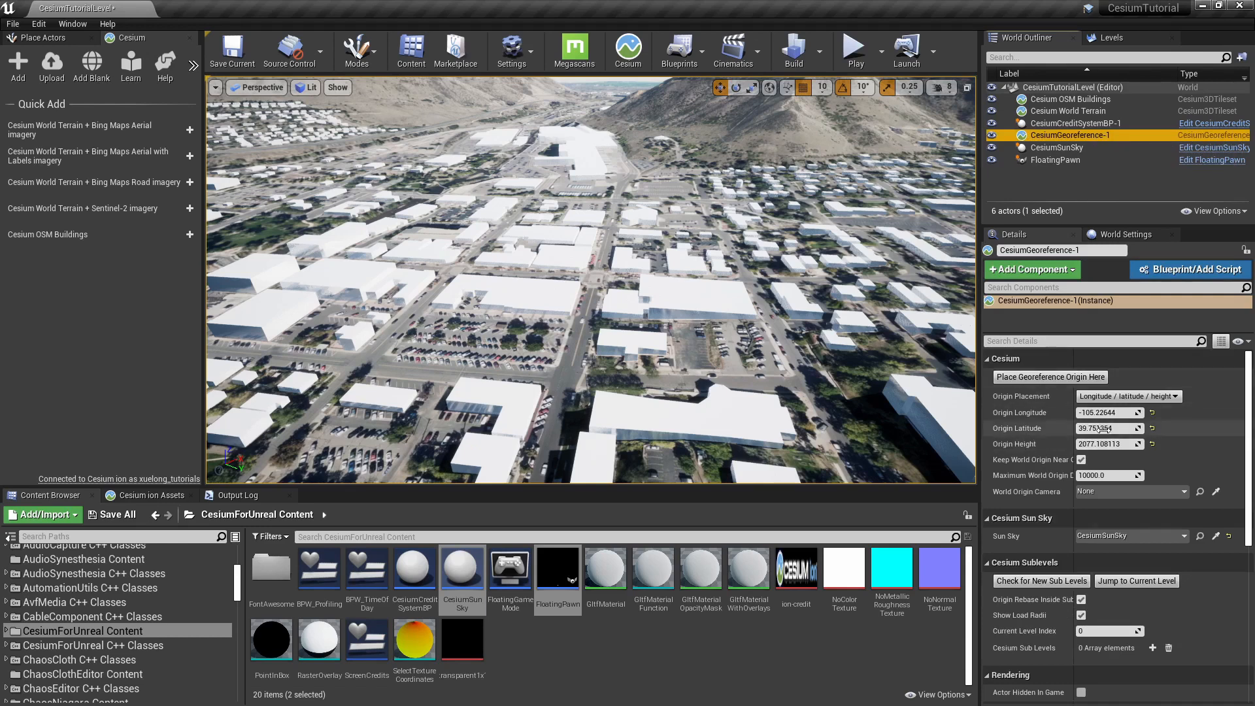
{"action": "triple_click", "coordinate": [1109, 412]}
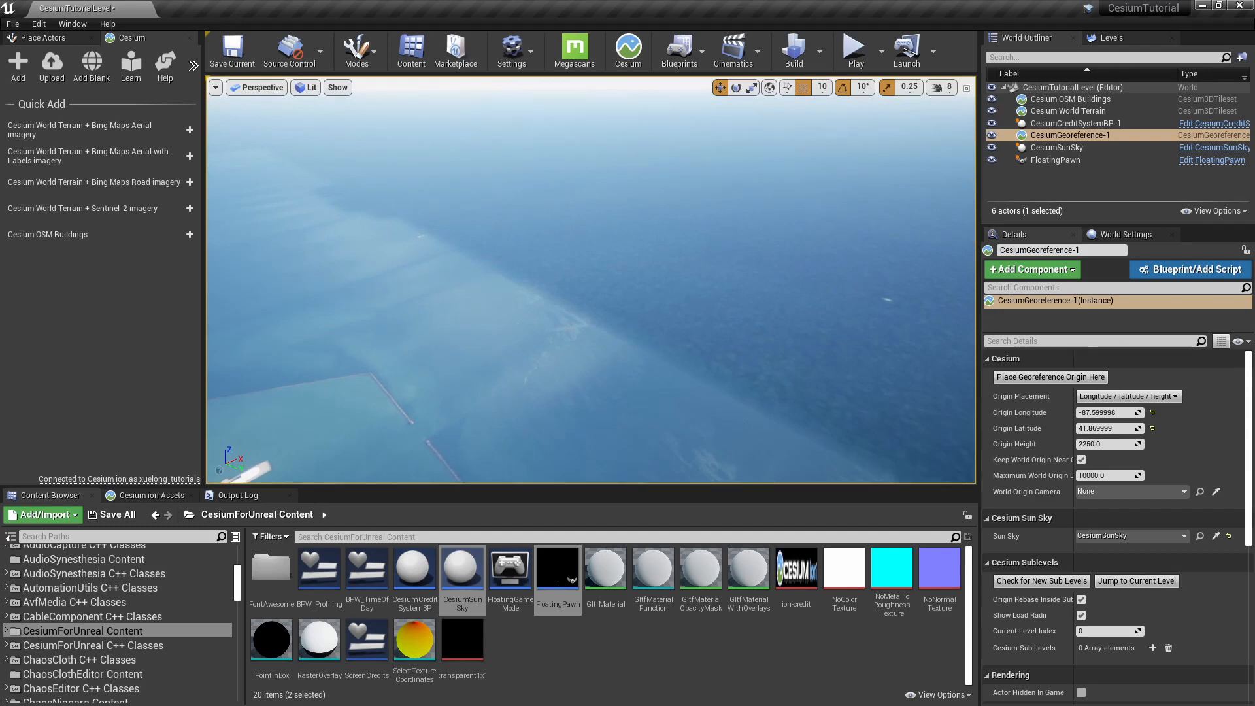
{"action": "left_click", "coordinate": [1055, 160]}
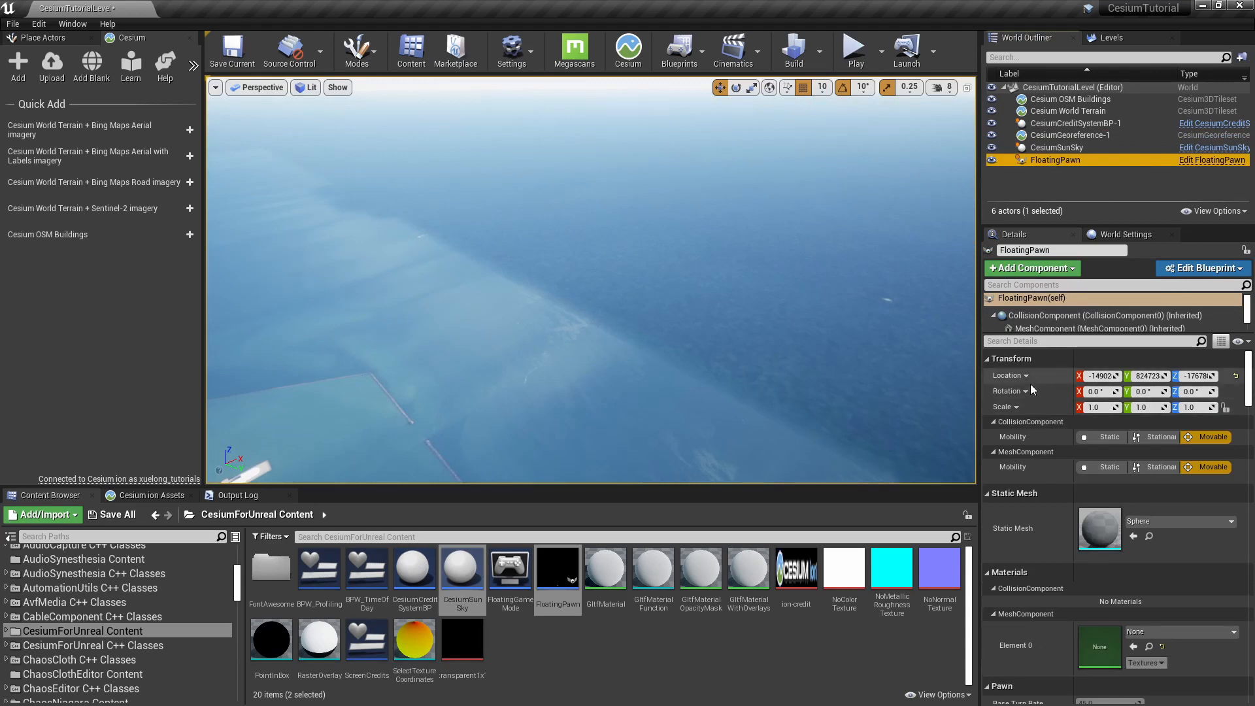
{"action": "mouse_move", "coordinate": [1235, 375]}
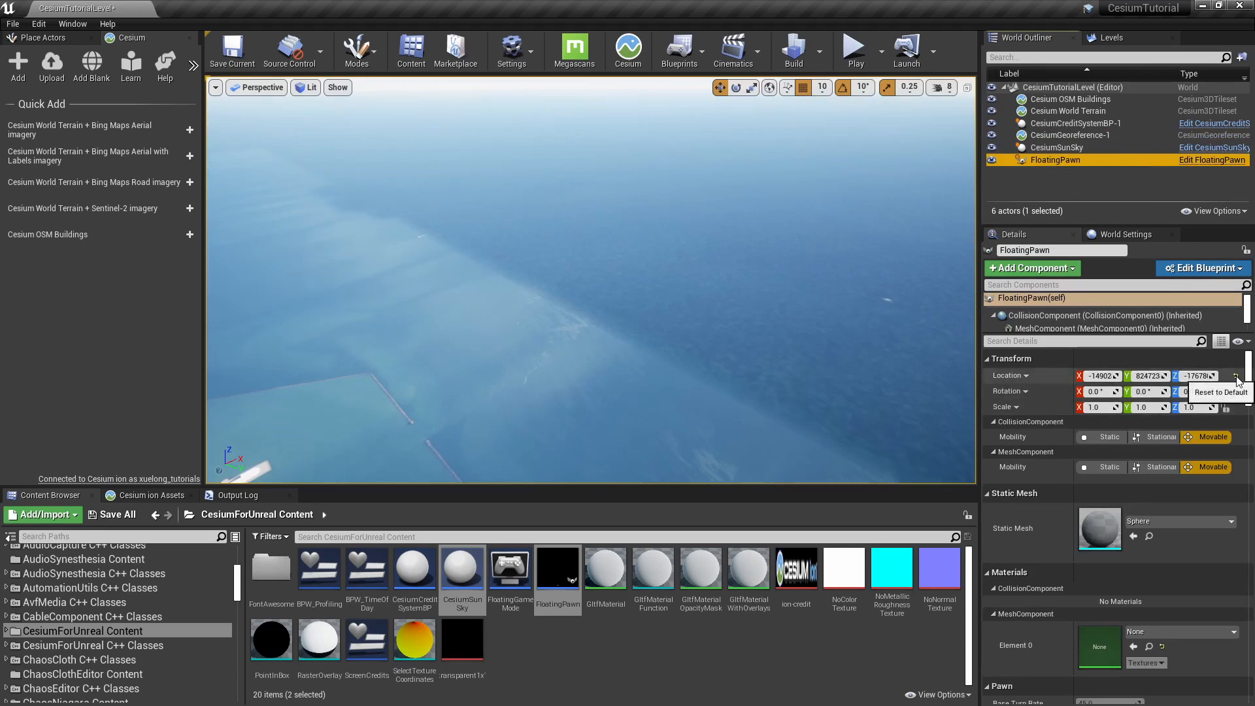
{"action": "left_click", "coordinate": [1235, 375]}
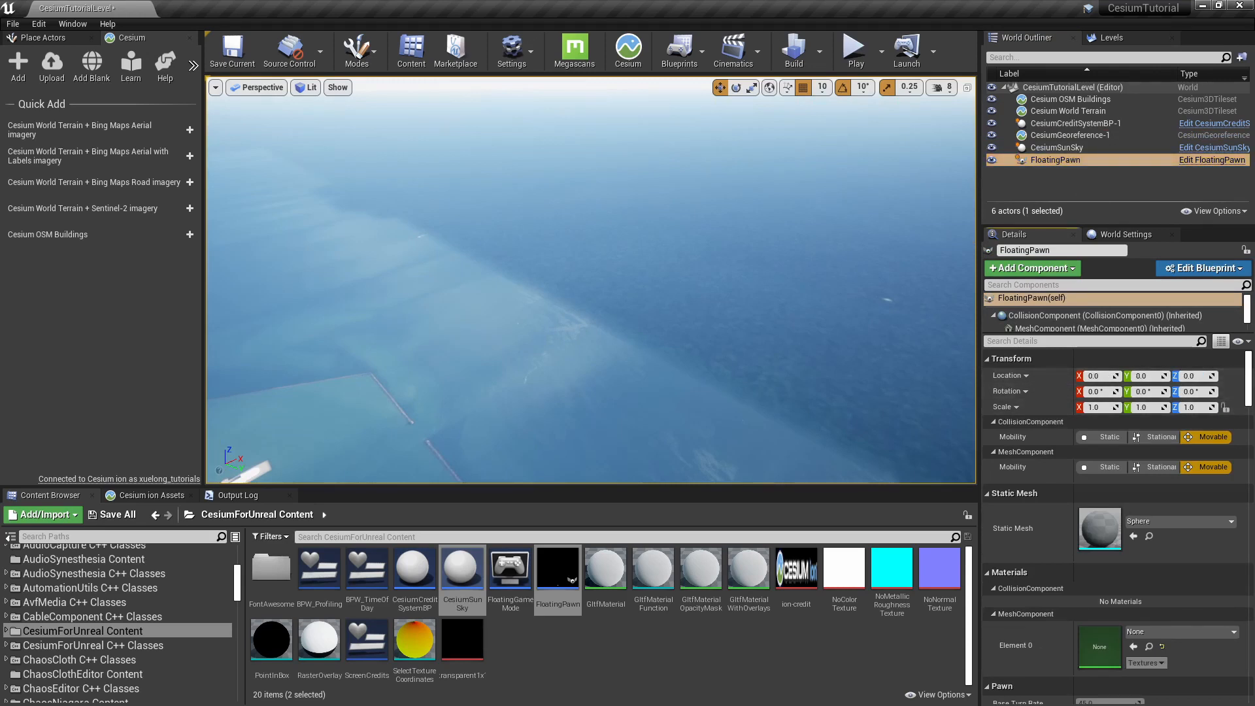
{"action": "left_click", "coordinate": [1069, 135]}
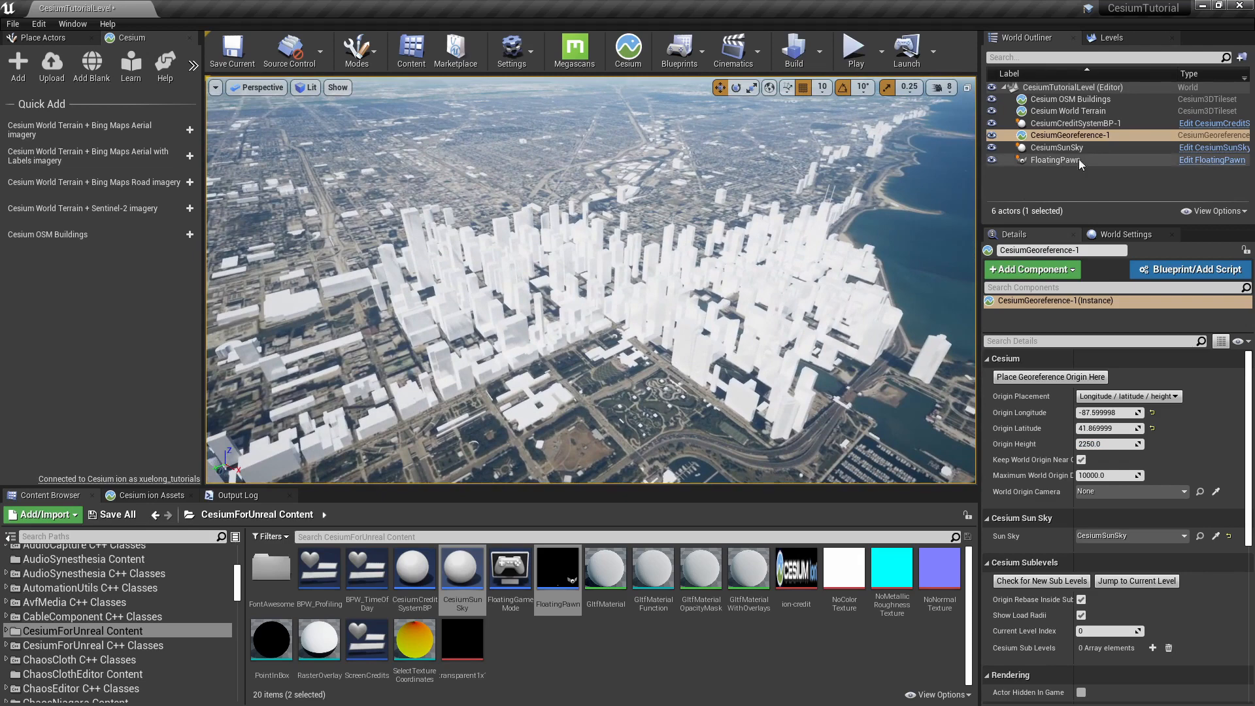
{"action": "left_click", "coordinate": [1056, 147]}
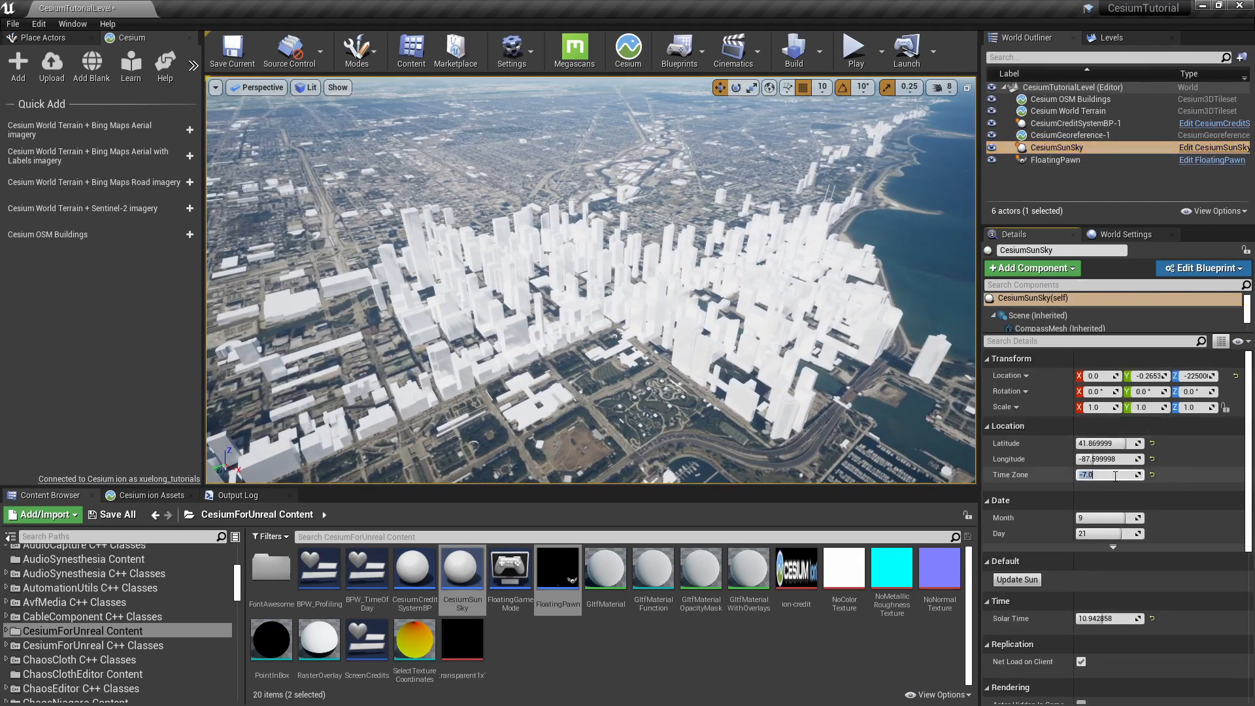